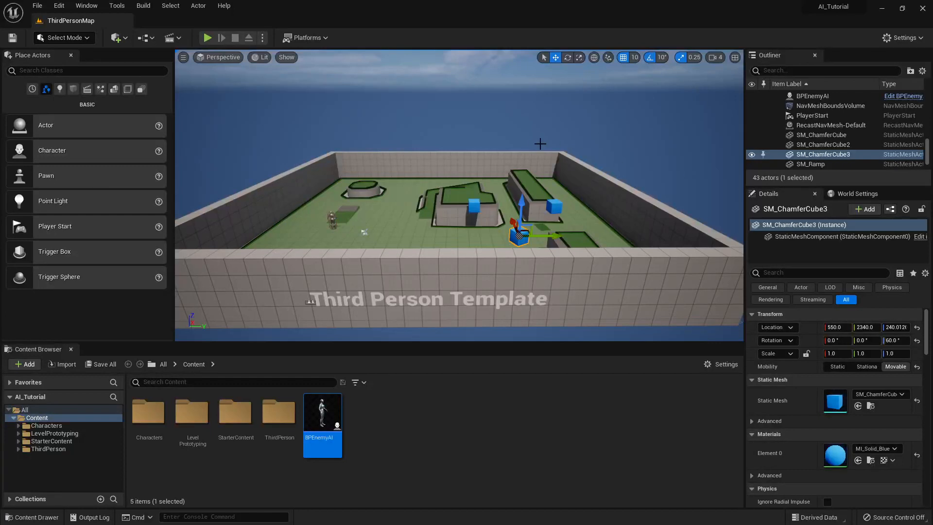
{"action": "mouse_move", "coordinate": [441, 167]}
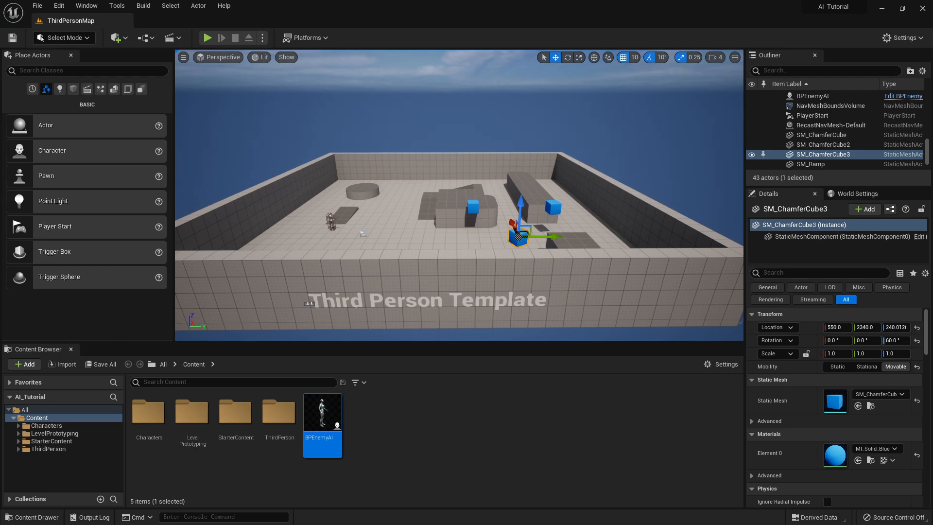
Open BPEnemyAI, then create an Animations folder in Content with an AI subfolder.
{"action": "double_click", "coordinate": [321, 412]}
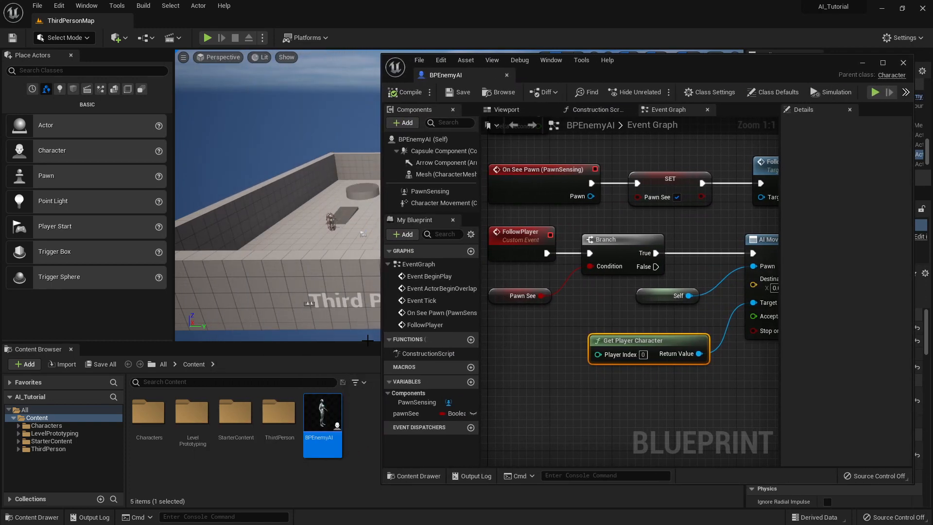
{"action": "left_click", "coordinate": [24, 363]}
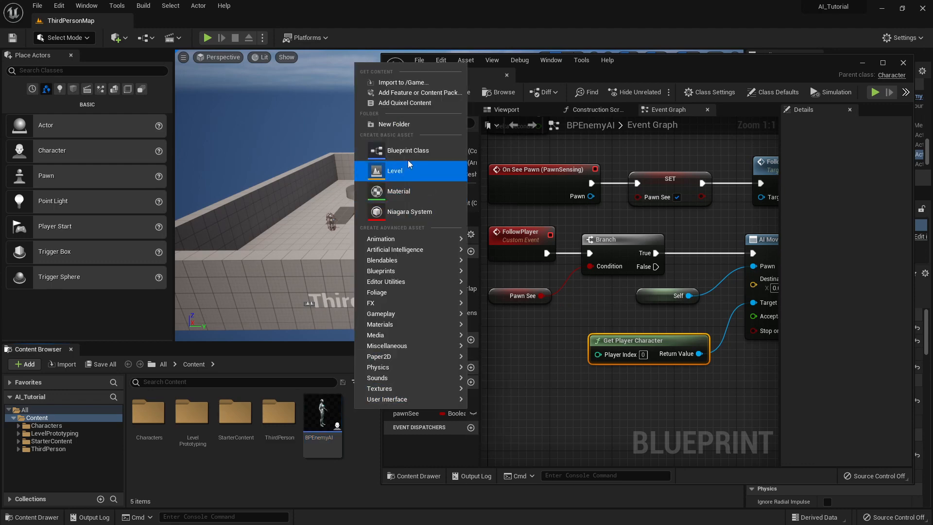
{"action": "left_click", "coordinate": [394, 124]}
{"action": "type", "text": "Animations"}
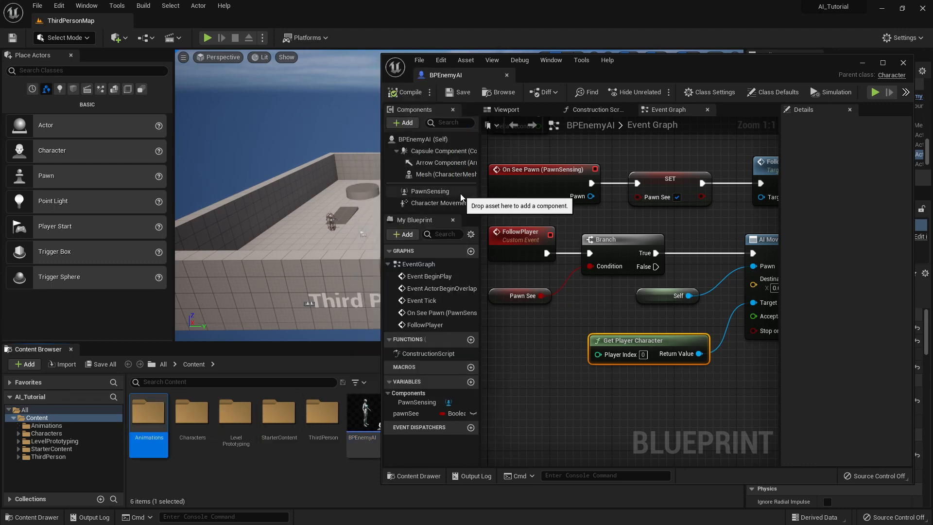
{"action": "double_click", "coordinate": [148, 410]}
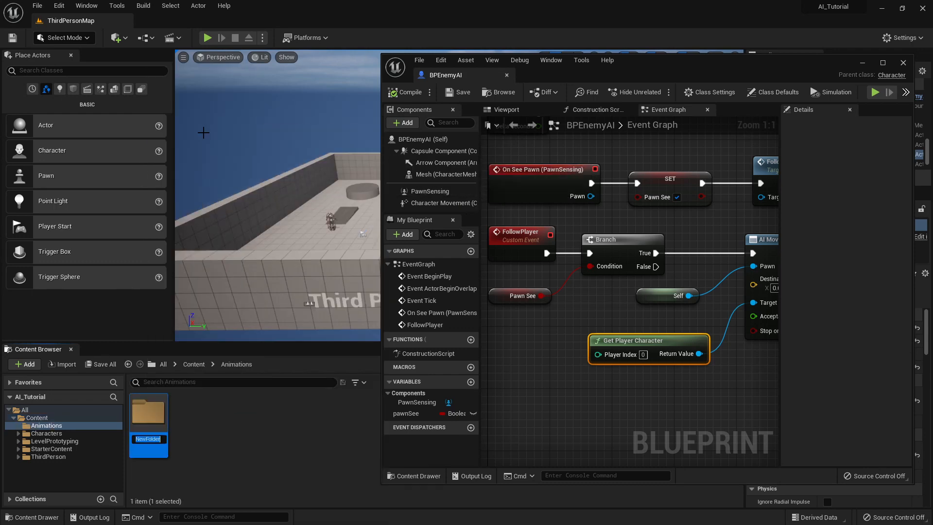
{"action": "type", "text": "AI"}
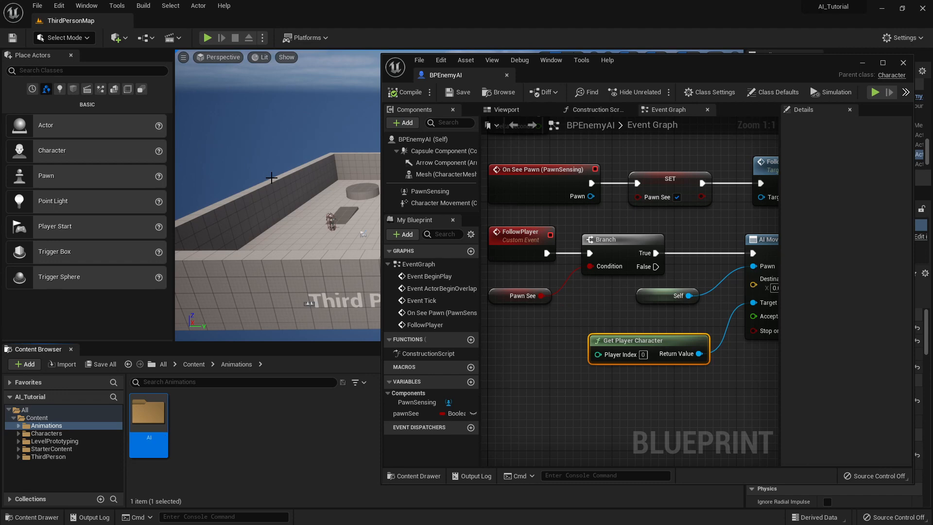
{"action": "mouse_move", "coordinate": [149, 410]}
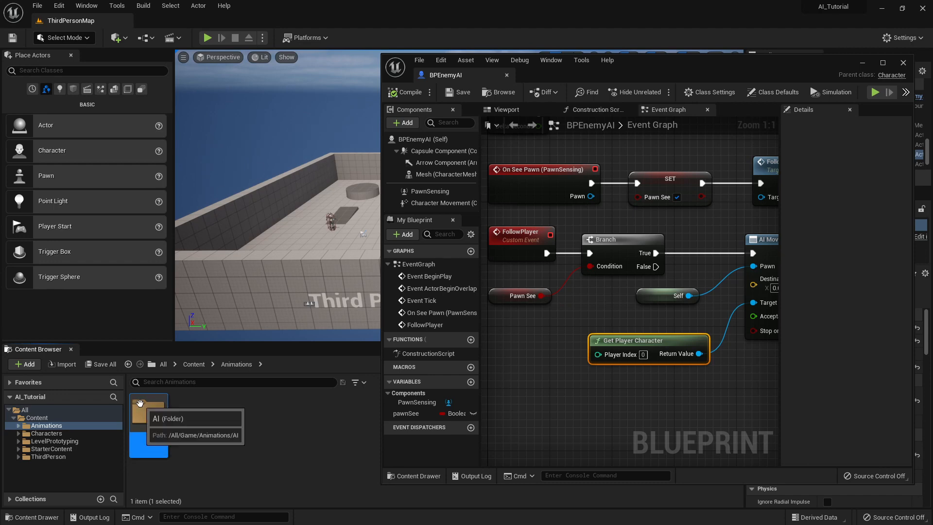
{"action": "mouse_move", "coordinate": [350, 212]}
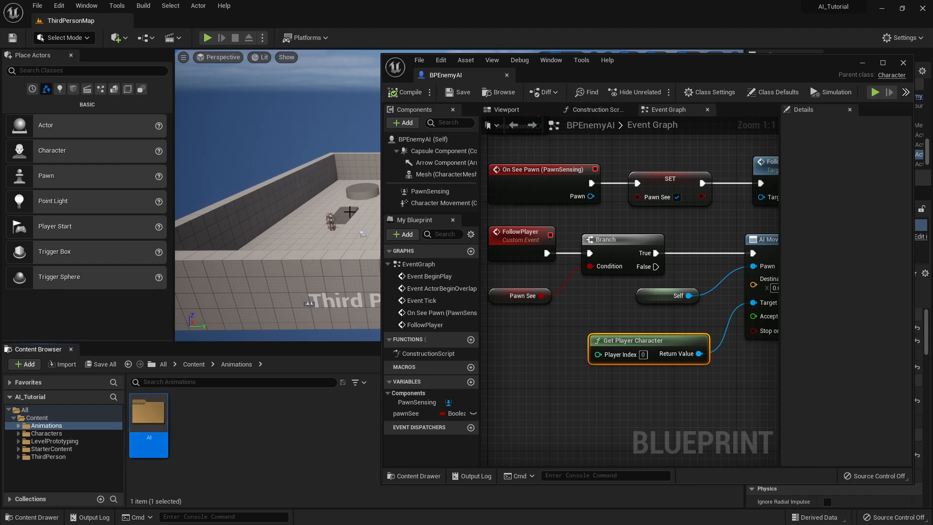
{"action": "mouse_move", "coordinate": [342, 216]}
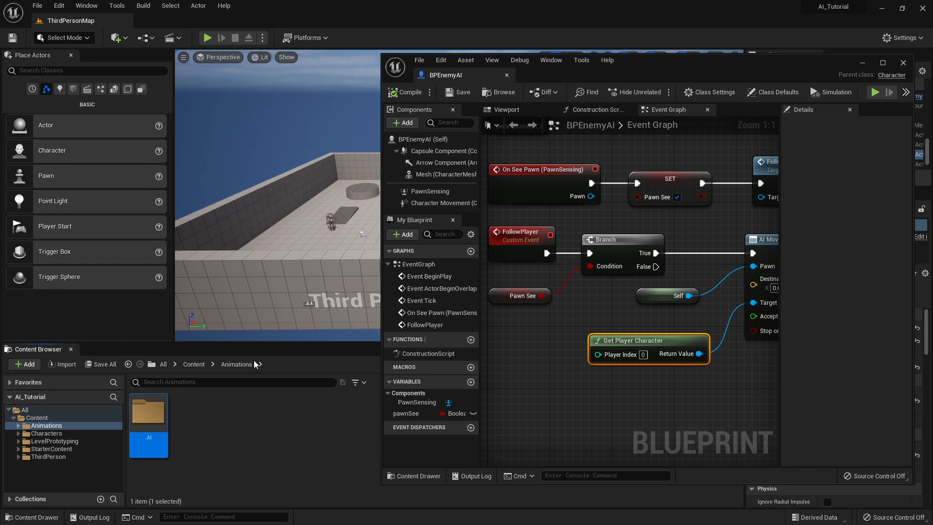
{"action": "mouse_move", "coordinate": [240, 439]}
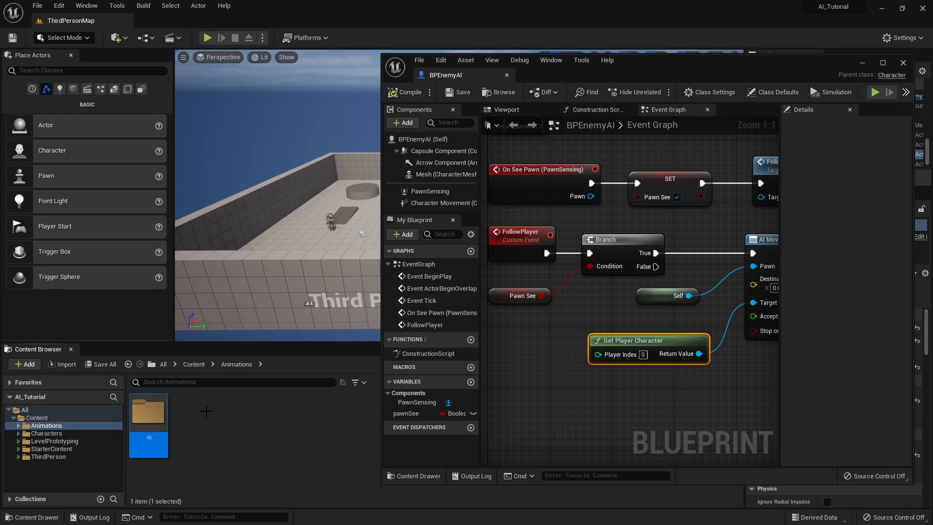
In the AI folder, create Blend Space 1D IdleWalkRunEnemyAI on the SK_Mannequin skeleton.
{"action": "double_click", "coordinate": [149, 416]}
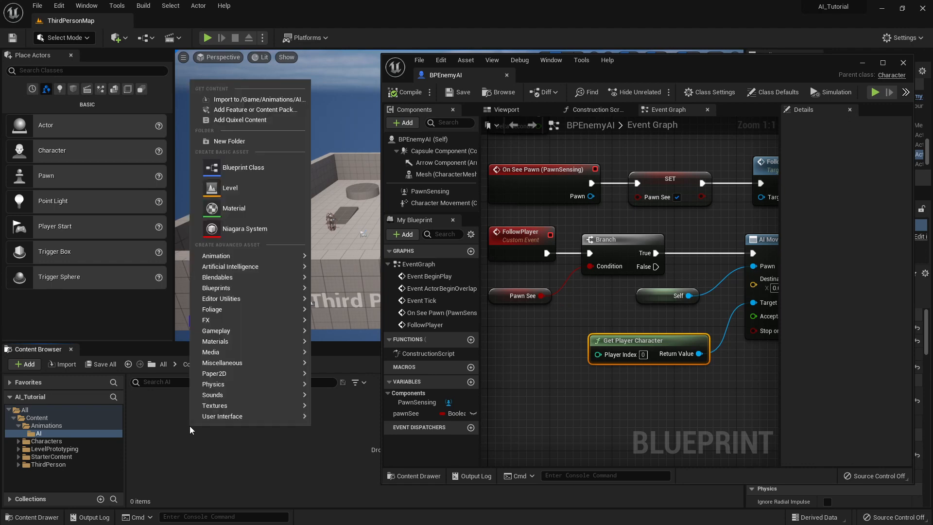
{"action": "mouse_move", "coordinate": [223, 416]}
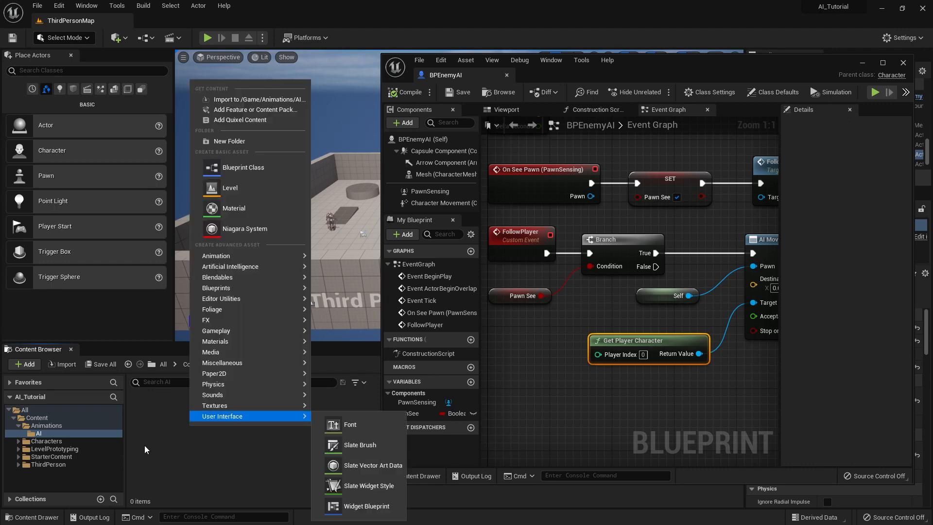
{"action": "mouse_move", "coordinate": [216, 255]}
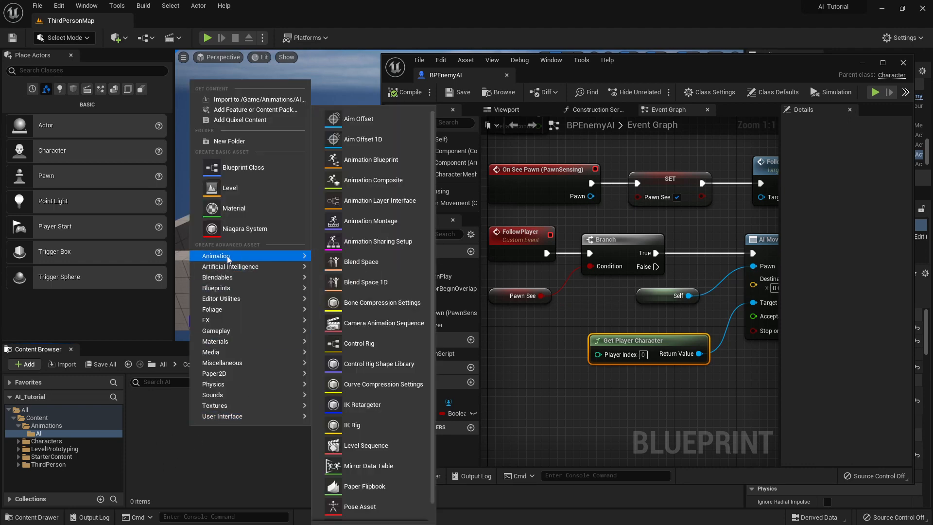
{"action": "mouse_move", "coordinate": [308, 263]}
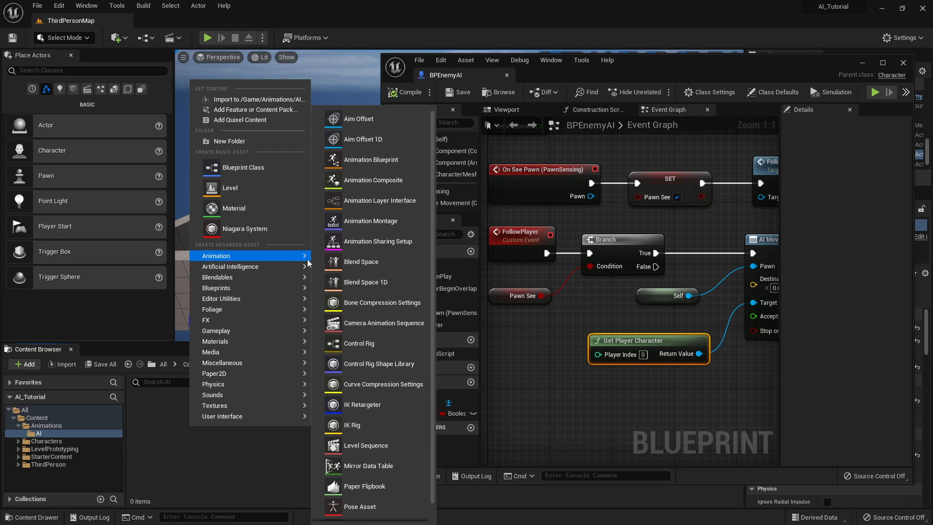
{"action": "mouse_move", "coordinate": [366, 282]}
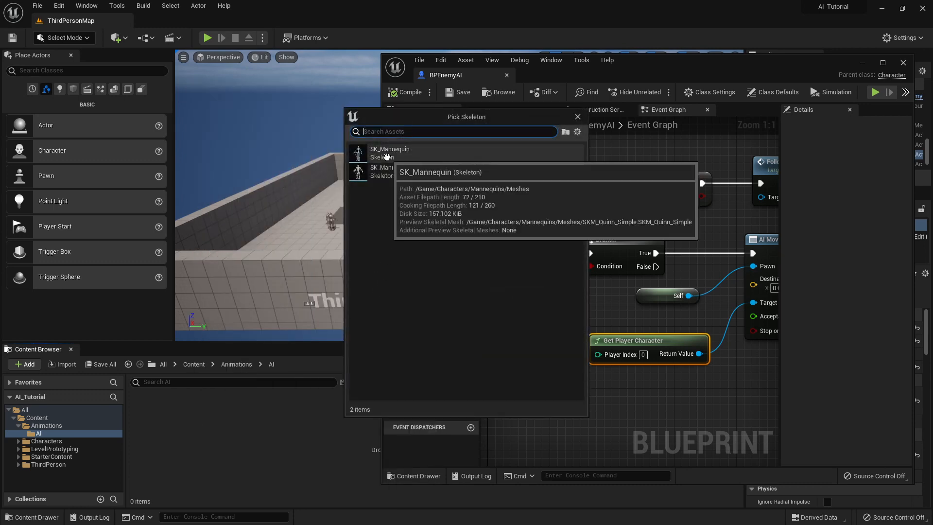
{"action": "left_click", "coordinate": [390, 152]}
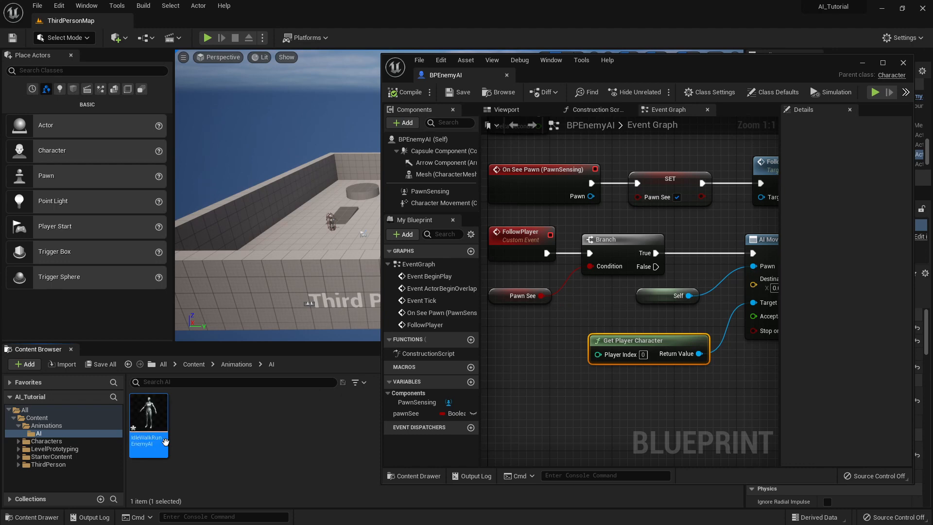
{"action": "mouse_move", "coordinate": [204, 408]}
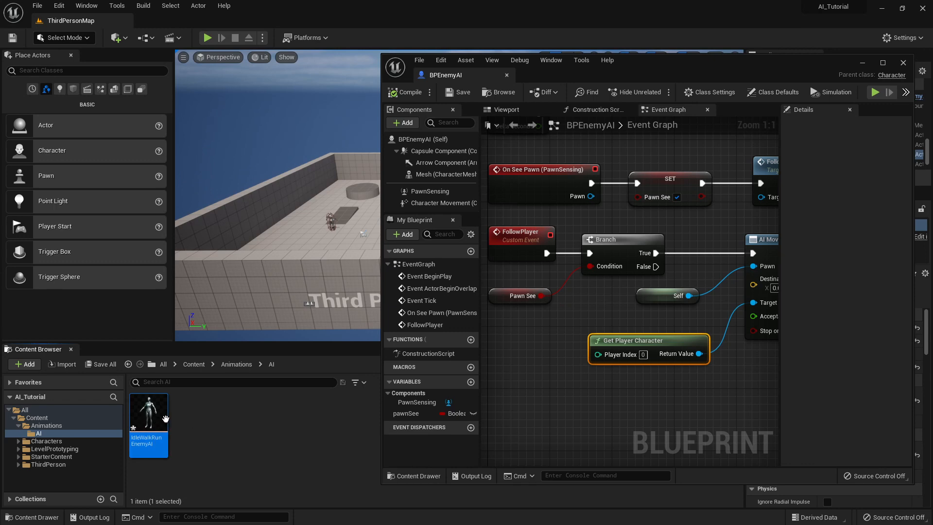
{"action": "mouse_move", "coordinate": [148, 417]}
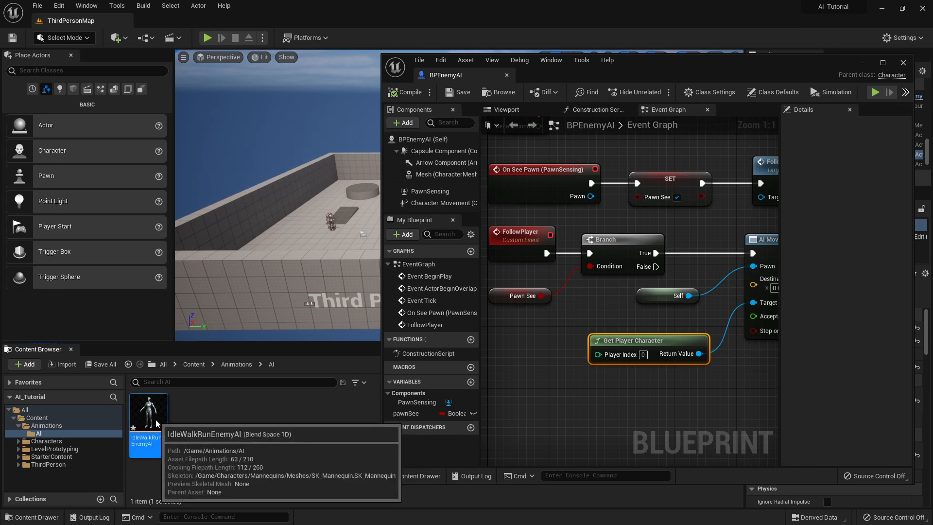
Name IdleWalkRunEnemyAI's horizontal axis Speed, then return to the BPEnemyAI tab.
{"action": "double_click", "coordinate": [149, 410]}
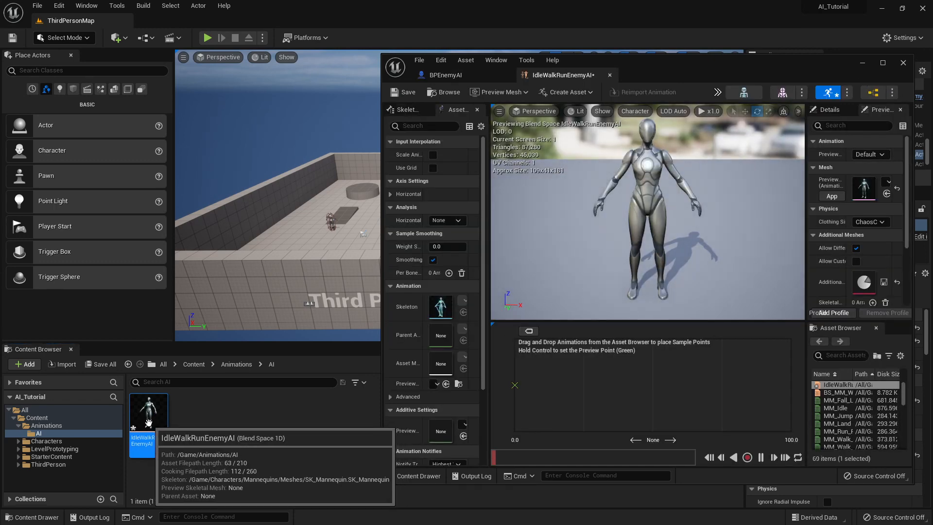
{"action": "mouse_move", "coordinate": [265, 291]}
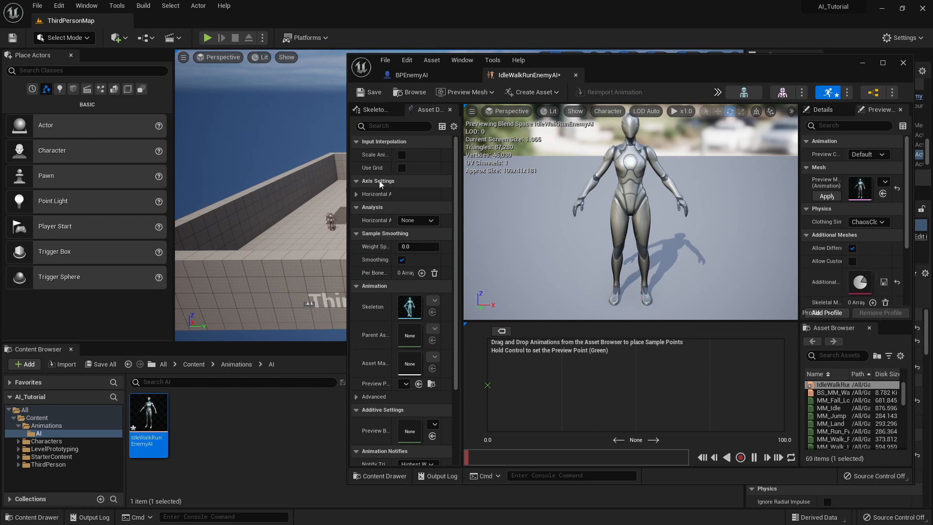
{"action": "left_click", "coordinate": [356, 194]}
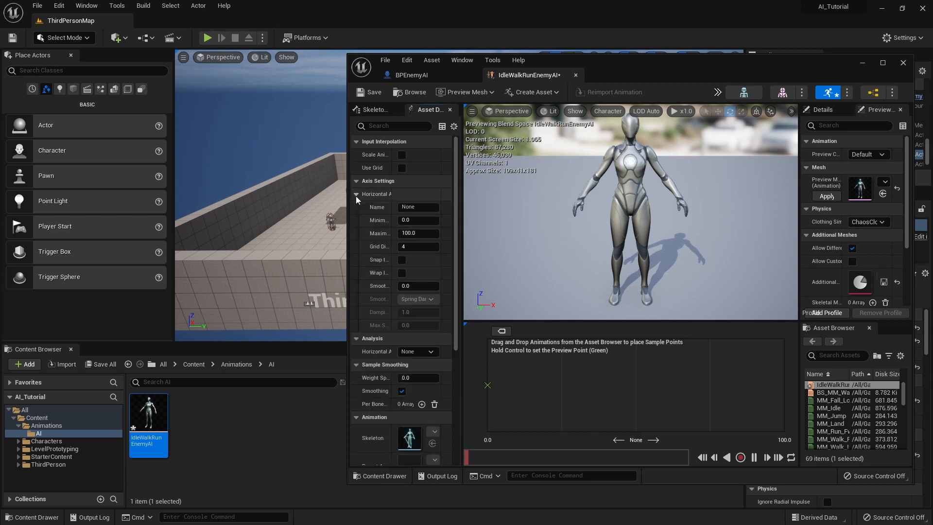
{"action": "mouse_move", "coordinate": [408, 201]}
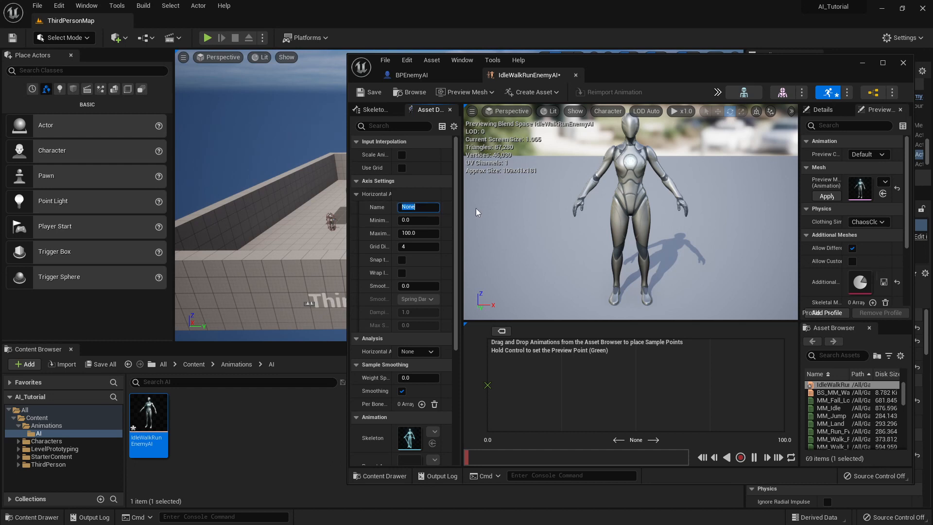
{"action": "type", "text": "Speed"}
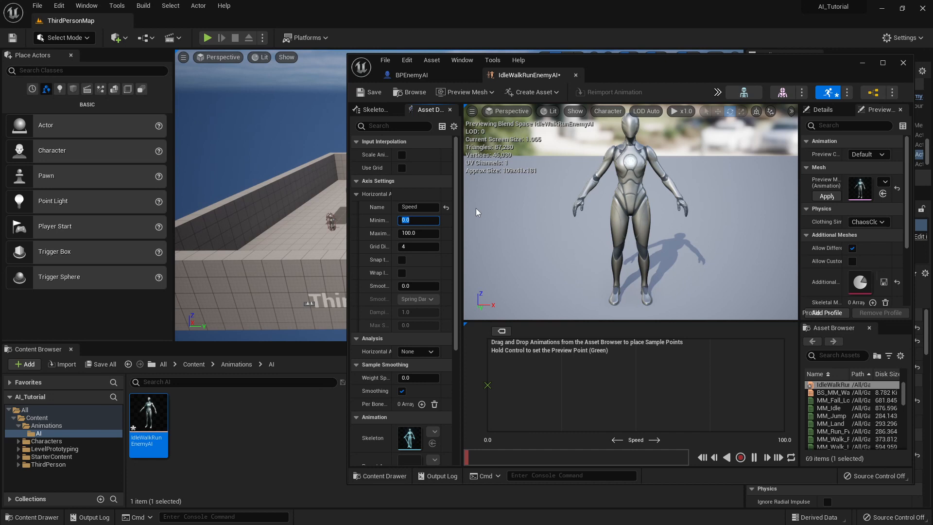
{"action": "left_click", "coordinate": [412, 75]}
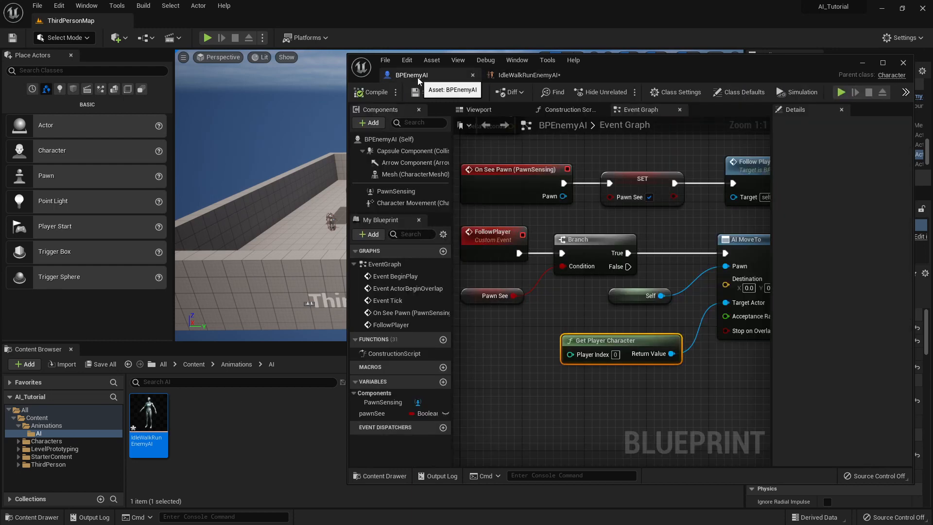
{"action": "mouse_move", "coordinate": [412, 202]}
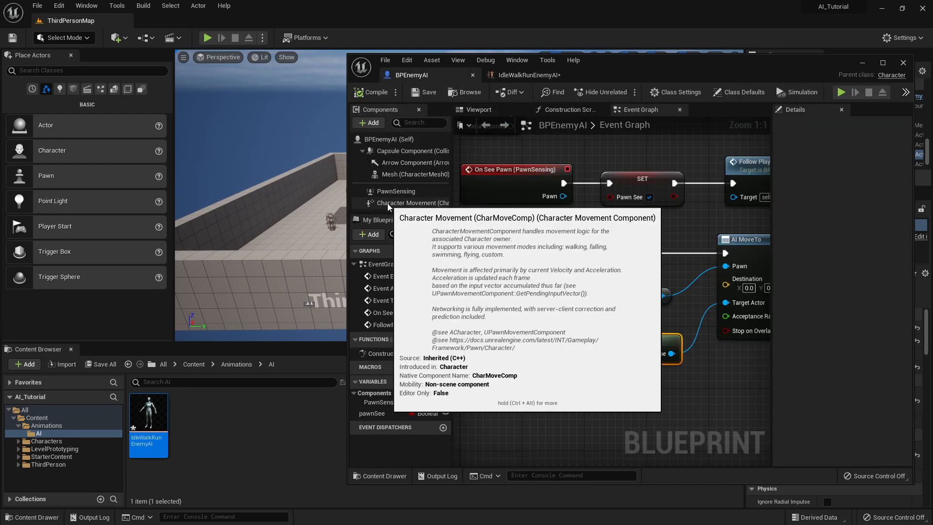
Select BPEnemyAI's Character Movement component to check its 600 cm/s Max Walk Speed.
{"action": "left_click", "coordinate": [413, 203]}
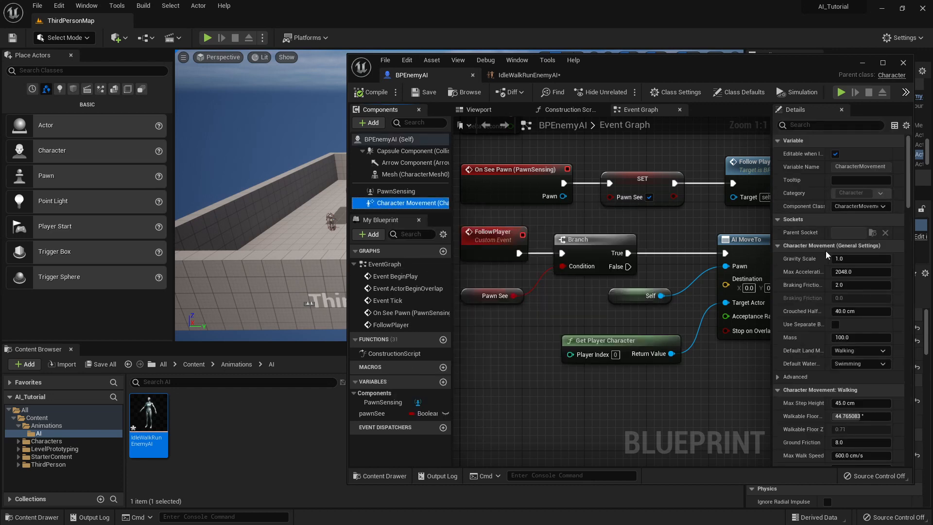
{"action": "scroll", "scroll_direction": "down", "scroll_amount": 3}
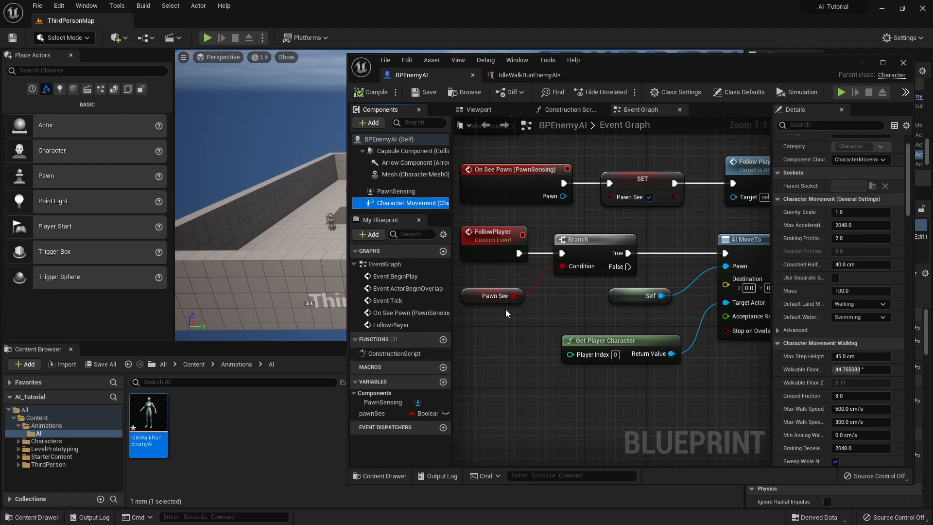
{"action": "mouse_move", "coordinate": [528, 316]}
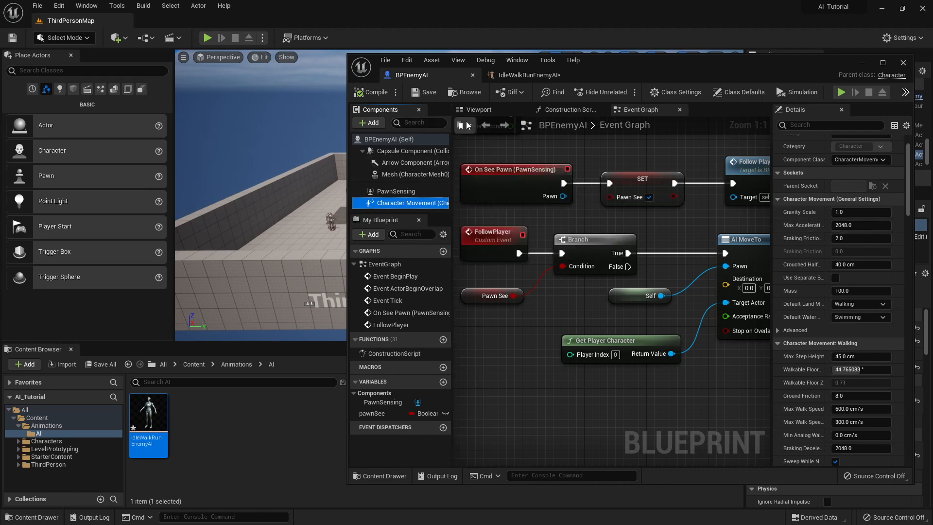
{"action": "mouse_move", "coordinate": [485, 120]}
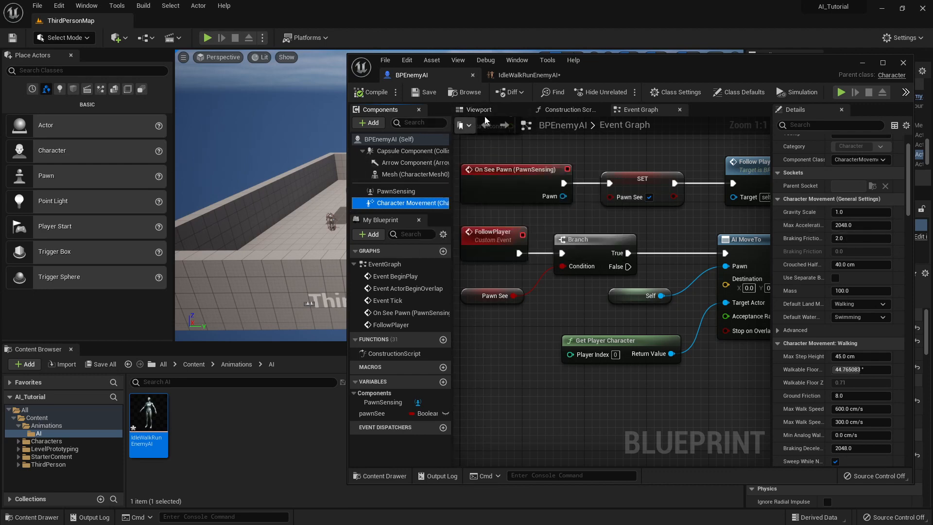
Set IdleWalkRunEnemyAI's horizontal axis maximum value to 600.
{"action": "left_click", "coordinate": [528, 75]}
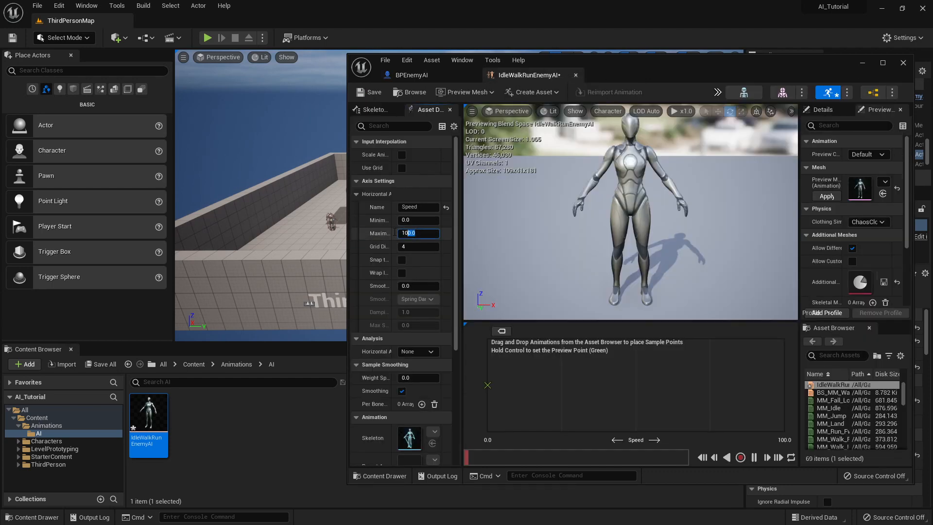
{"action": "type", "text": "600"}
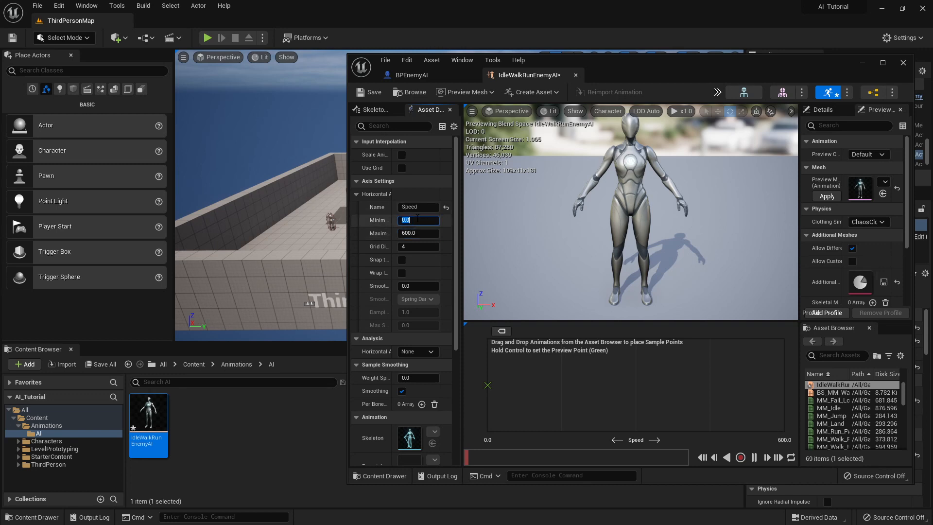
{"action": "mouse_move", "coordinate": [148, 411]}
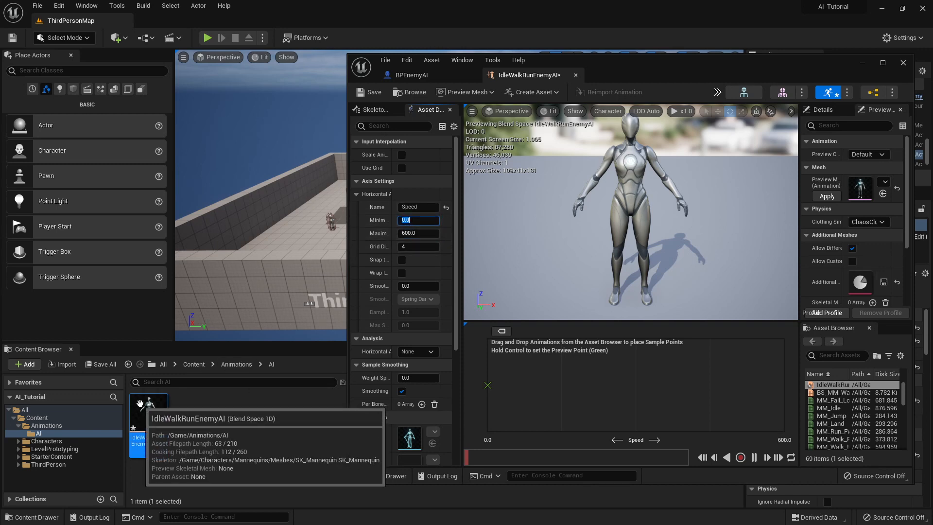
{"action": "mouse_move", "coordinate": [420, 193]}
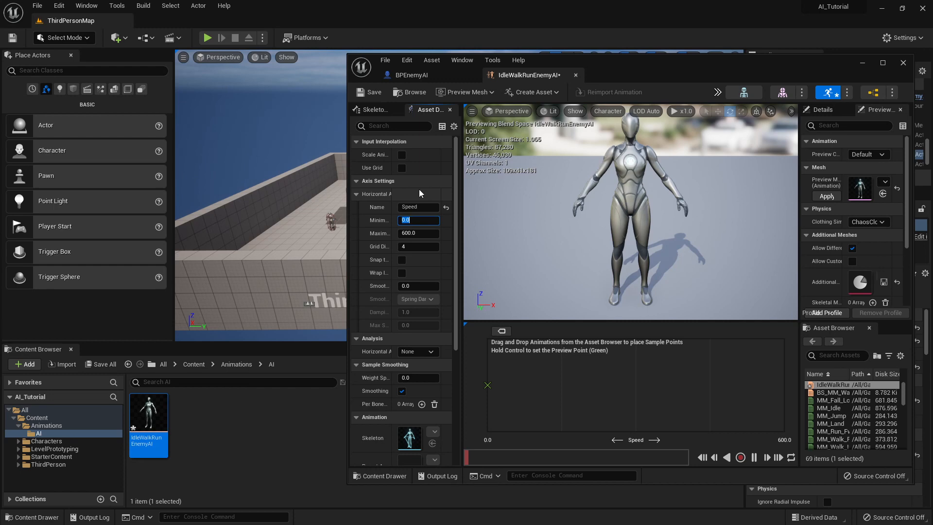
{"action": "mouse_move", "coordinate": [654, 269]}
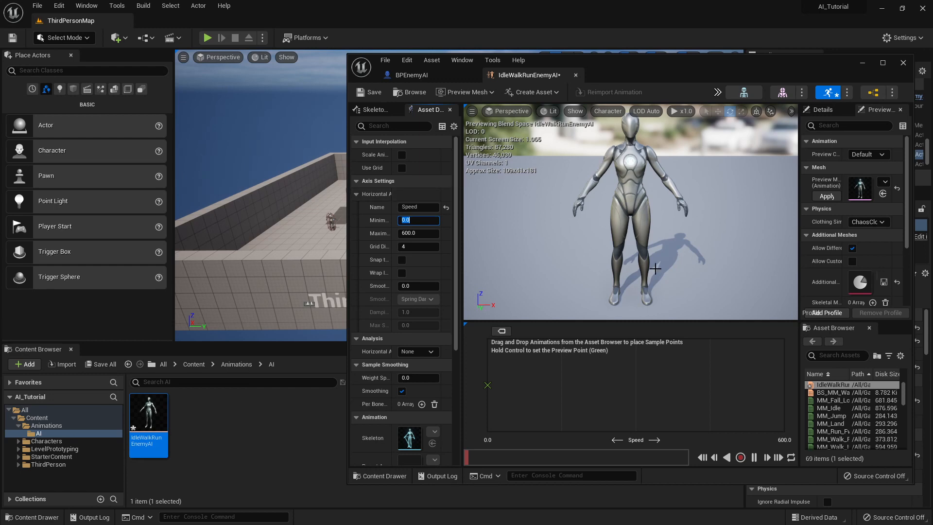
{"action": "mouse_move", "coordinate": [829, 408]}
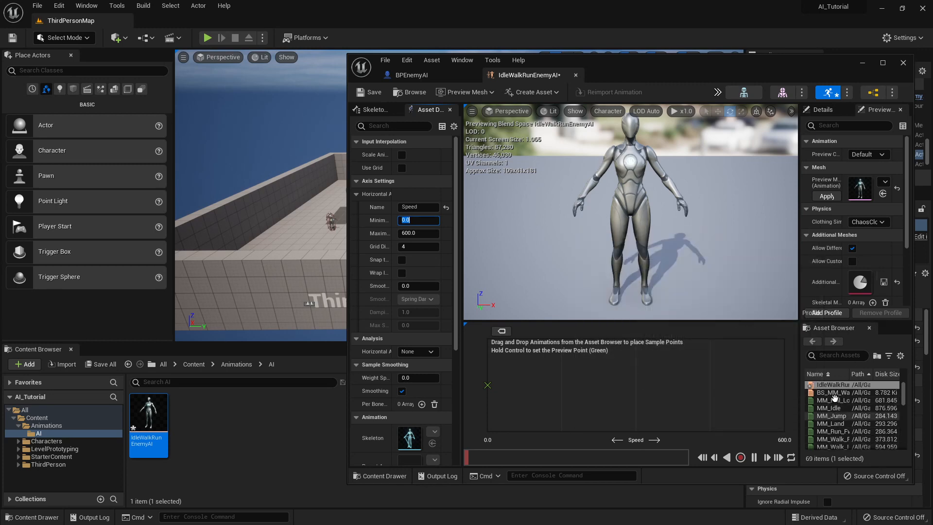
{"action": "mouse_move", "coordinate": [832, 416]}
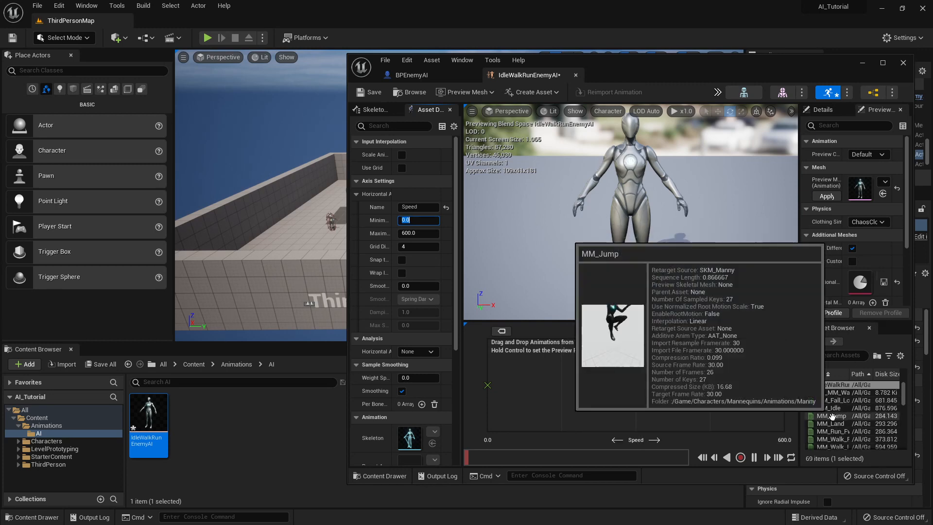
{"action": "mouse_move", "coordinate": [832, 408]}
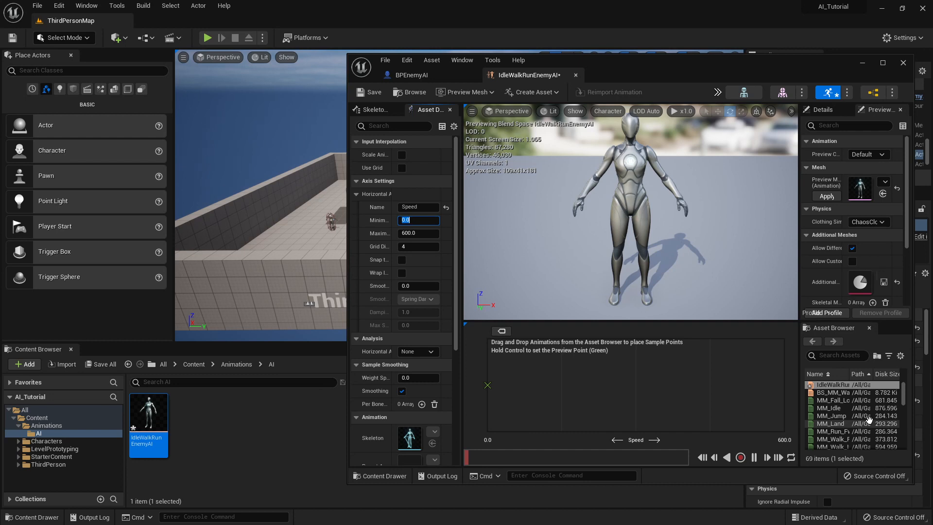
{"action": "mouse_move", "coordinate": [831, 400]}
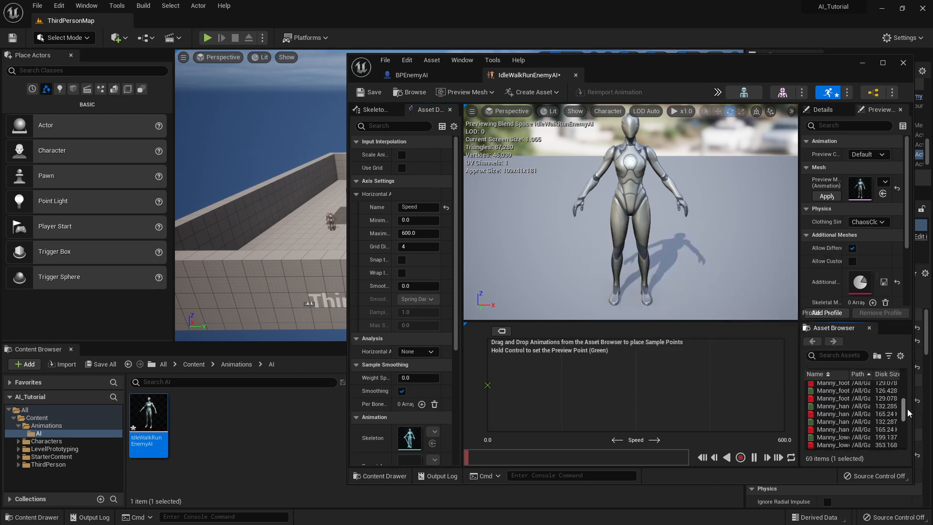
Filter assets by MF; place MF_Idle, MF_Walk_Fwd, MF_Run_Fwd along the Speed axis.
{"action": "scroll", "scroll_direction": "up", "scroll_amount": 3}
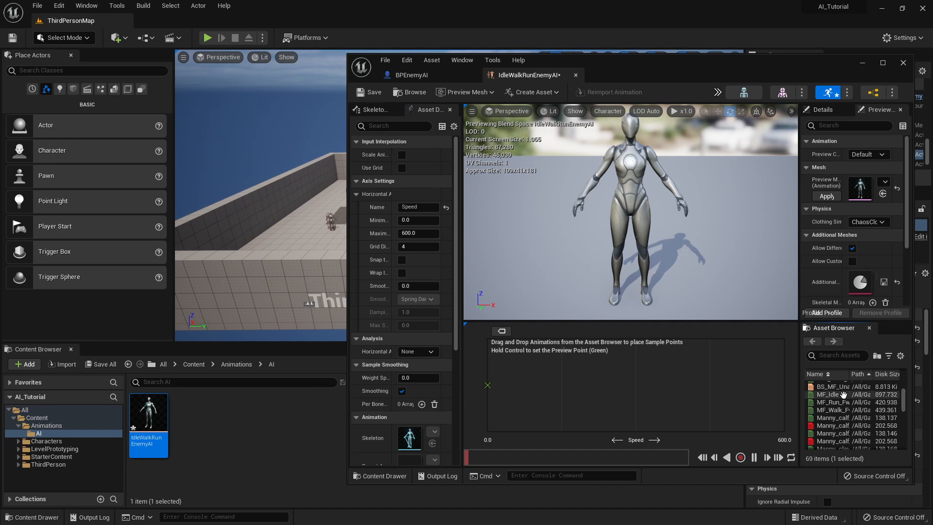
{"action": "mouse_move", "coordinate": [837, 360]}
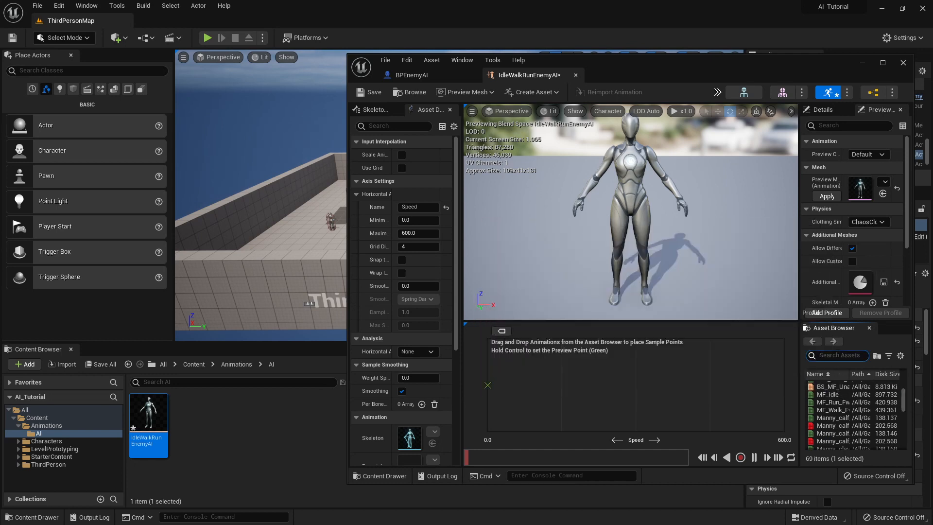
{"action": "type", "text": "MF"}
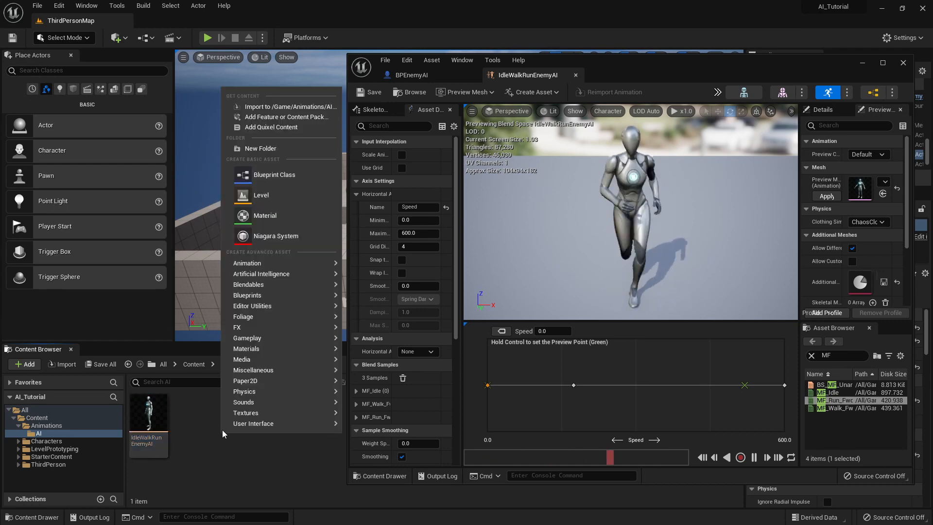
Create the APEnemyAI Animation Blueprint for SK_Mannequin in the AI folder.
{"action": "left_click", "coordinate": [246, 263]}
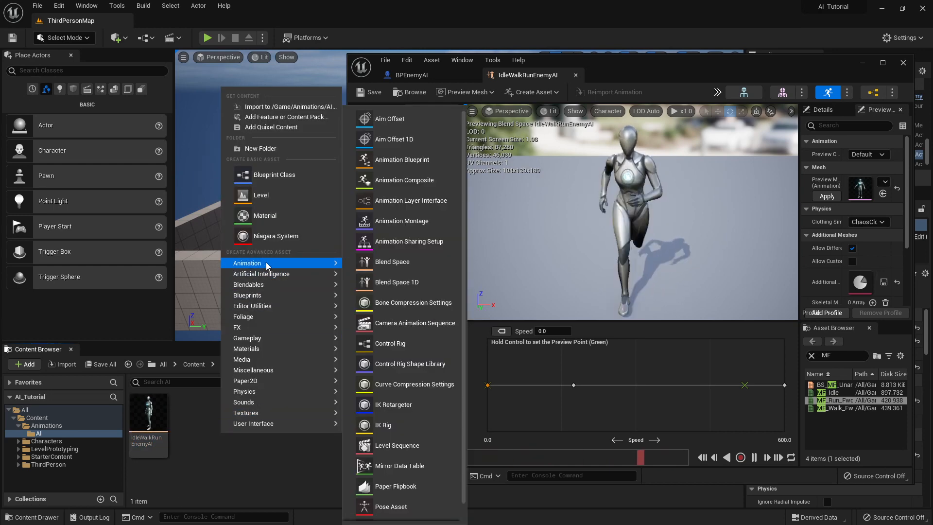
{"action": "mouse_move", "coordinate": [401, 160]}
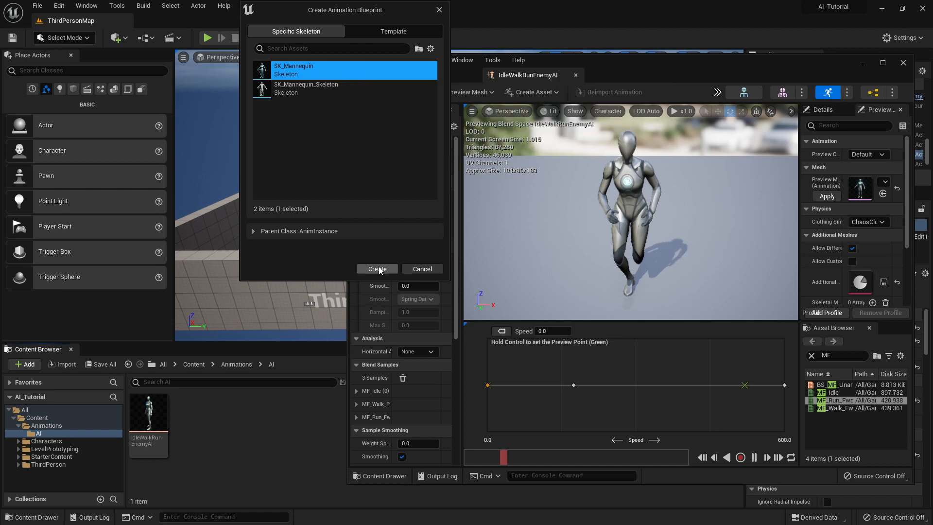
{"action": "left_click", "coordinate": [376, 268]}
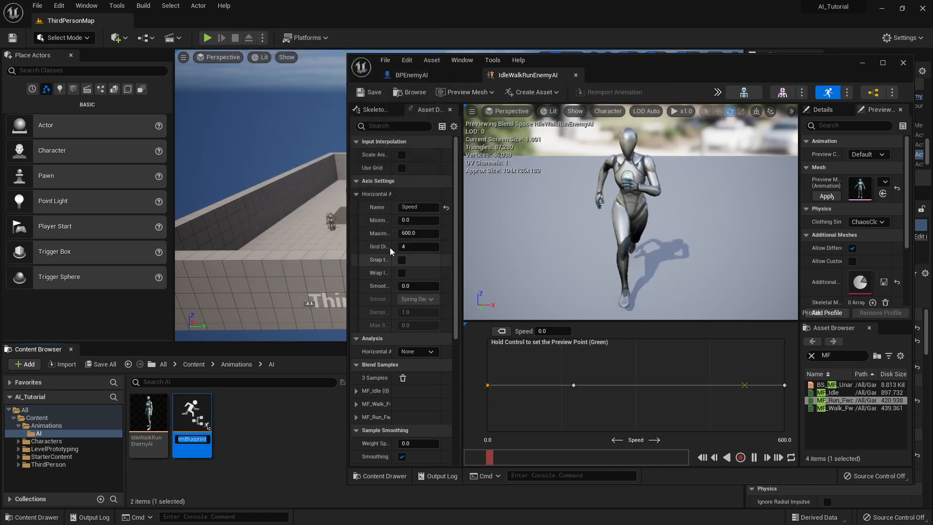
{"action": "mouse_move", "coordinate": [466, 250]}
{"action": "type", "text": "APEnemyAI"}
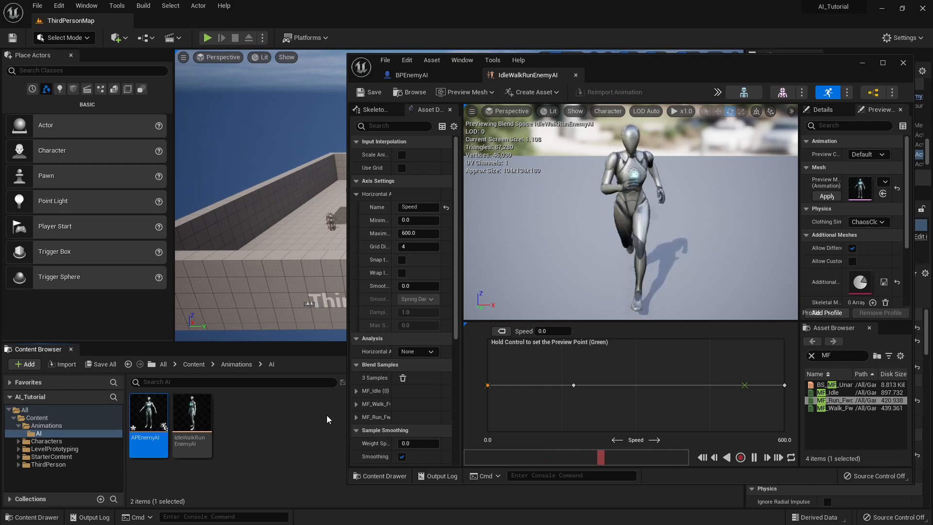
{"action": "mouse_move", "coordinate": [148, 414]}
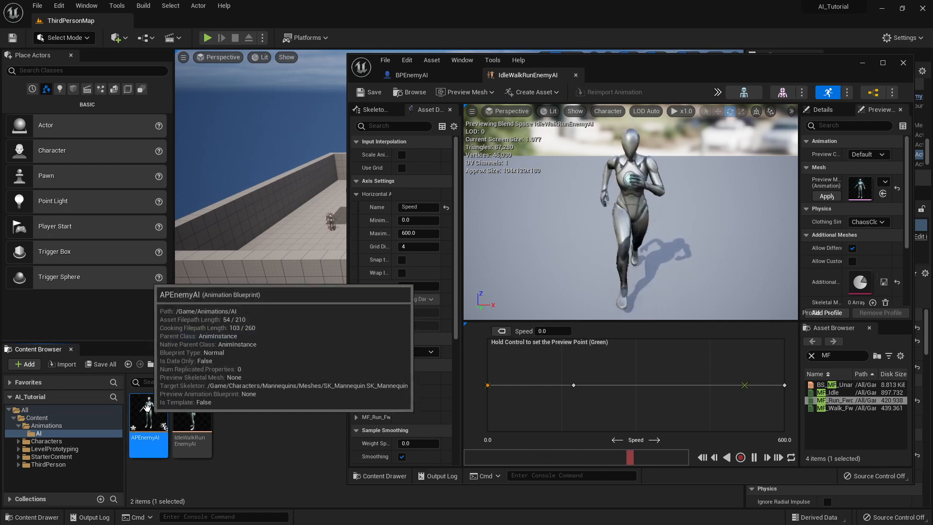
Open the APEnemyAI animation blueprint's AnimGraph, showing only the Output Pose.
{"action": "double_click", "coordinate": [148, 413]}
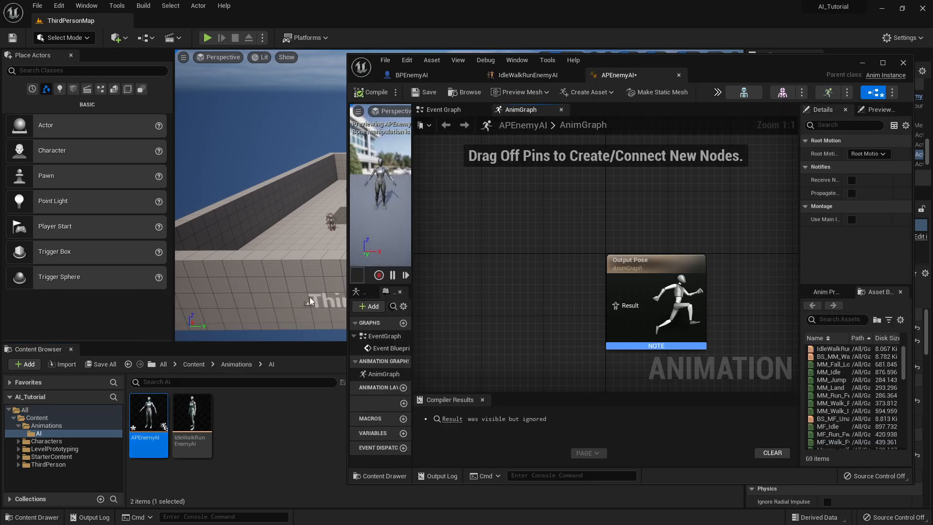
{"action": "mouse_move", "coordinate": [666, 209]}
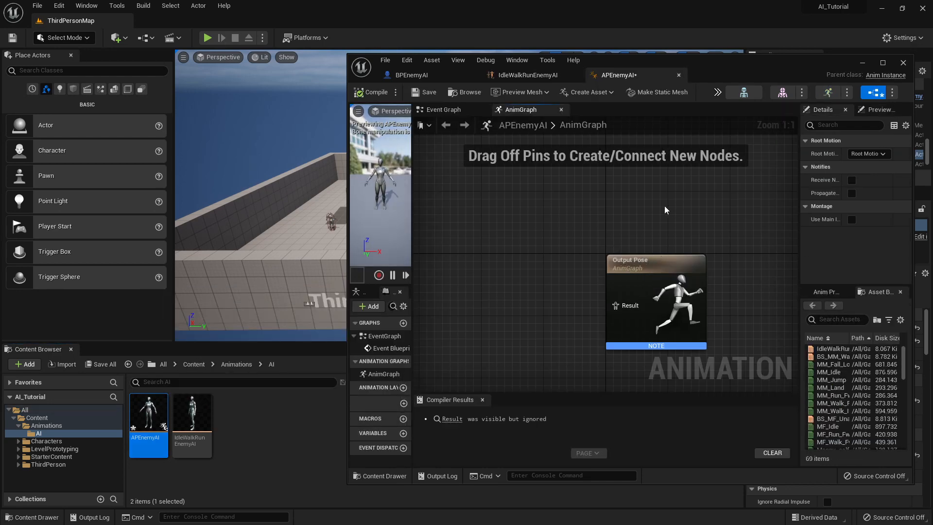
{"action": "mouse_move", "coordinate": [625, 265]}
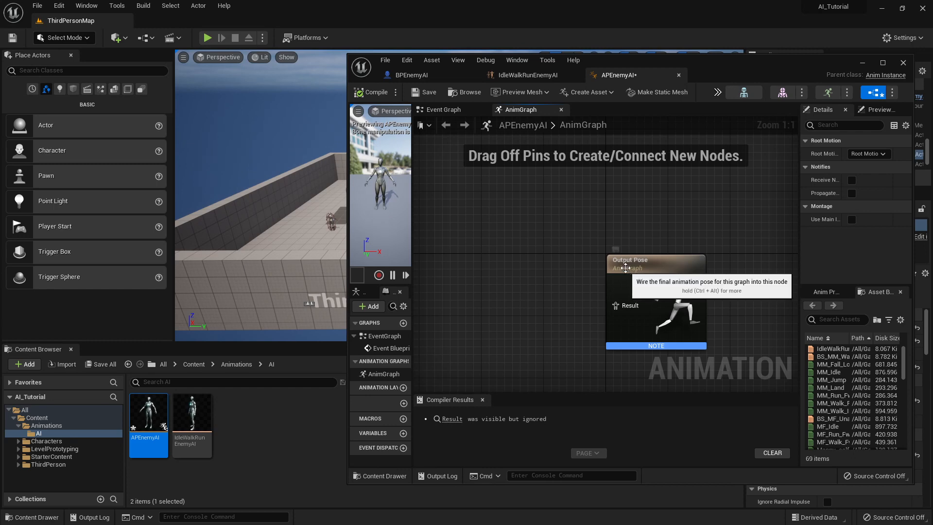
{"action": "mouse_move", "coordinate": [460, 280]}
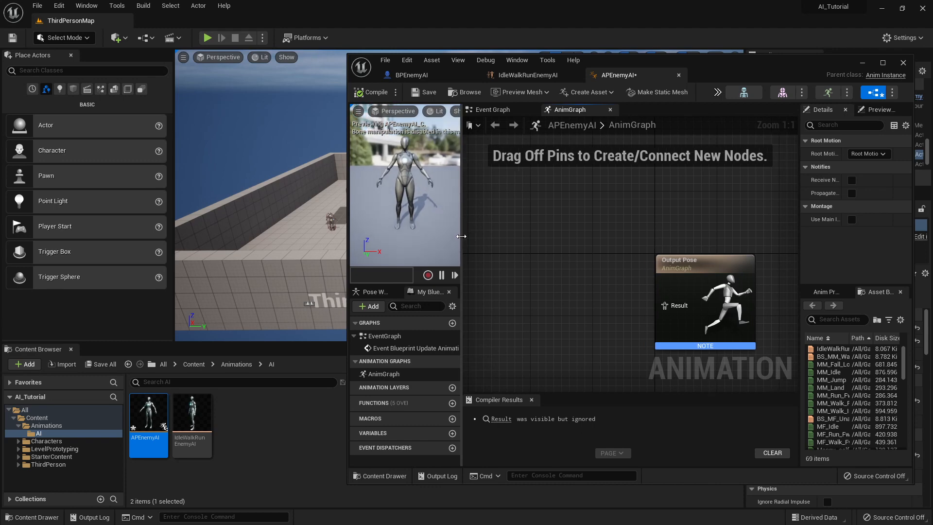
{"action": "mouse_move", "coordinate": [513, 273]}
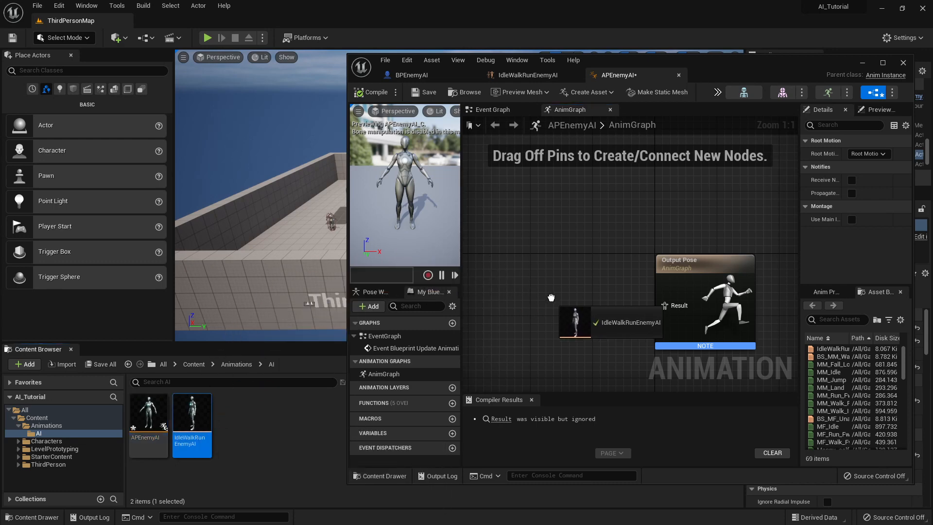
Connect IdleWalkRunEnemyAI's blend space player to the Output Pose and compile APEnemyAI.
{"action": "left_click", "coordinate": [607, 321]}
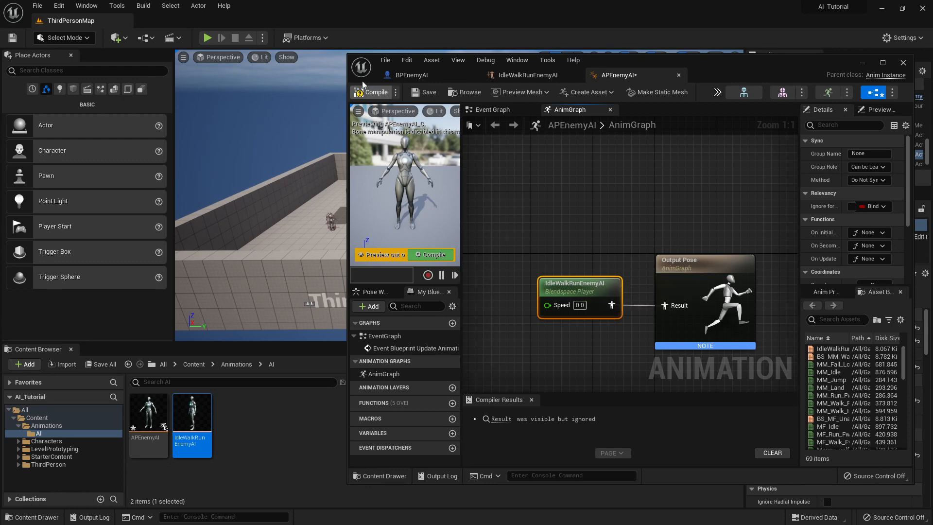
{"action": "left_click", "coordinate": [373, 93]}
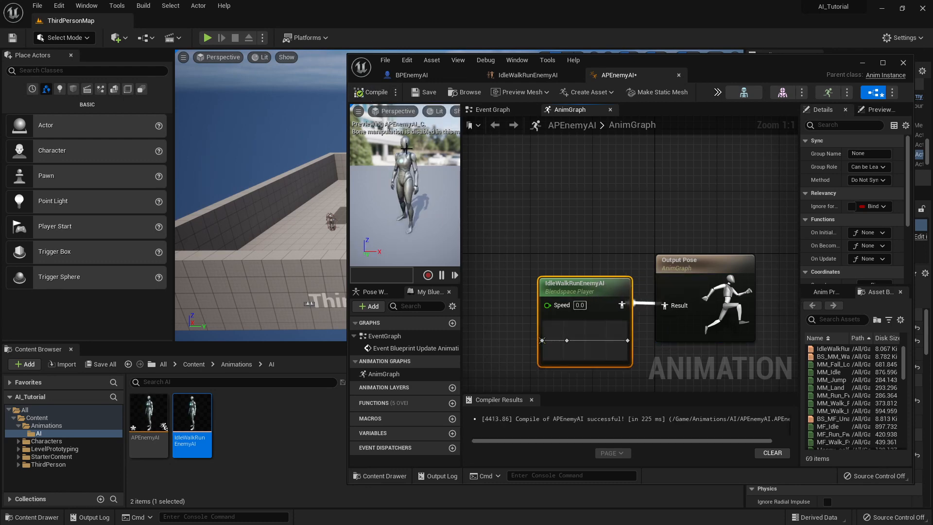
{"action": "mouse_move", "coordinate": [436, 212]}
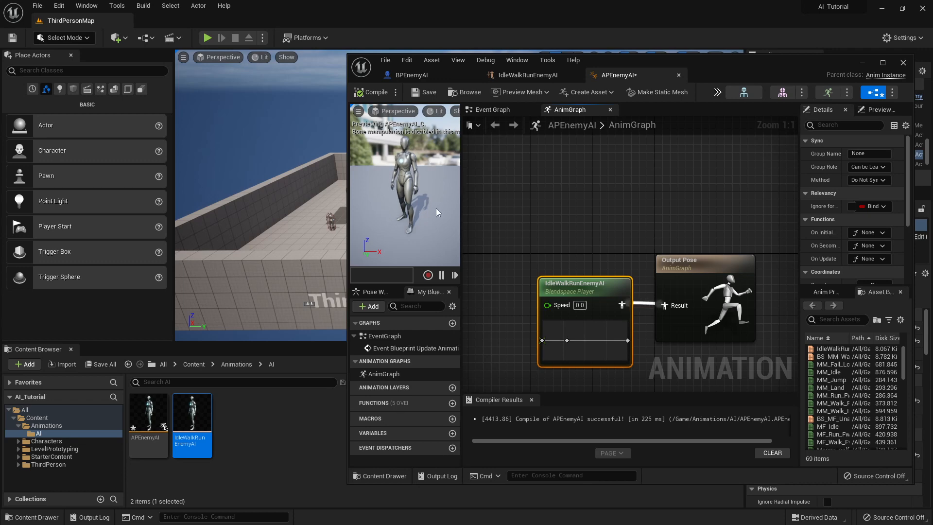
{"action": "mouse_move", "coordinate": [548, 339]}
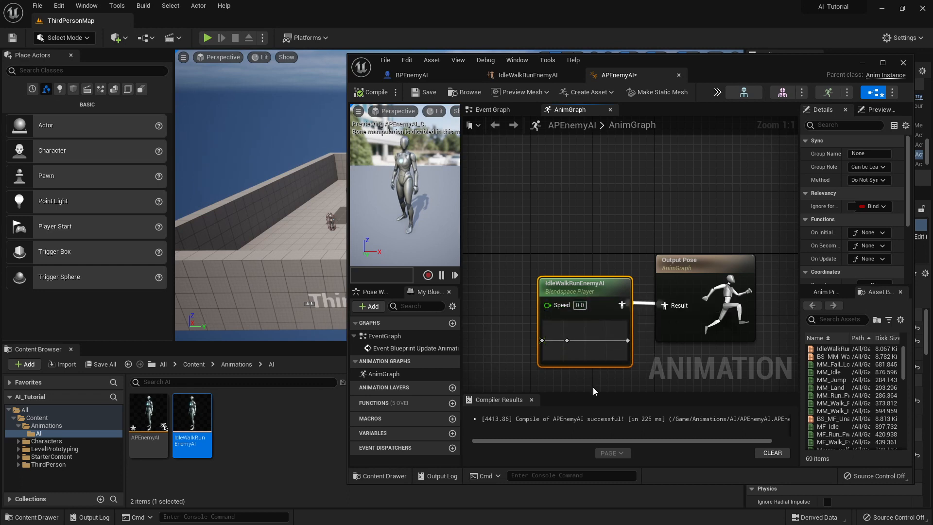
{"action": "mouse_move", "coordinate": [520, 316]}
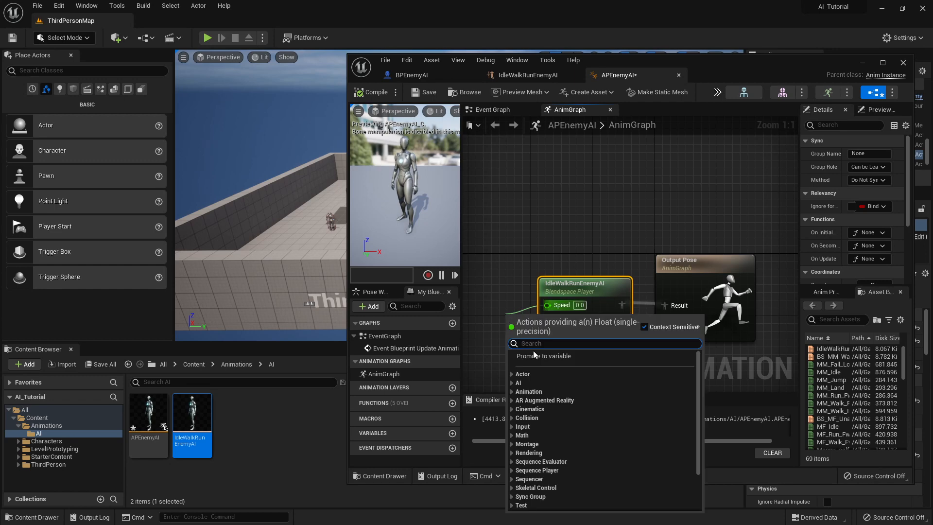
Promote the blend space player's Speed pin to a new Speed float variable.
{"action": "left_click", "coordinate": [543, 355]}
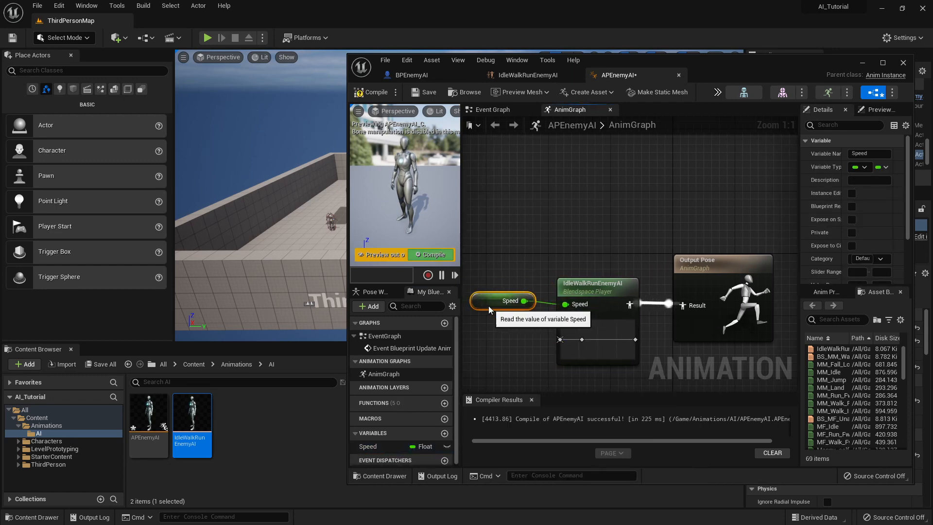
{"action": "mouse_move", "coordinate": [723, 288]}
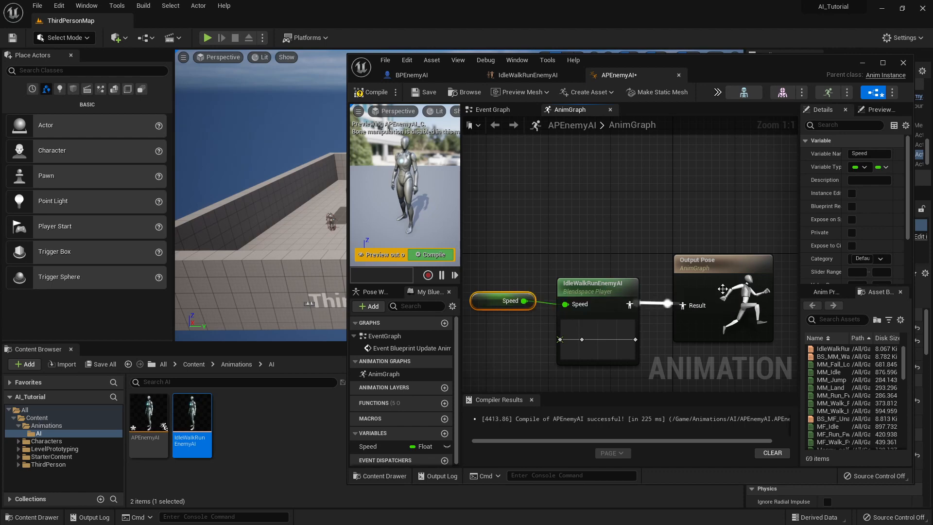
{"action": "mouse_move", "coordinate": [646, 307]}
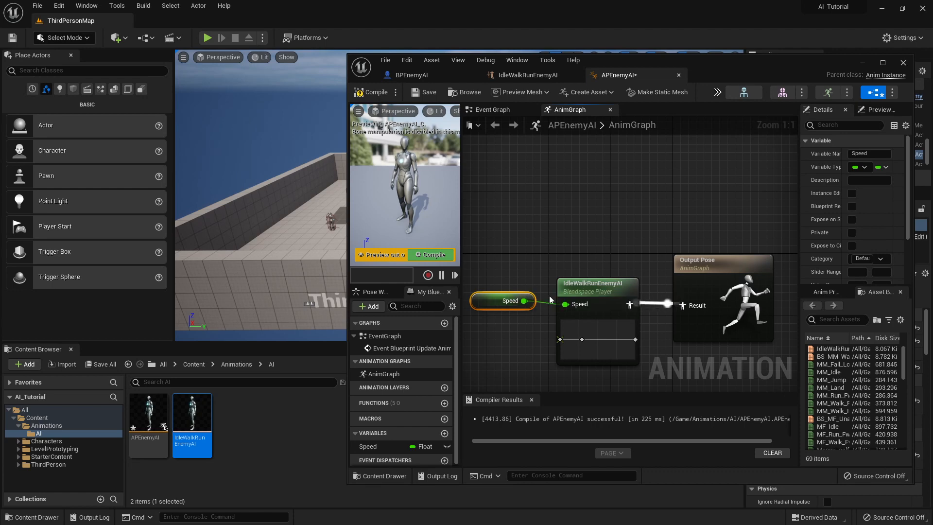
{"action": "mouse_move", "coordinate": [488, 117]}
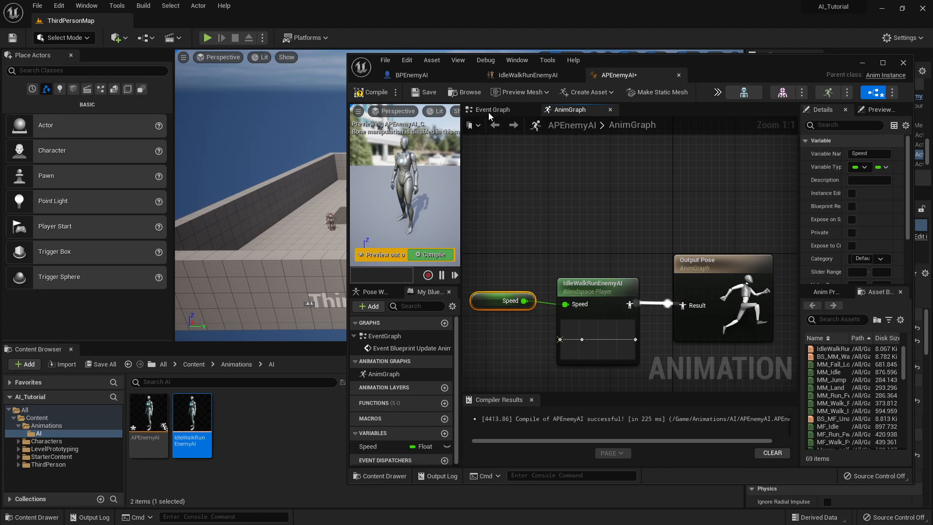
In the Event Graph, add a Cast To BPEnemyAI node fed by Try Get Pawn Owner.
{"action": "left_click", "coordinate": [492, 109]}
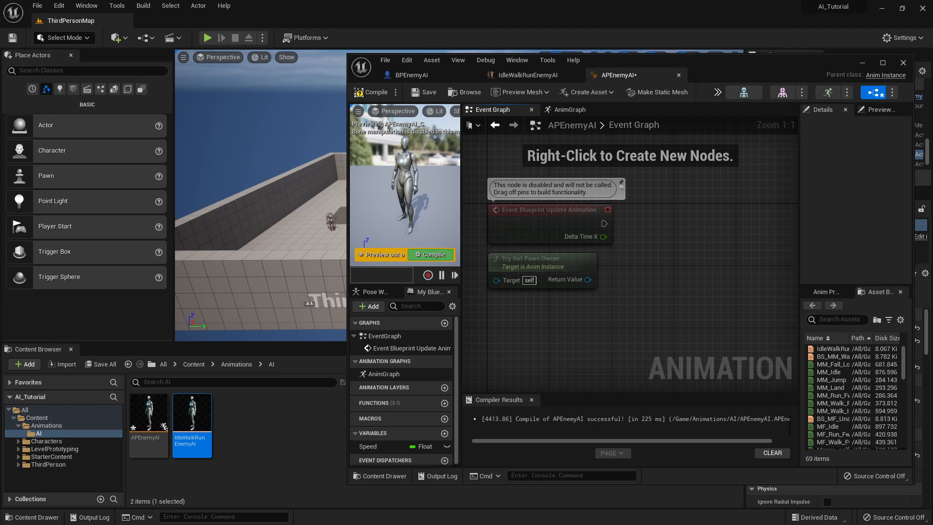
{"action": "mouse_move", "coordinate": [577, 287]}
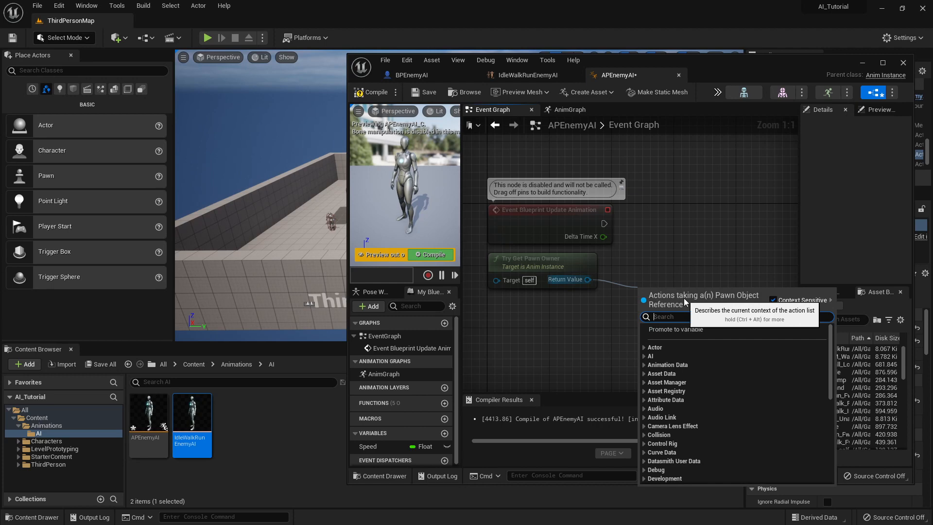
{"action": "type", "text": "cast to BP"}
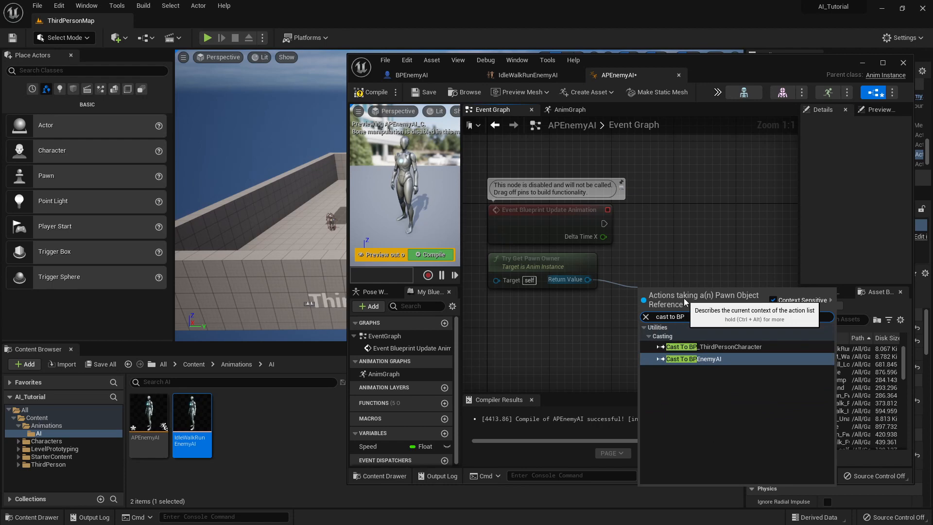
{"action": "left_click", "coordinate": [694, 358]}
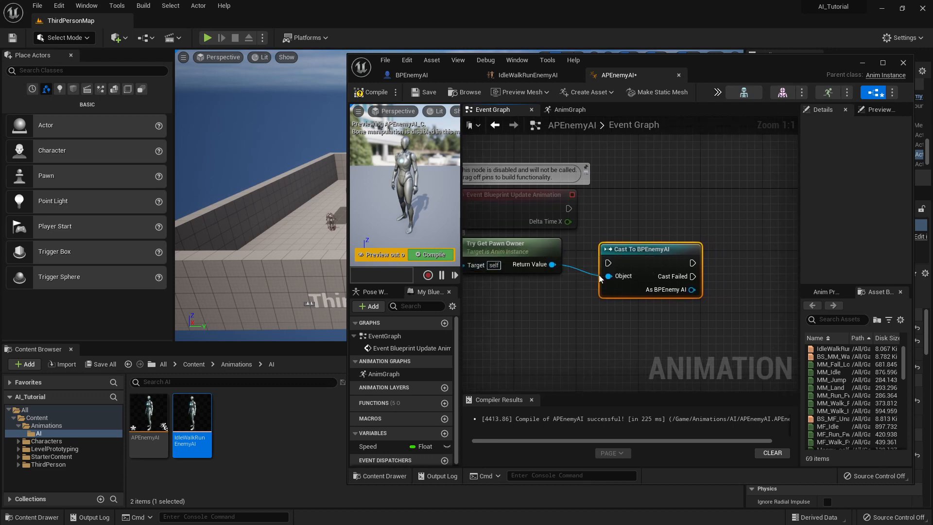
{"action": "mouse_move", "coordinate": [649, 258]}
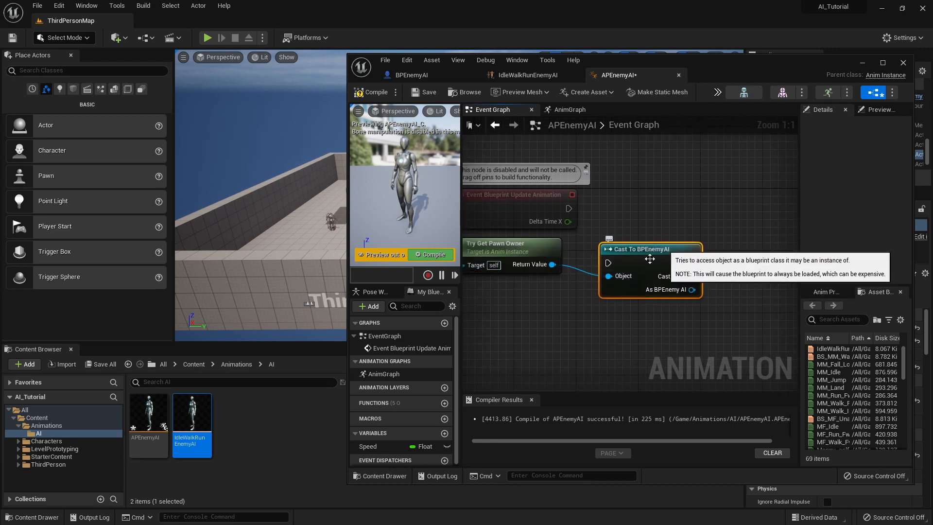
{"action": "mouse_move", "coordinate": [588, 336]}
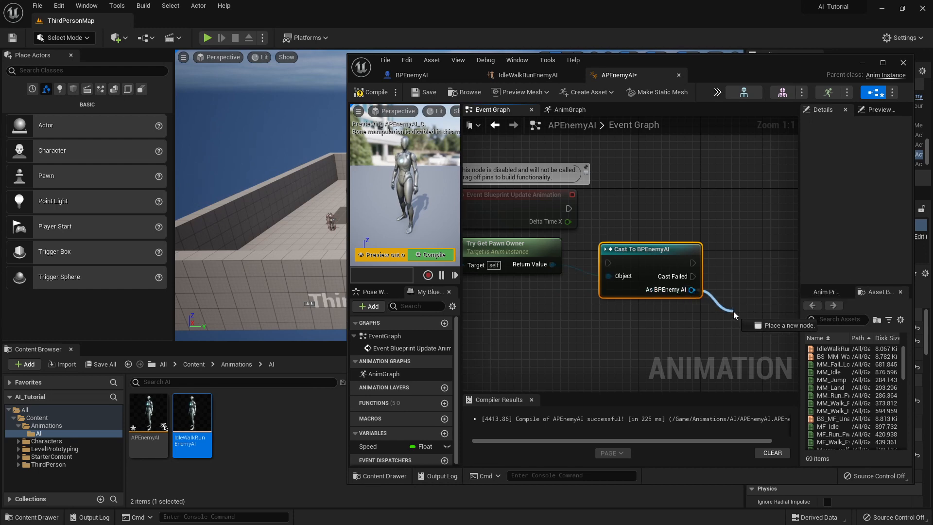
Search 'get movement' from the As BPEnemyAI pin to find Get Character Movement.
{"action": "left_click", "coordinate": [692, 289]}
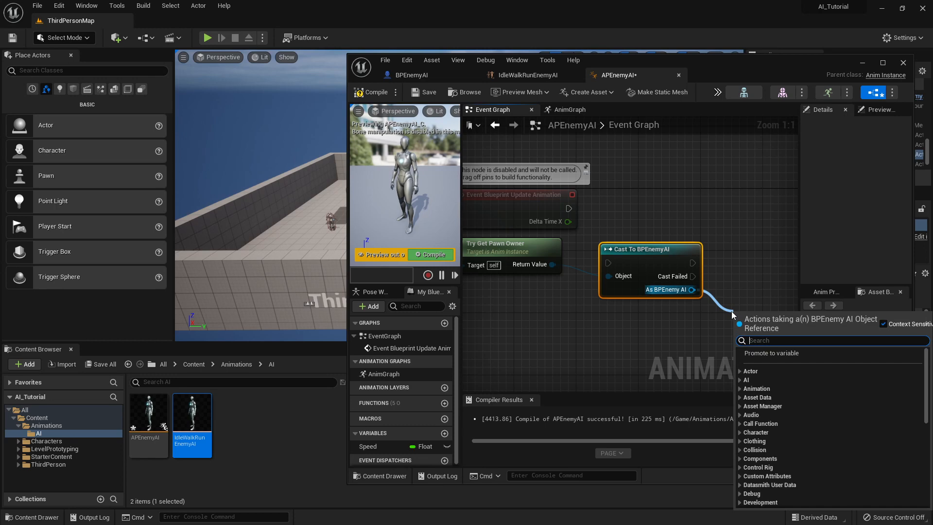
{"action": "type", "text": "get character"}
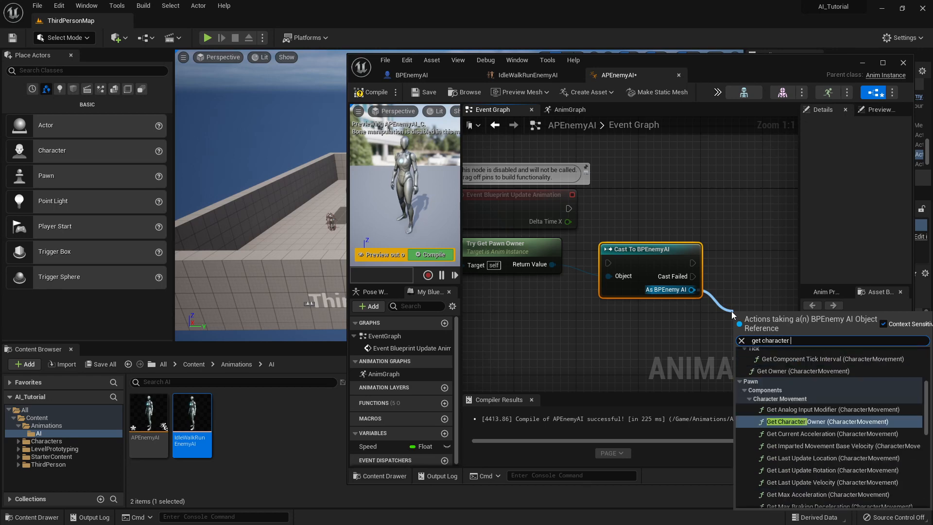
{"action": "type", "text": "movement"}
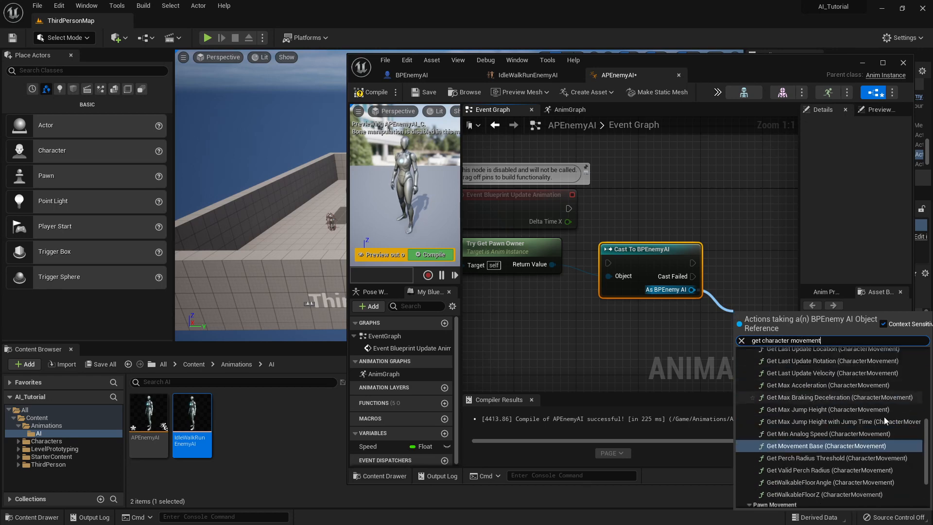
{"action": "scroll", "scroll_direction": "down", "scroll_amount": 3}
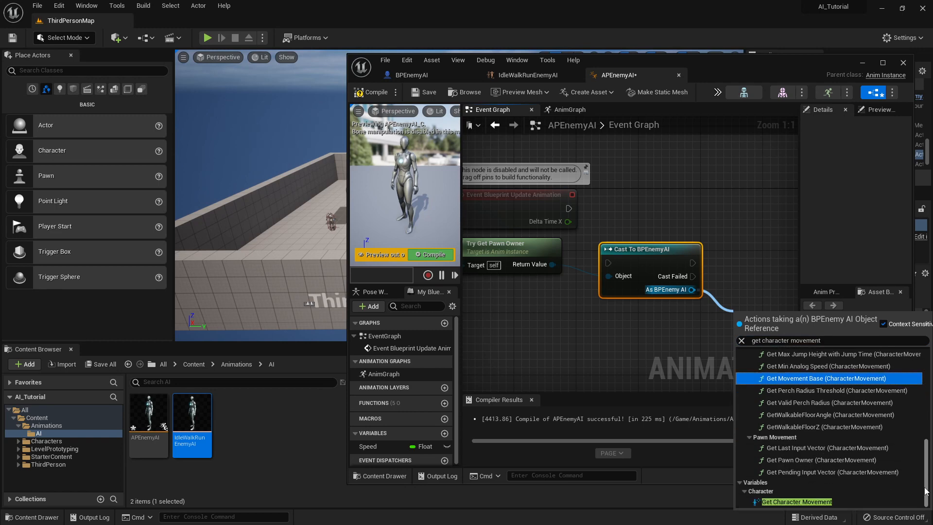
{"action": "mouse_move", "coordinate": [796, 502]}
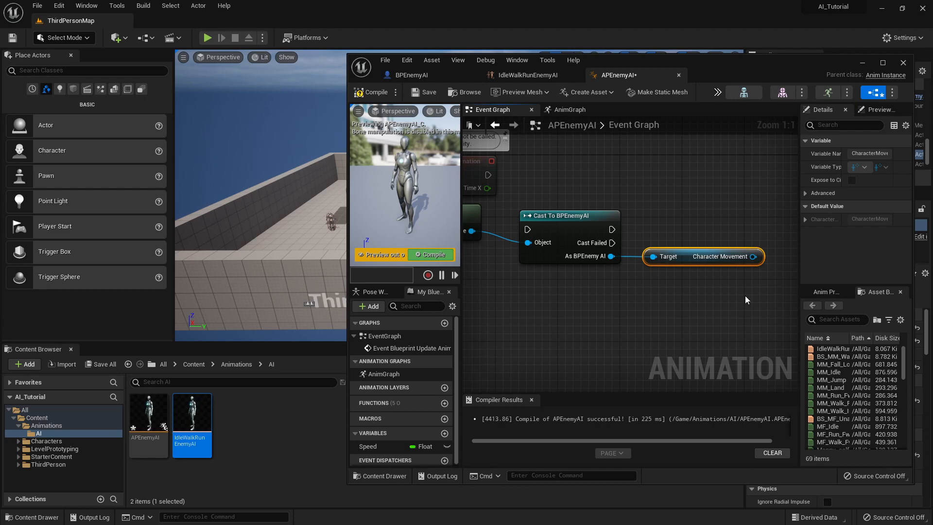
{"action": "mouse_move", "coordinate": [692, 251]}
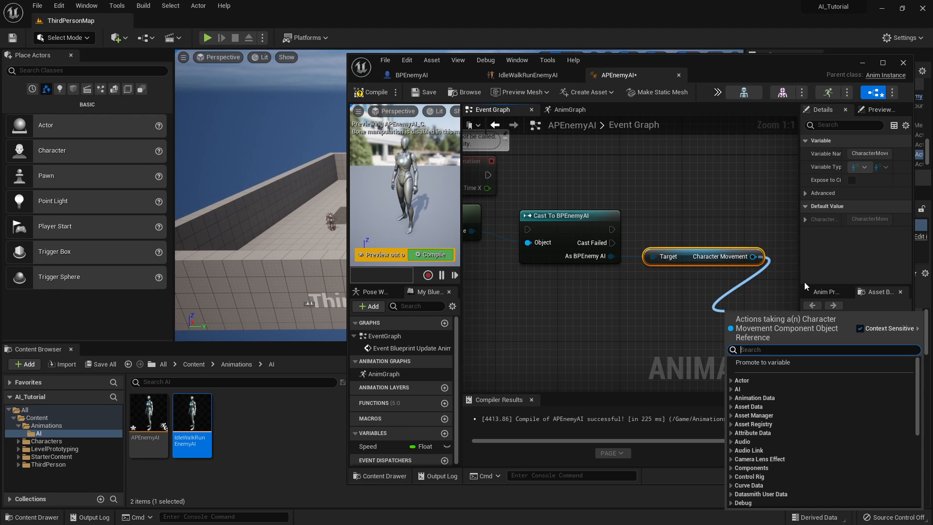
Add a Get Velocity node reading from the Character Movement component.
{"action": "type", "text": "get"}
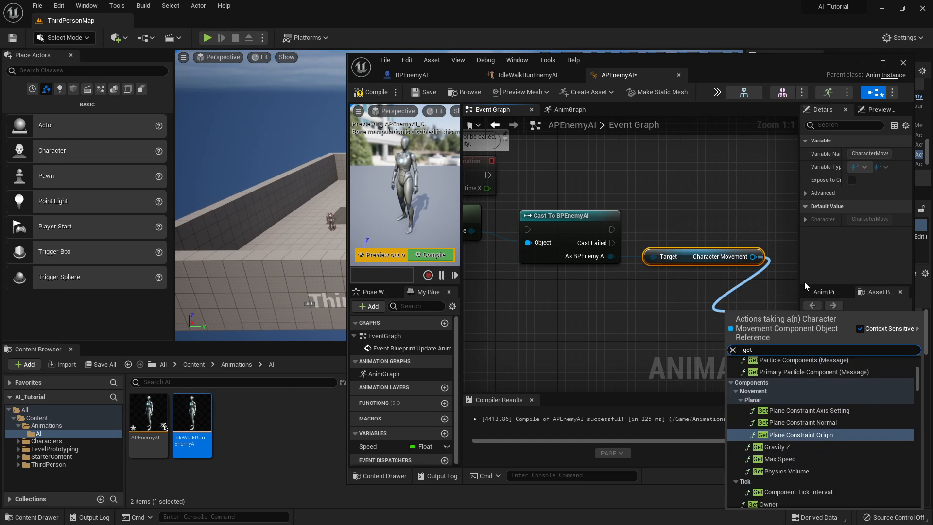
{"action": "type", "text": "velocity"}
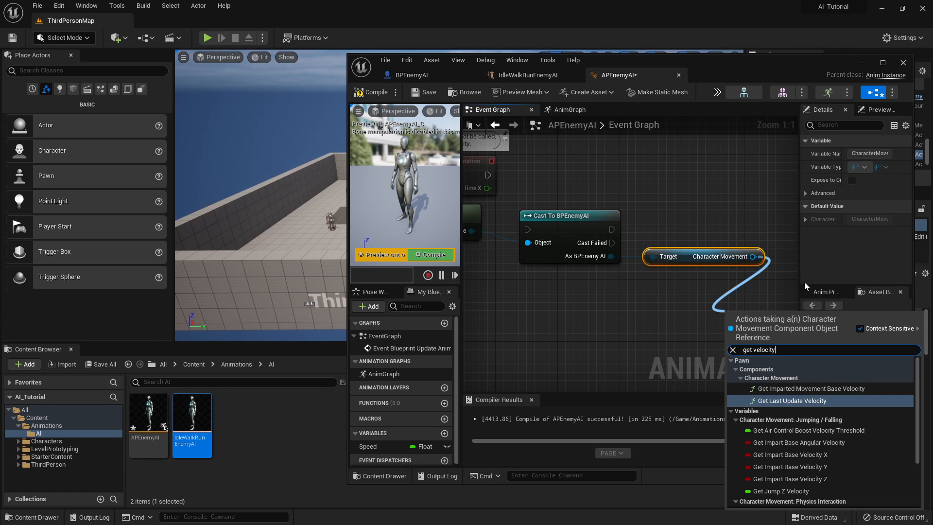
{"action": "mouse_move", "coordinate": [910, 374]}
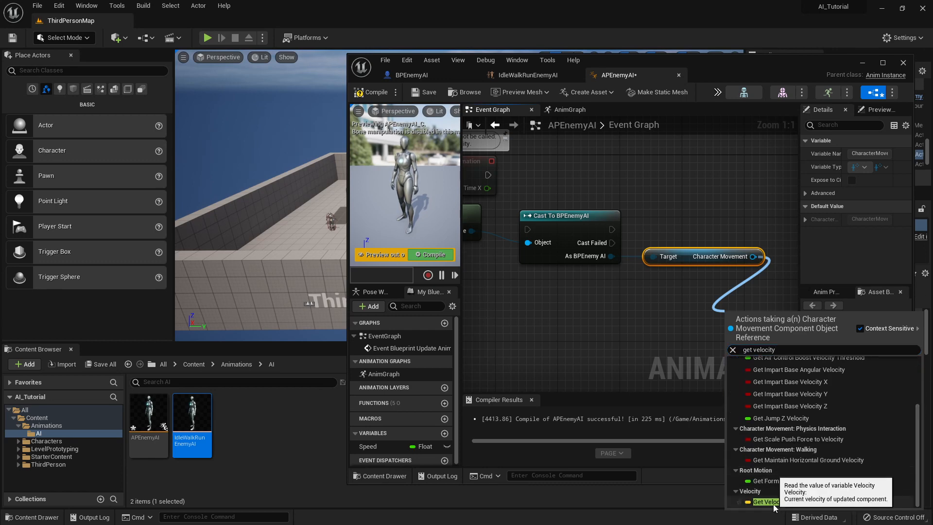
{"action": "left_click", "coordinate": [763, 502]}
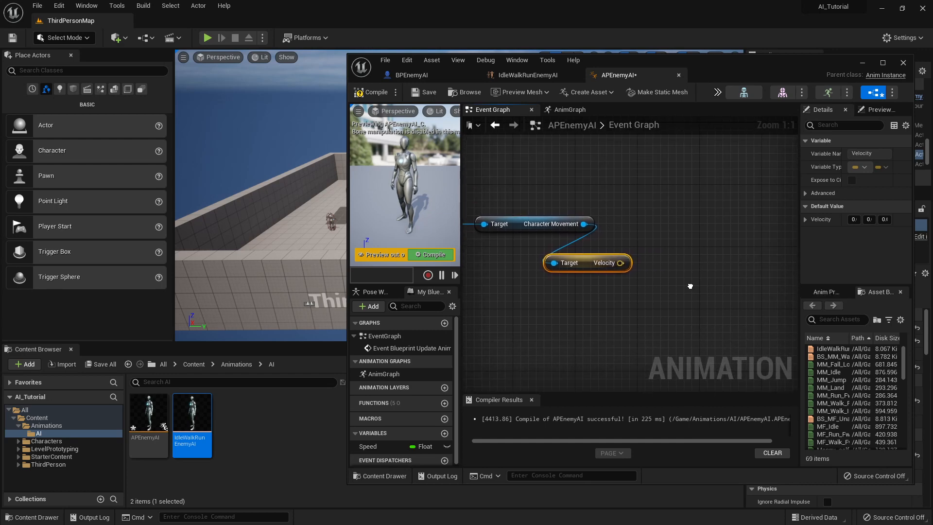
{"action": "mouse_move", "coordinate": [691, 291]}
{"action": "type", "text": "get"}
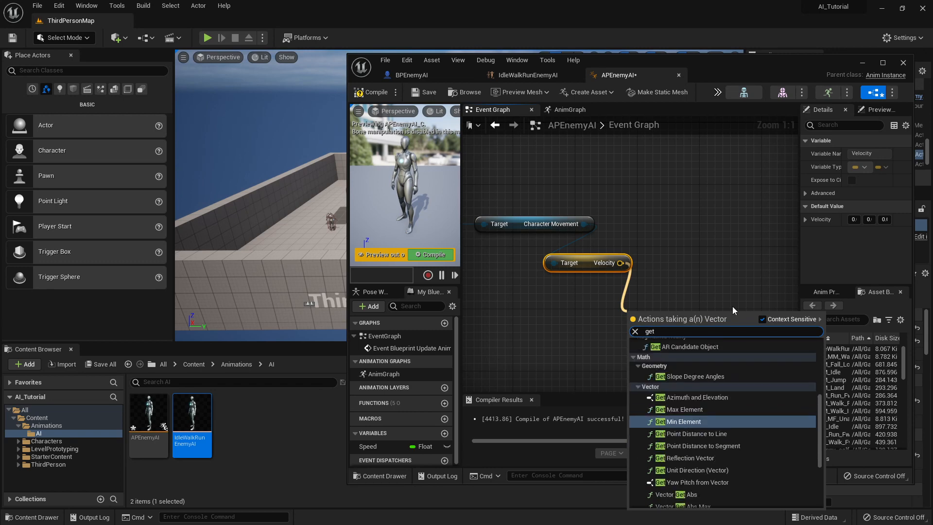
Pass Velocity through a Vector Length node and add a SET Speed node.
{"action": "type", "text": "vector length"}
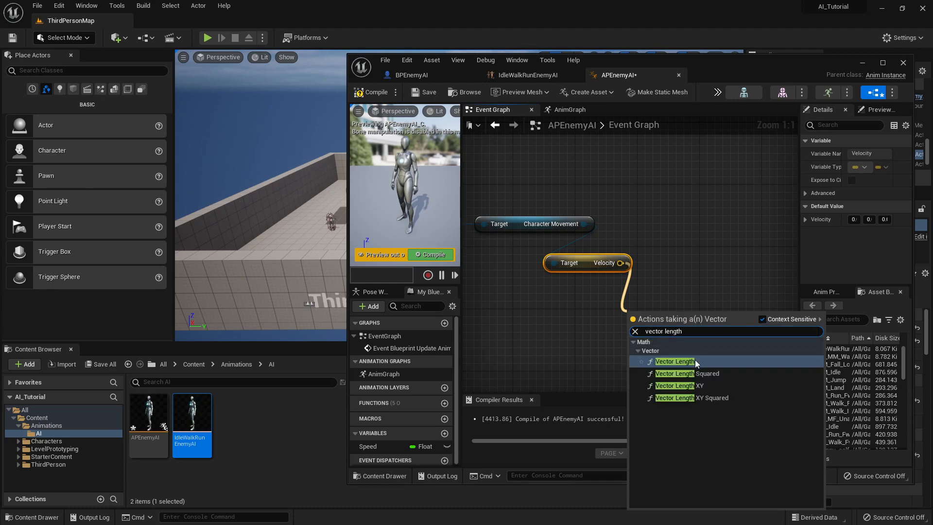
{"action": "left_click", "coordinate": [674, 361]}
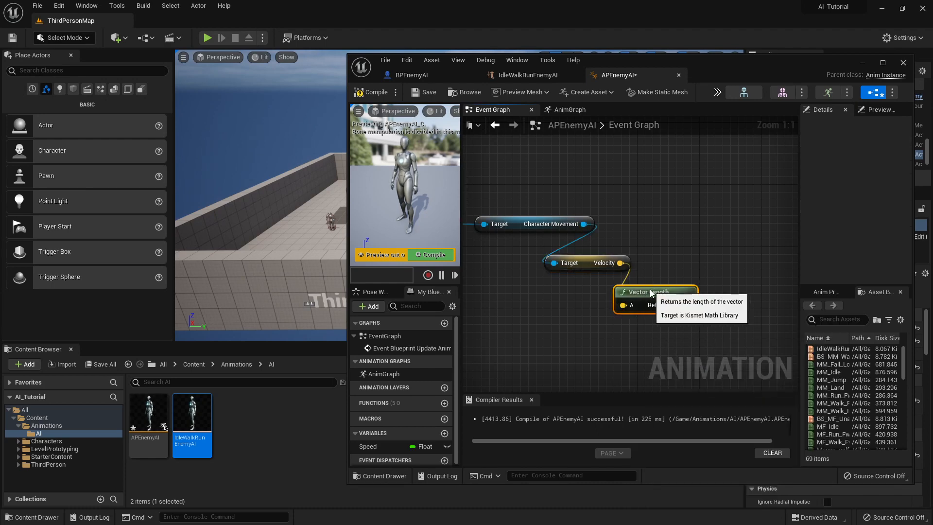
{"action": "mouse_move", "coordinate": [717, 398]}
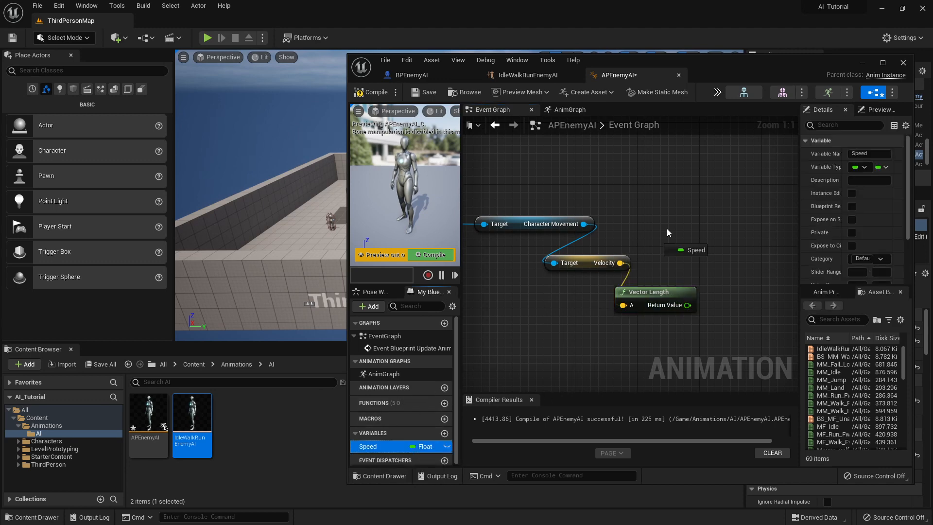
{"action": "mouse_move", "coordinate": [754, 227]}
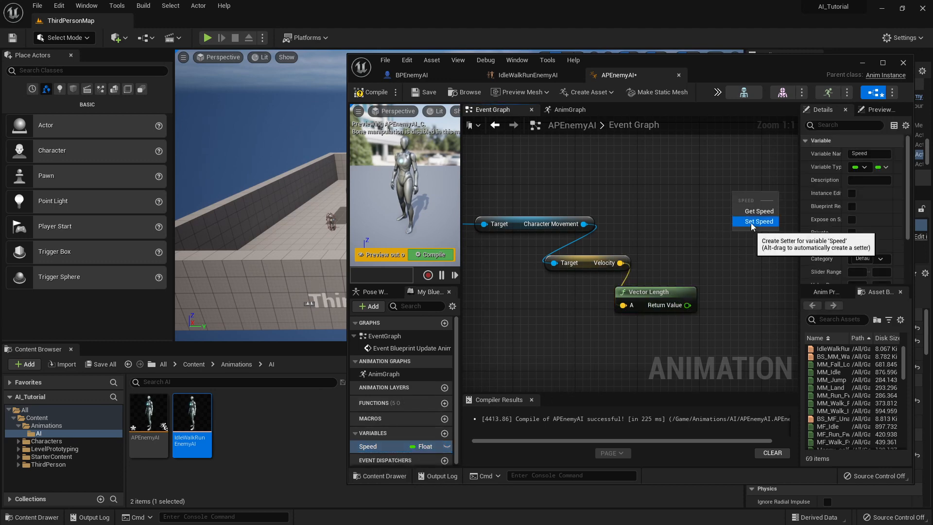
{"action": "left_click", "coordinate": [758, 222]}
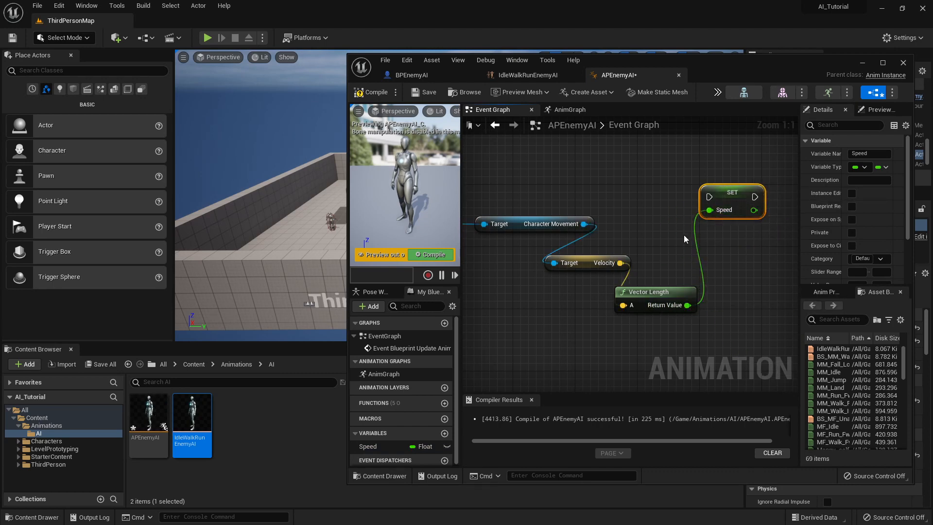
{"action": "mouse_move", "coordinate": [648, 158]}
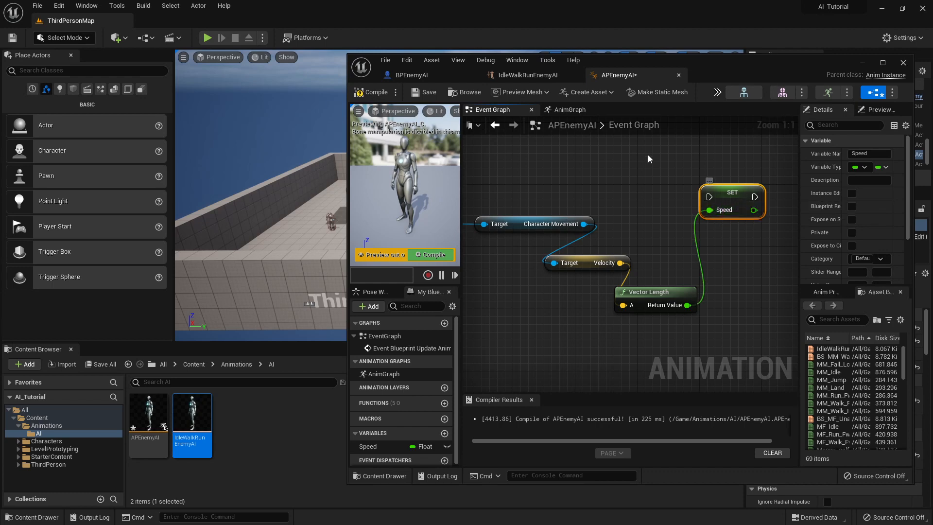
Return to the Event Graph and scroll to view Event Blueprint Update Animation and the cast chain.
{"action": "left_click", "coordinate": [567, 109]}
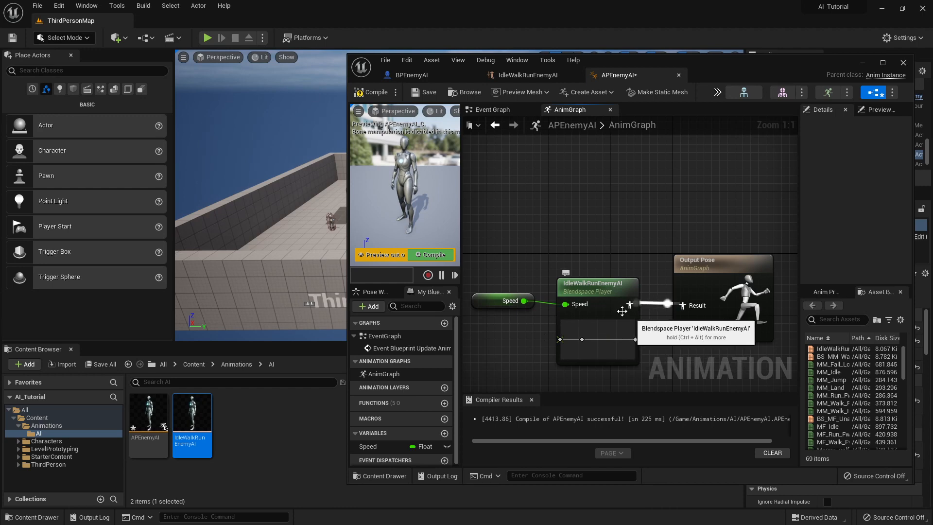
{"action": "mouse_move", "coordinate": [574, 335]}
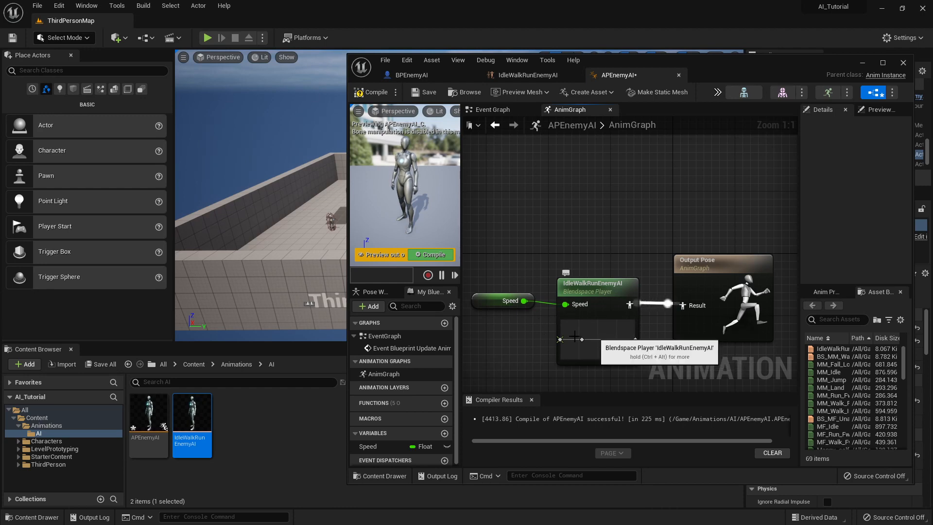
{"action": "mouse_move", "coordinate": [492, 109]}
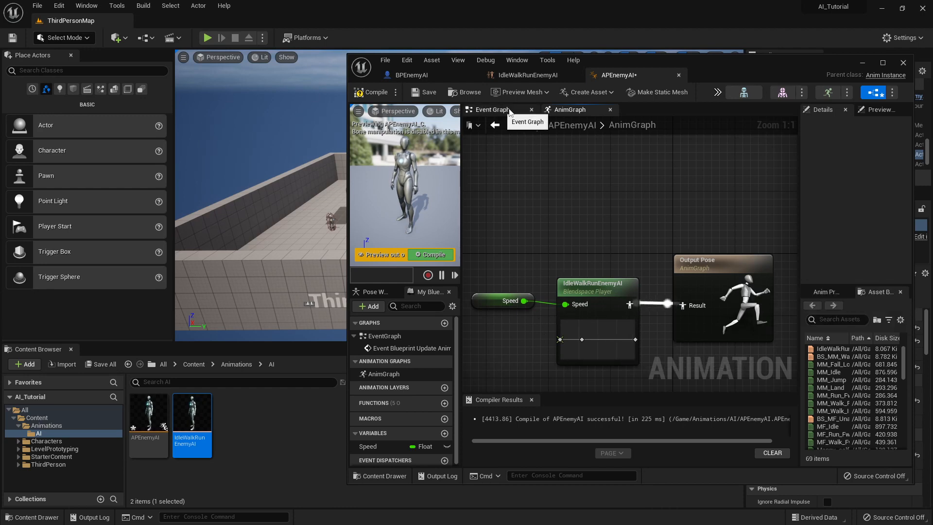
{"action": "left_click", "coordinate": [493, 109]}
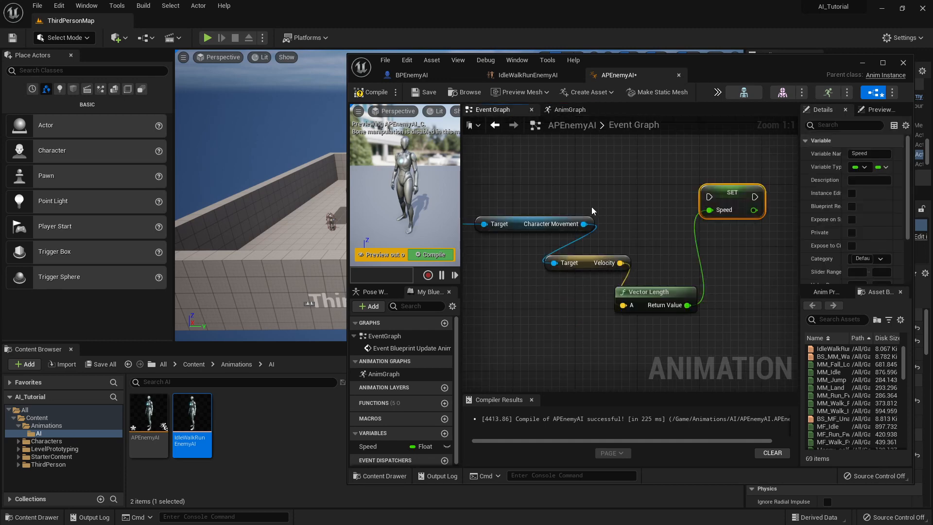
{"action": "scroll", "scroll_direction": "down", "scroll_amount": 3}
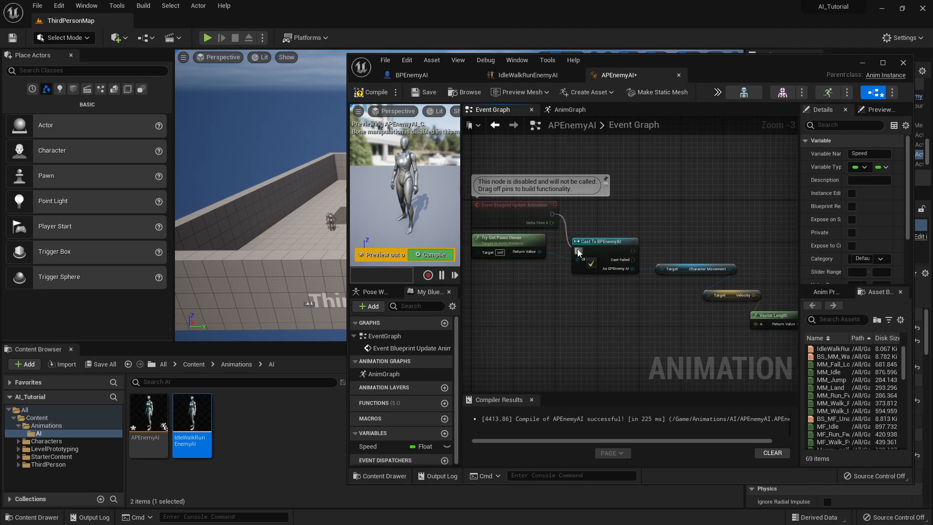
{"action": "mouse_move", "coordinate": [541, 204]}
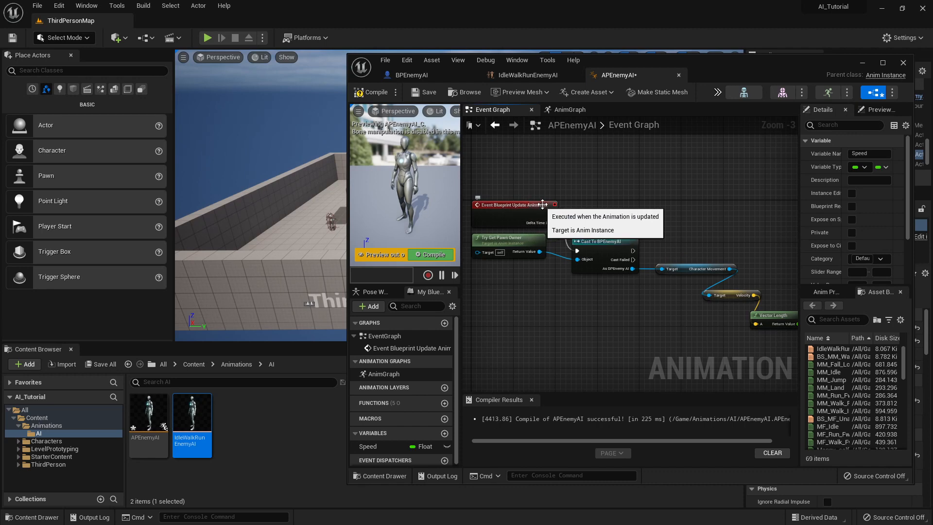
{"action": "mouse_move", "coordinate": [697, 250]}
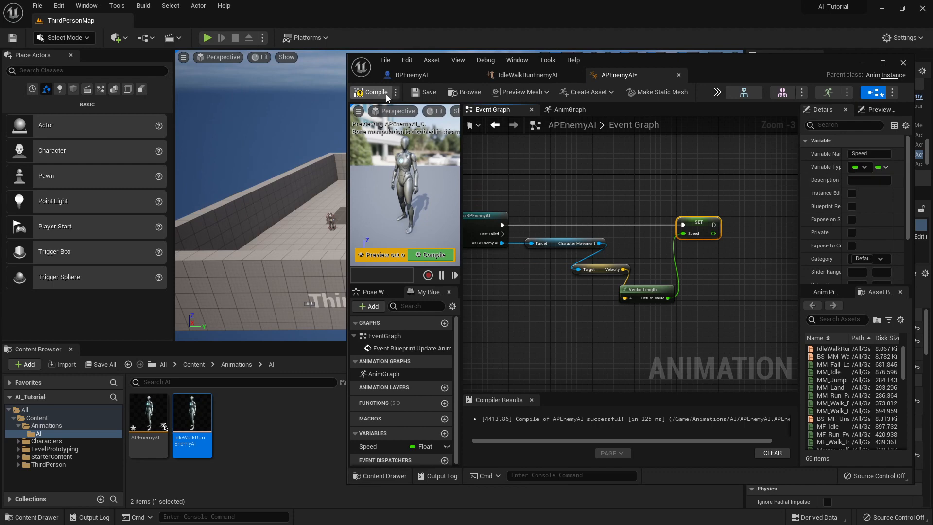
Compile APEnemyAI and switch to the BPEnemyAI blueprint tab.
{"action": "left_click", "coordinate": [376, 92]}
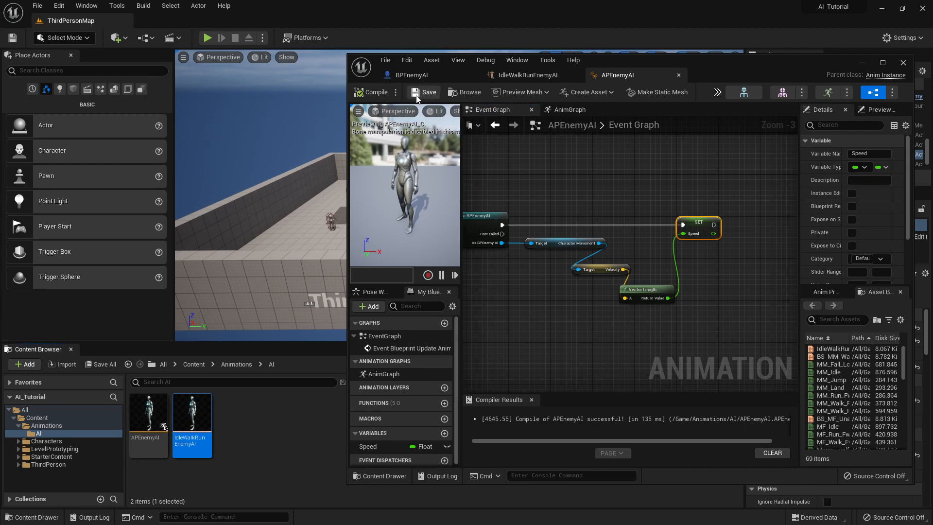
{"action": "mouse_move", "coordinate": [610, 237]}
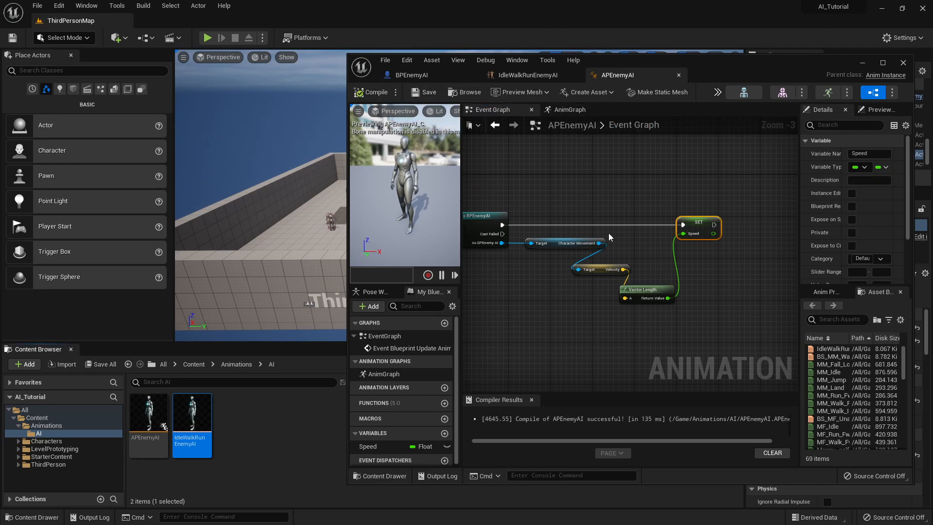
{"action": "left_click", "coordinate": [410, 75]}
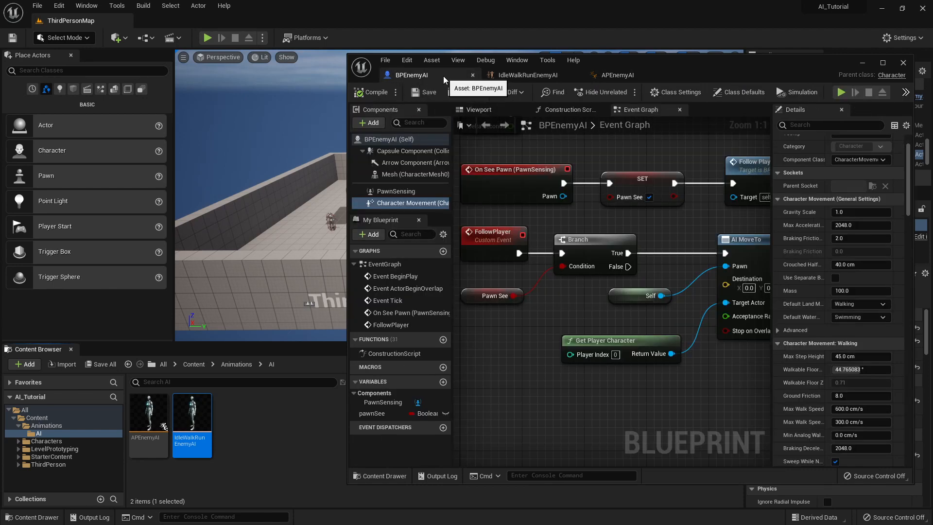
{"action": "mouse_move", "coordinate": [438, 93]}
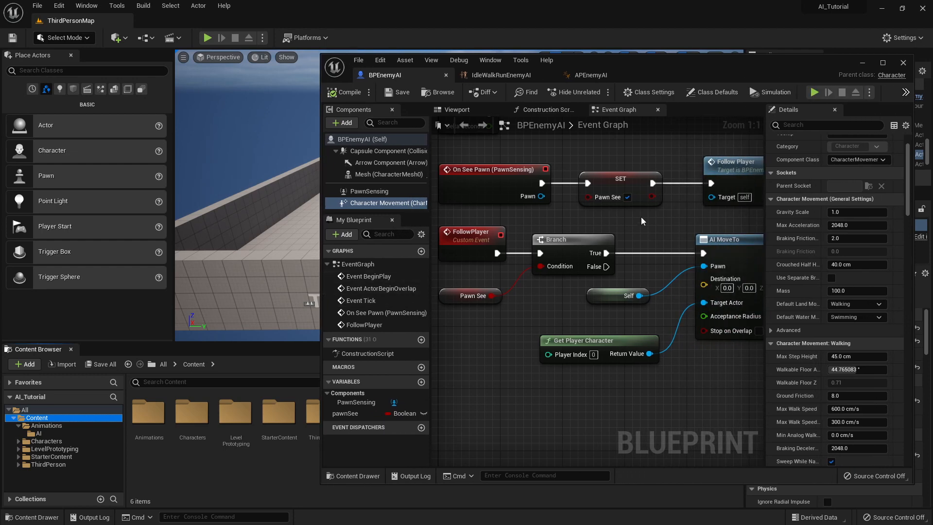
Set the BPEnemyAI Mesh's Anim Class to APEnemyAI and close the blueprint editor.
{"action": "left_click", "coordinate": [386, 174]}
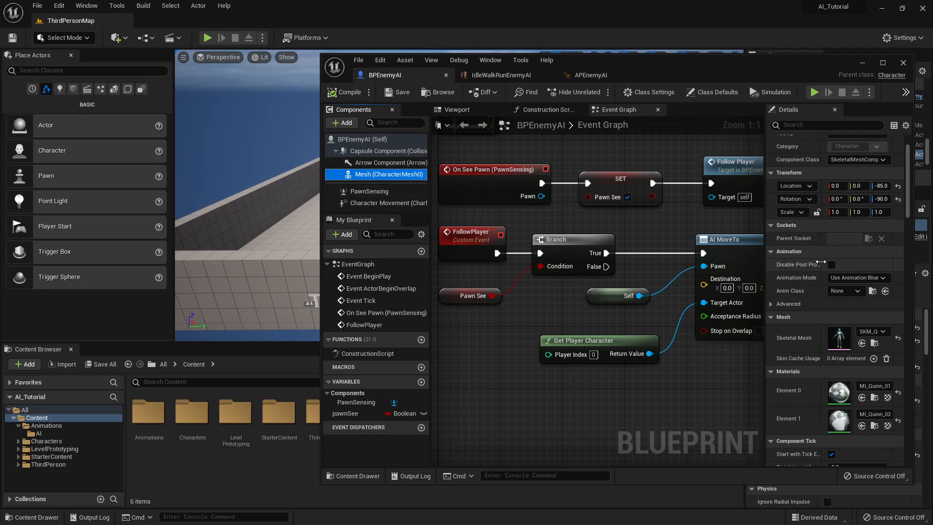
{"action": "mouse_move", "coordinate": [797, 257]}
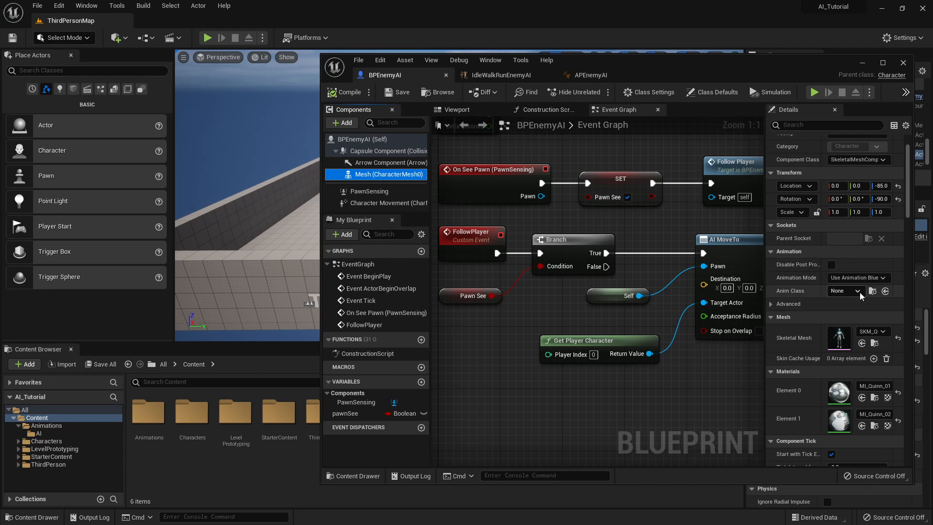
{"action": "left_click", "coordinate": [858, 291]}
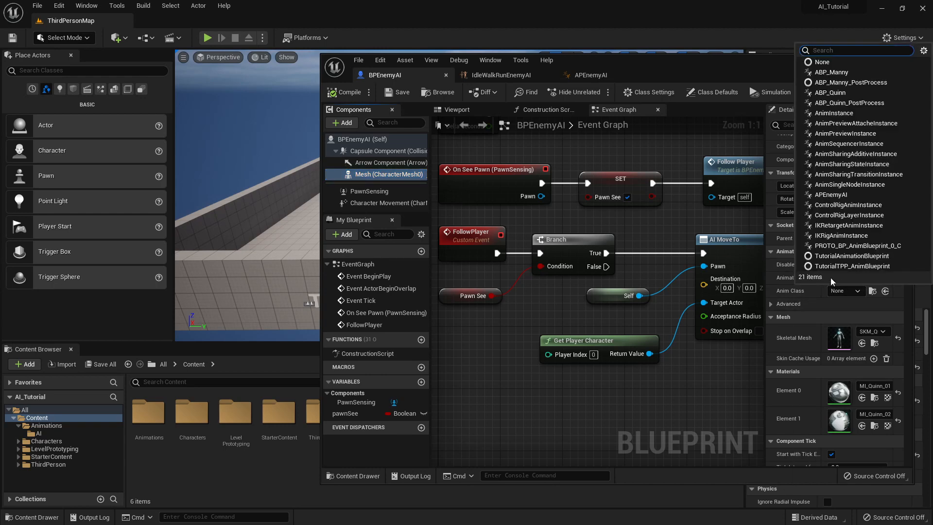
{"action": "mouse_move", "coordinate": [863, 86]}
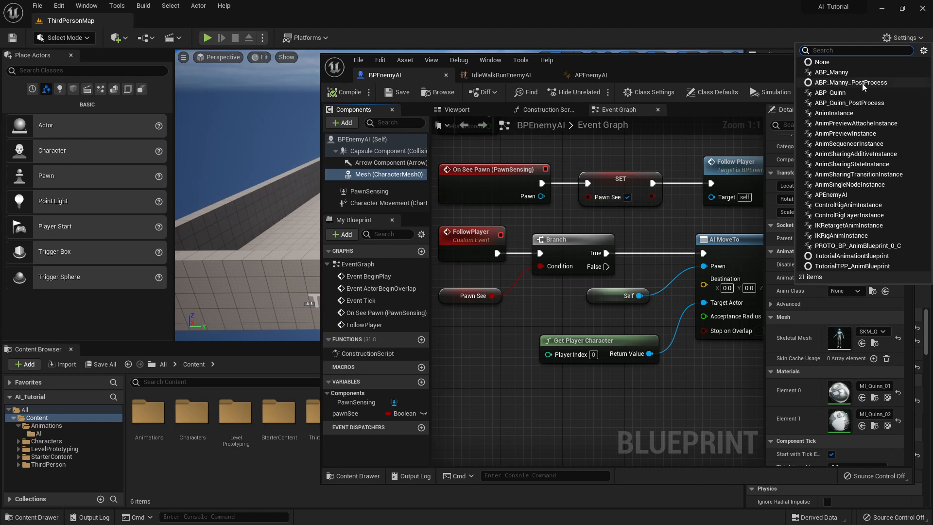
{"action": "mouse_move", "coordinate": [851, 102]}
{"action": "type", "text": "AP"}
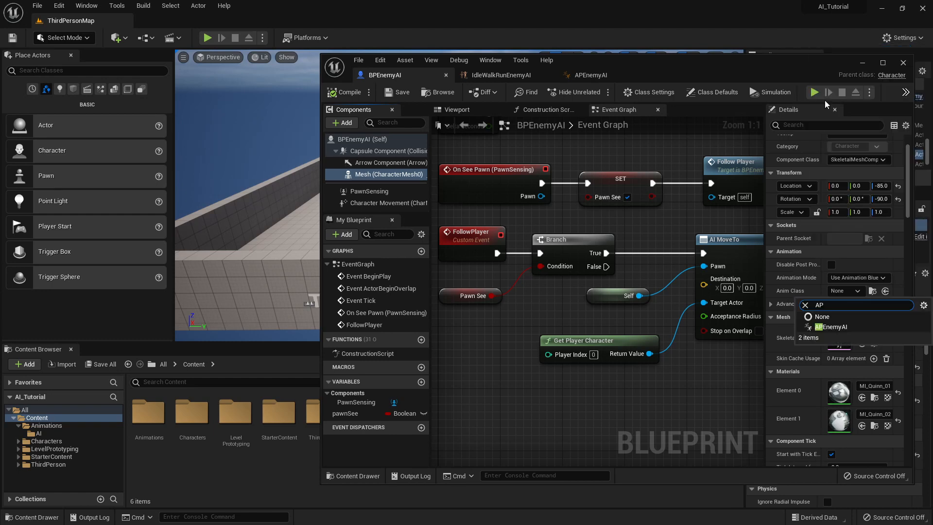
{"action": "left_click", "coordinate": [831, 326]}
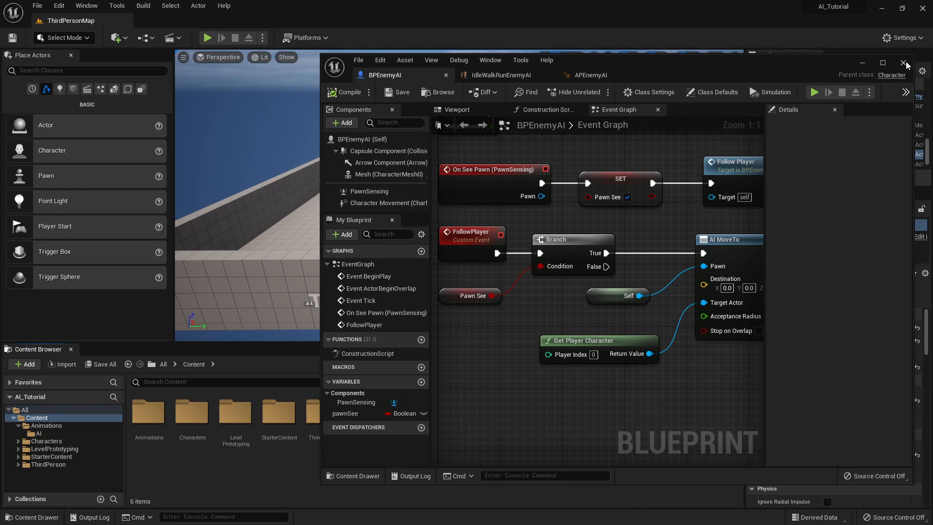
{"action": "left_click", "coordinate": [905, 63]}
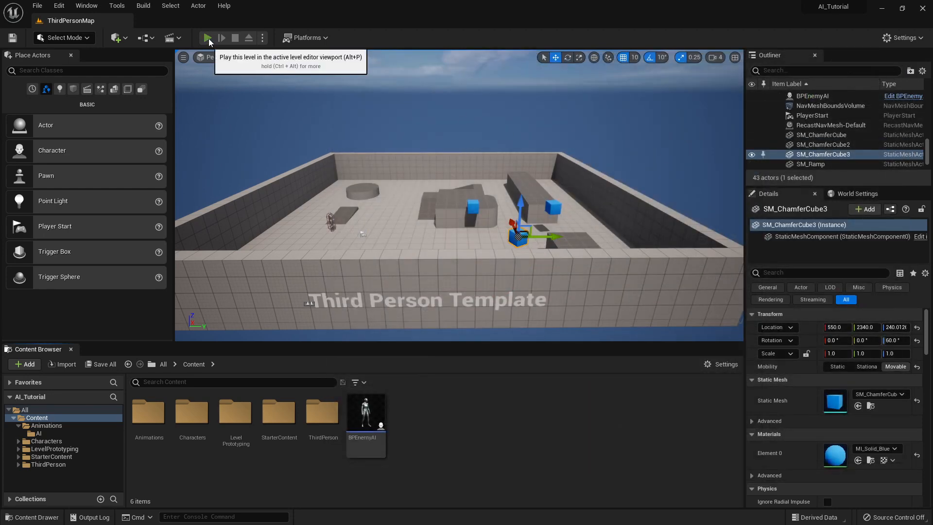
Play ThirdPersonMap to watch the enemy animate while chasing, then stop.
{"action": "left_click", "coordinate": [207, 38]}
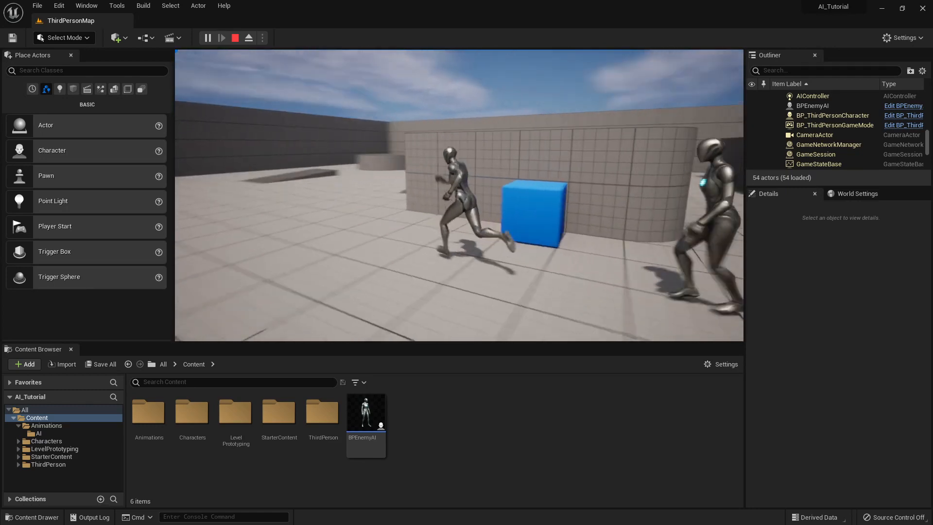
{"action": "left_click", "coordinate": [234, 38]}
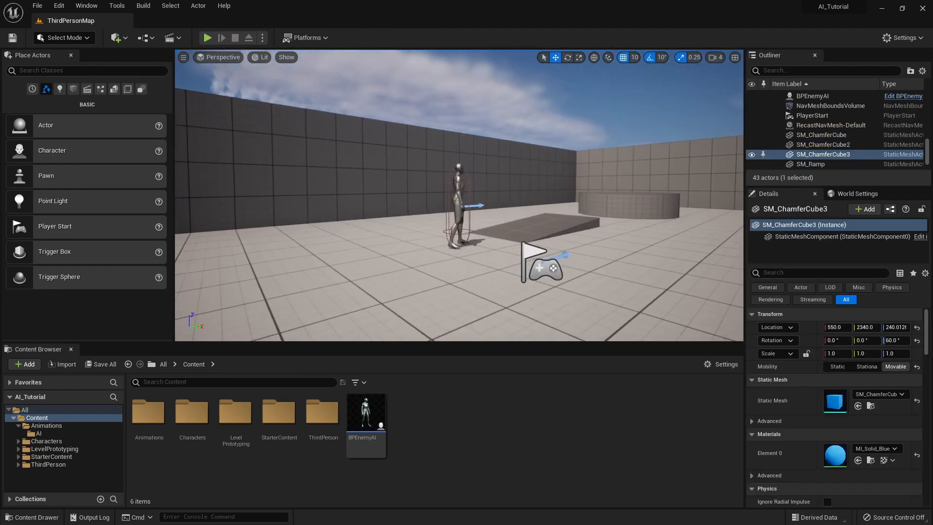
Open BPEnemyAI, then open BP_ThirdPersonCharacter from the ThirdPerson Blueprints folder.
{"action": "left_click", "coordinate": [365, 411]}
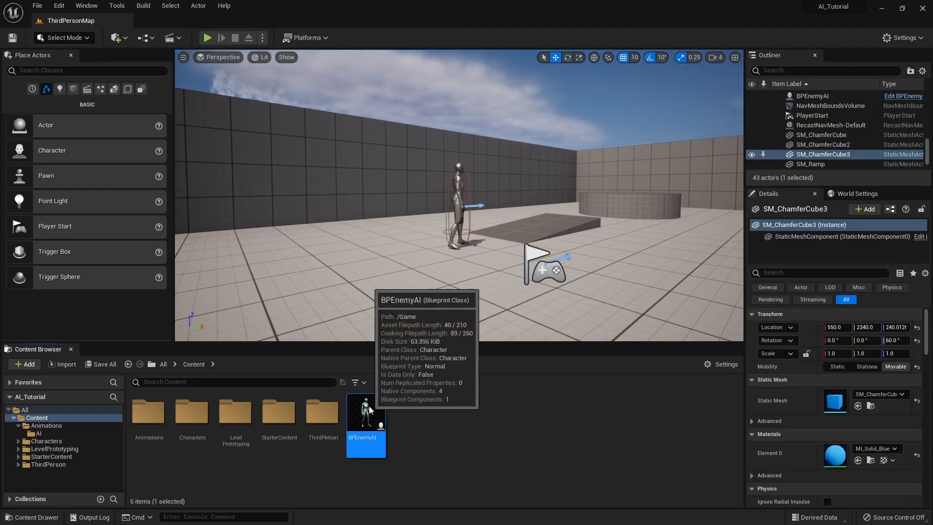
{"action": "double_click", "coordinate": [366, 413]}
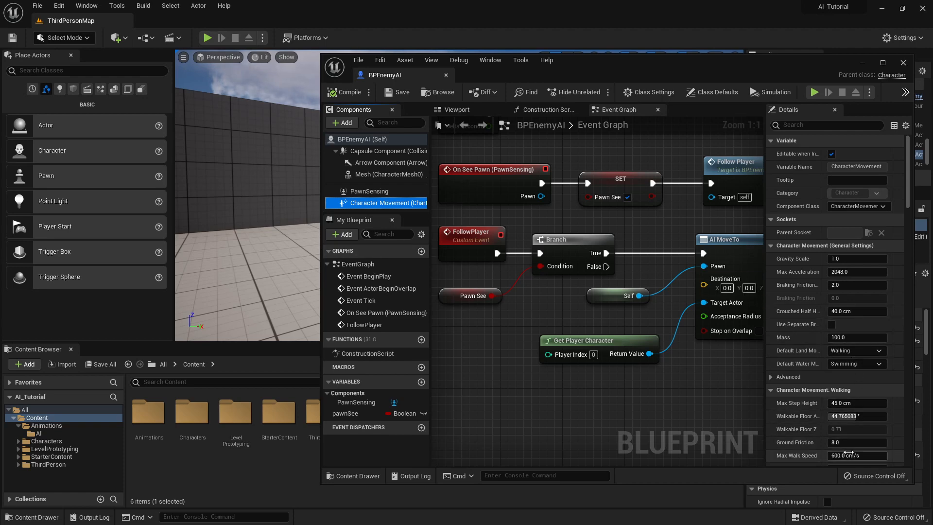
{"action": "mouse_move", "coordinate": [857, 456]}
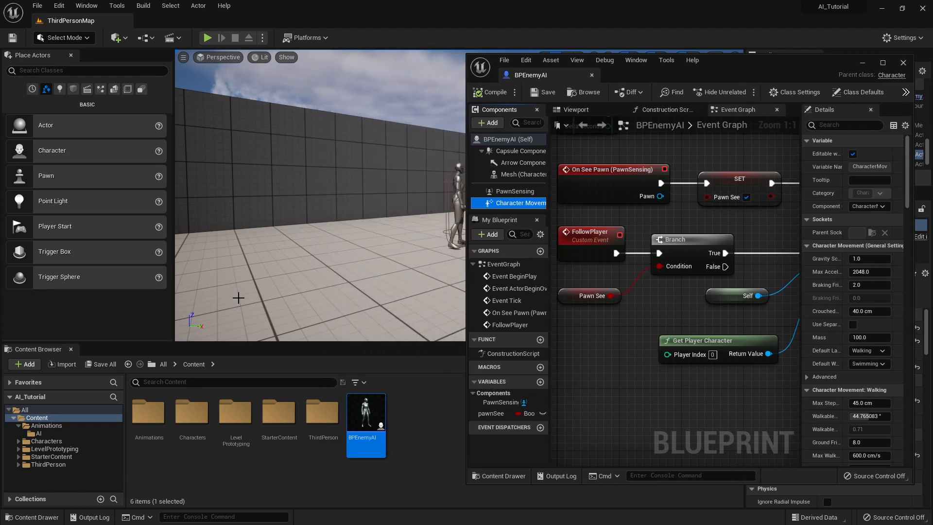
{"action": "mouse_move", "coordinate": [46, 464]}
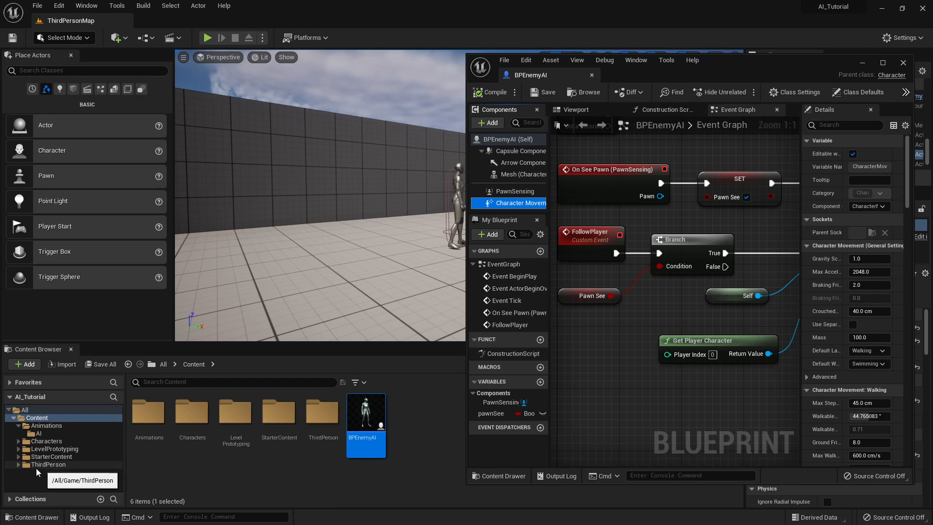
{"action": "left_click", "coordinate": [50, 464]}
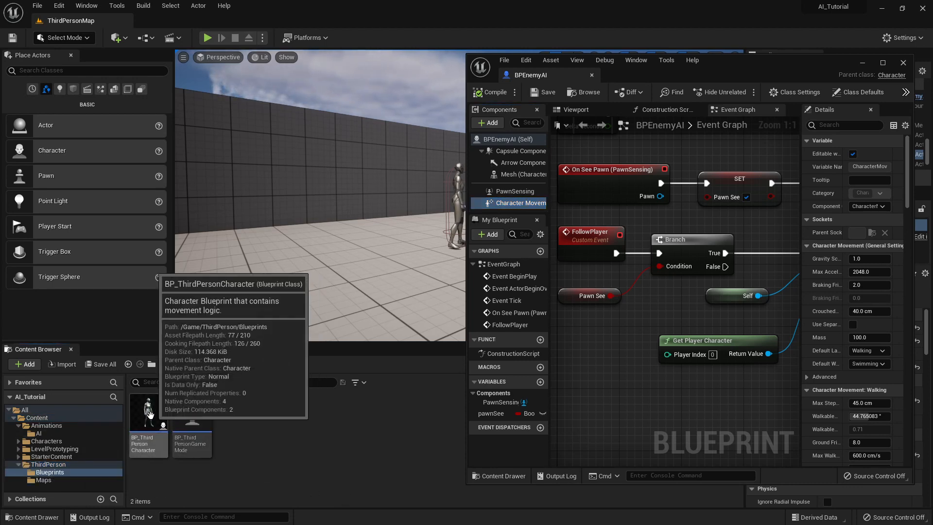
{"action": "double_click", "coordinate": [148, 413]}
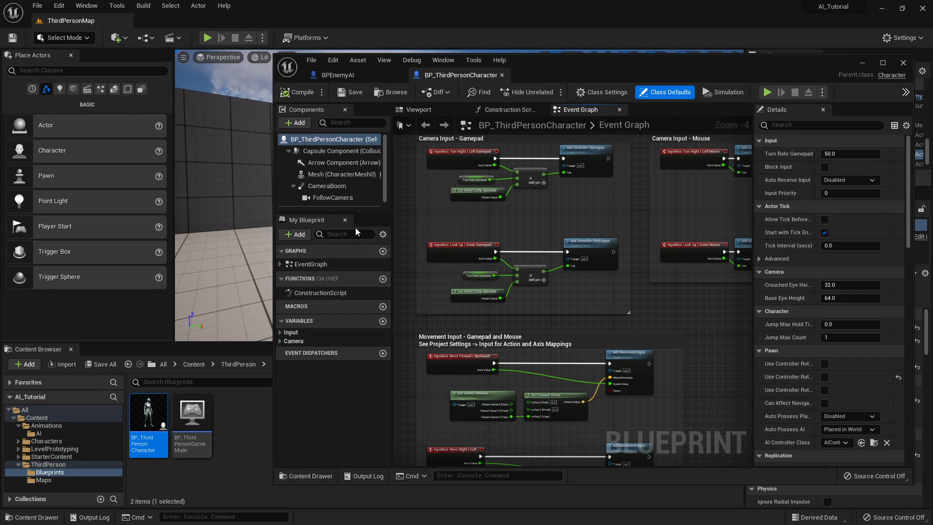
{"action": "mouse_move", "coordinate": [365, 195]}
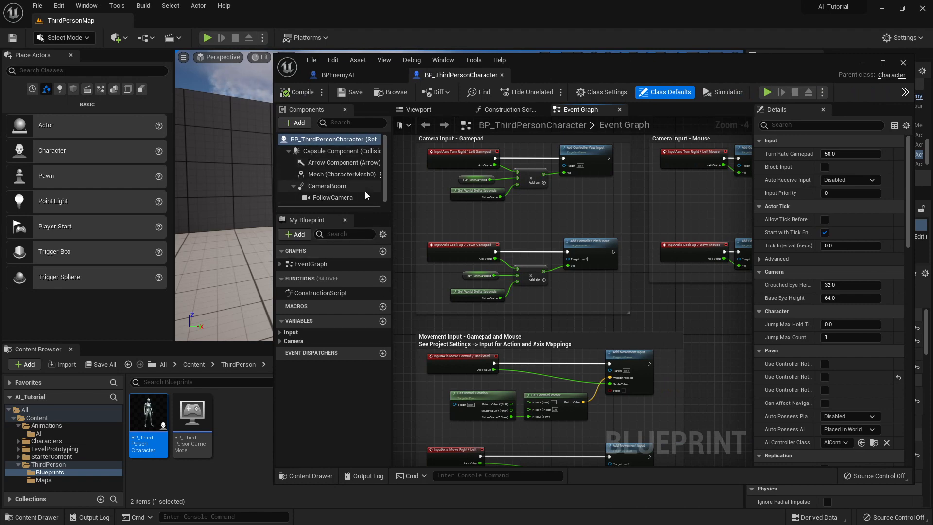
{"action": "mouse_move", "coordinate": [340, 174]}
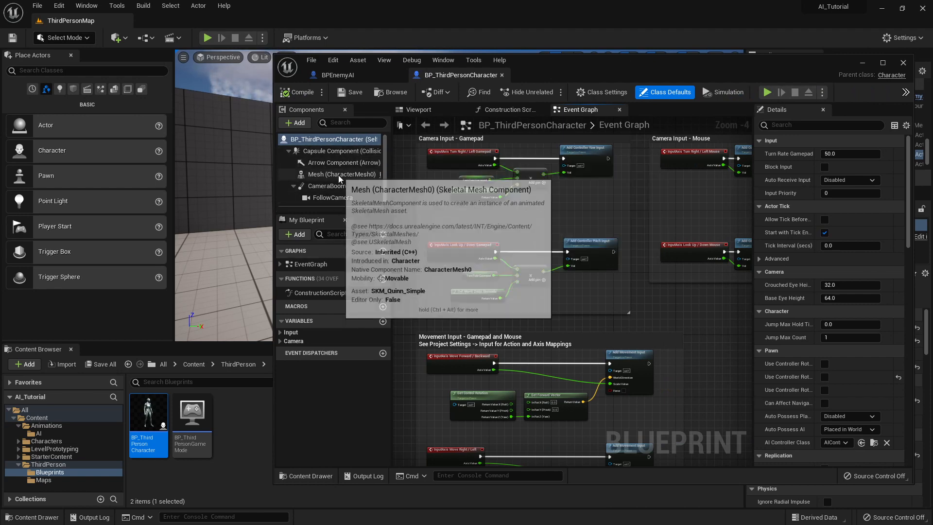
{"action": "mouse_move", "coordinate": [342, 204]}
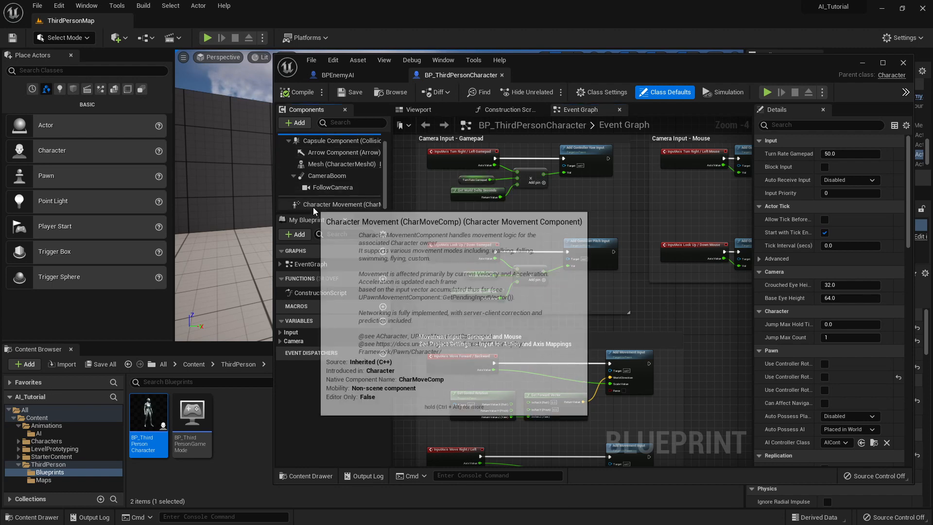
Set BP_ThirdPersonCharacter's Character Movement Max Walk Speed from 500 to 800.
{"action": "left_click", "coordinate": [342, 204]}
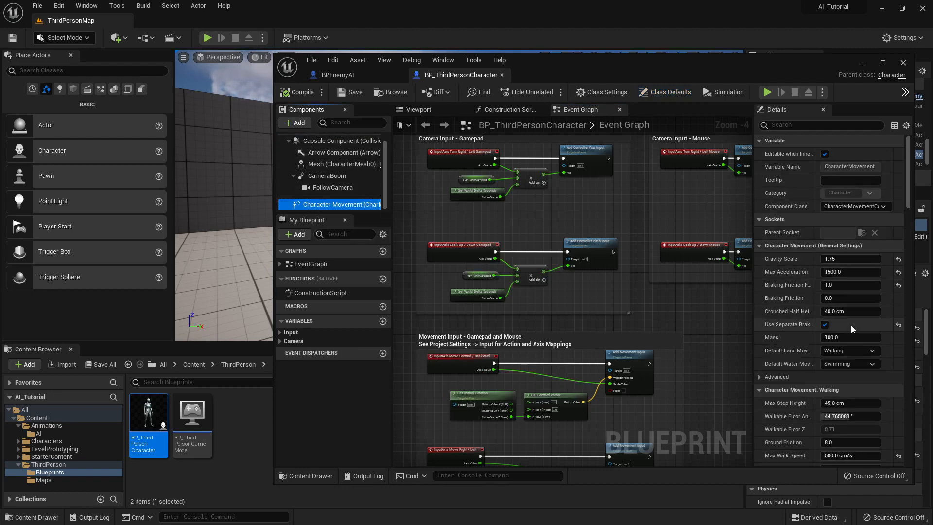
{"action": "mouse_move", "coordinate": [850, 455]}
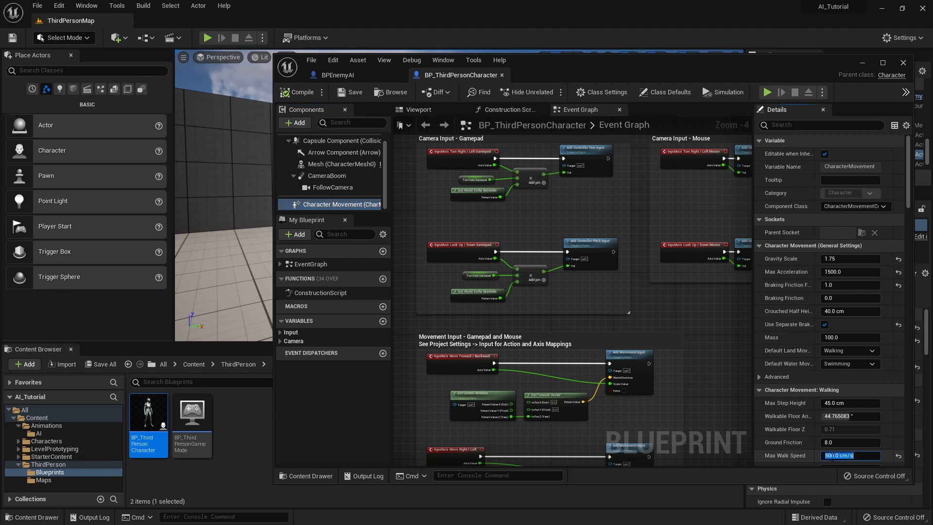
{"action": "type", "text": "800"}
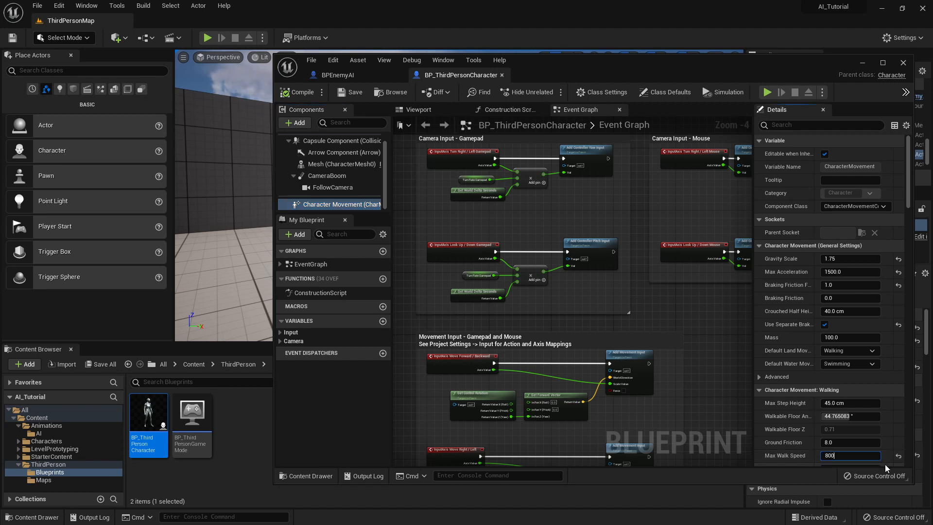
{"action": "key", "text": "Return"}
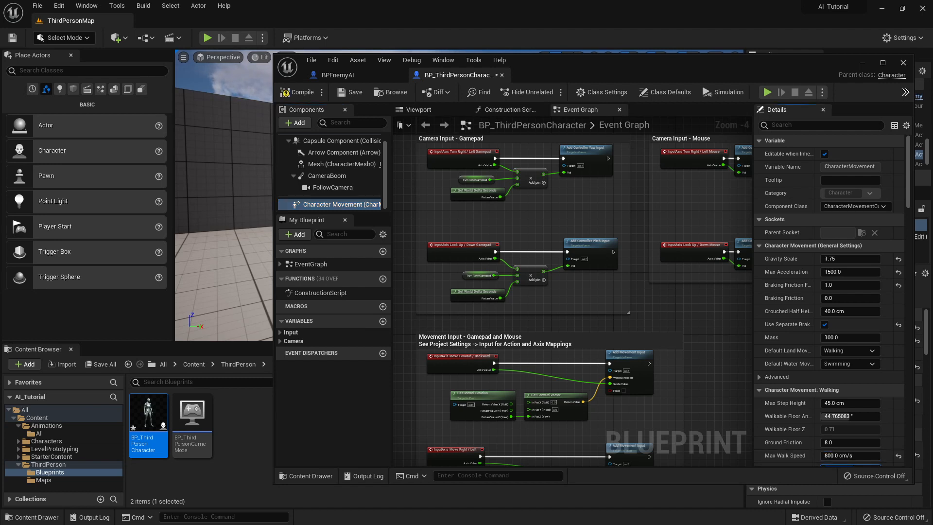
{"action": "mouse_move", "coordinate": [850, 272]}
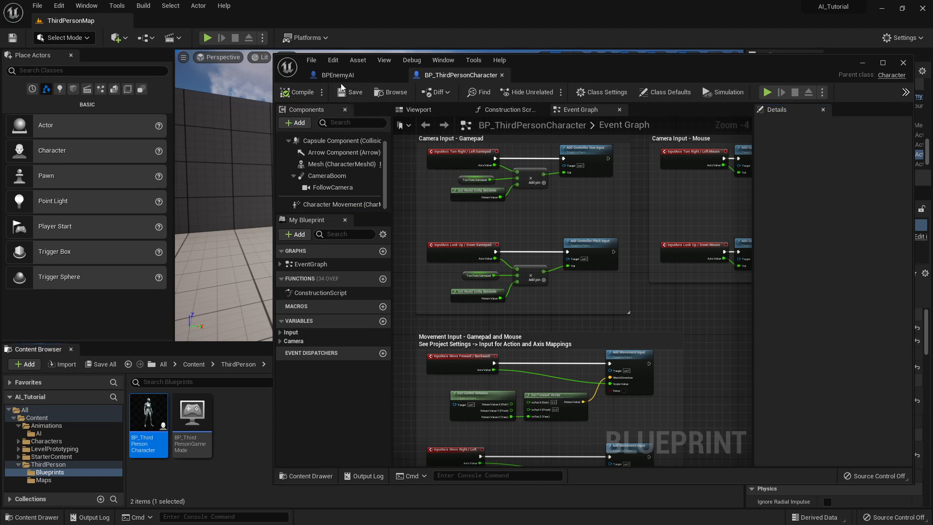
Set BPEnemyAI's Max Acceleration to 10 and save the blueprint.
{"action": "left_click", "coordinate": [337, 74]}
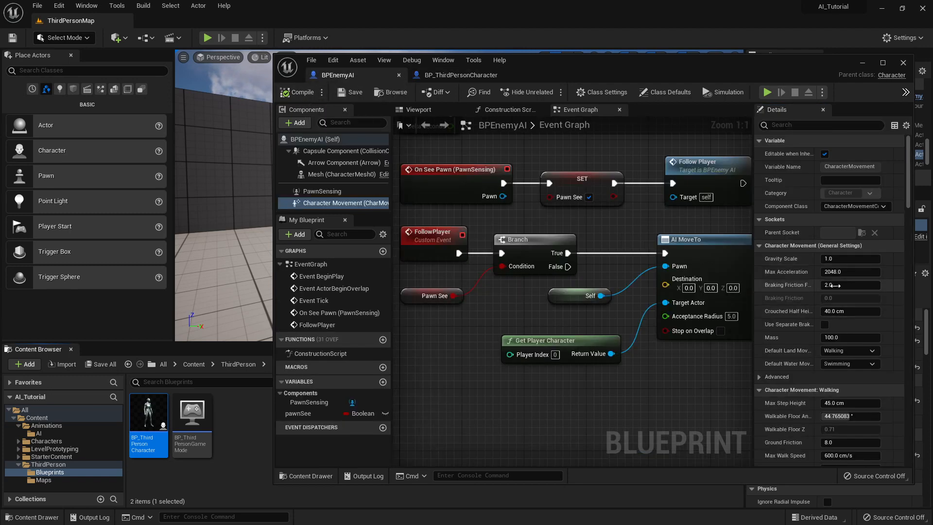
{"action": "triple_click", "coordinate": [849, 271]}
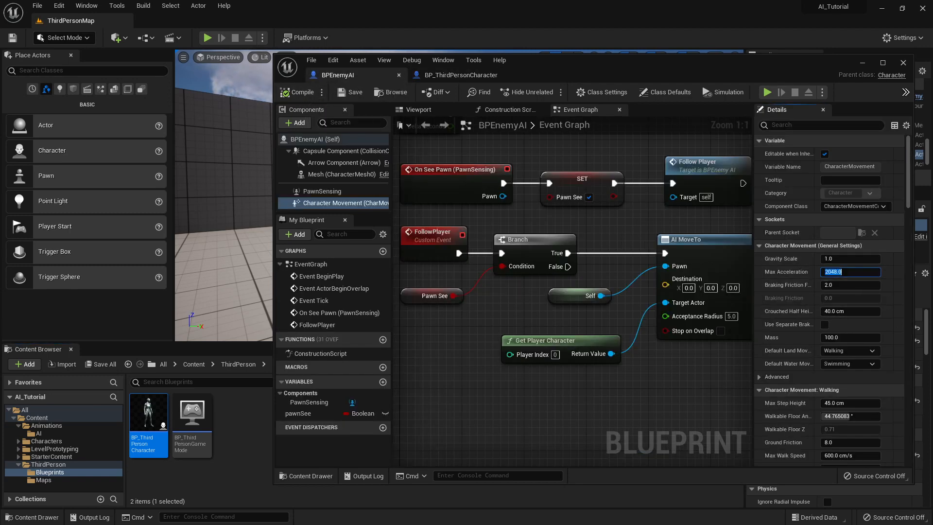
{"action": "type", "text": "10"}
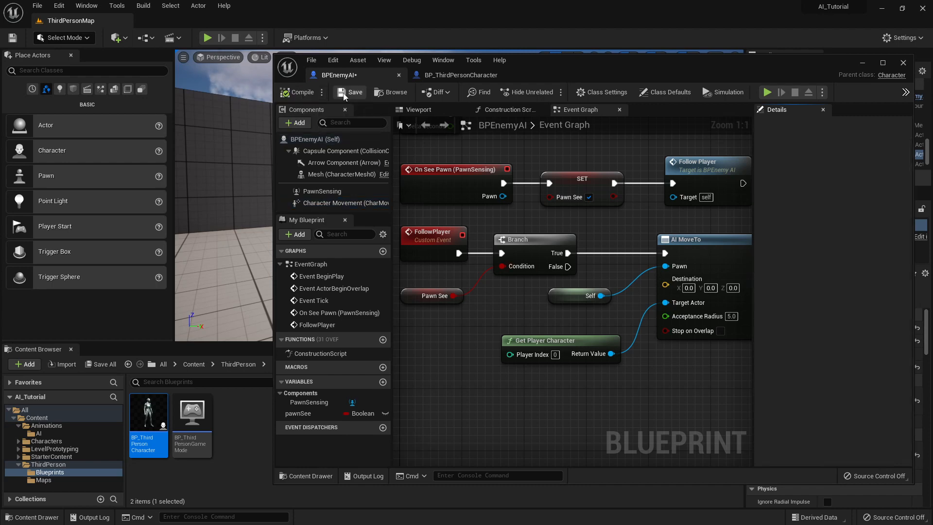
{"action": "left_click", "coordinate": [350, 92]}
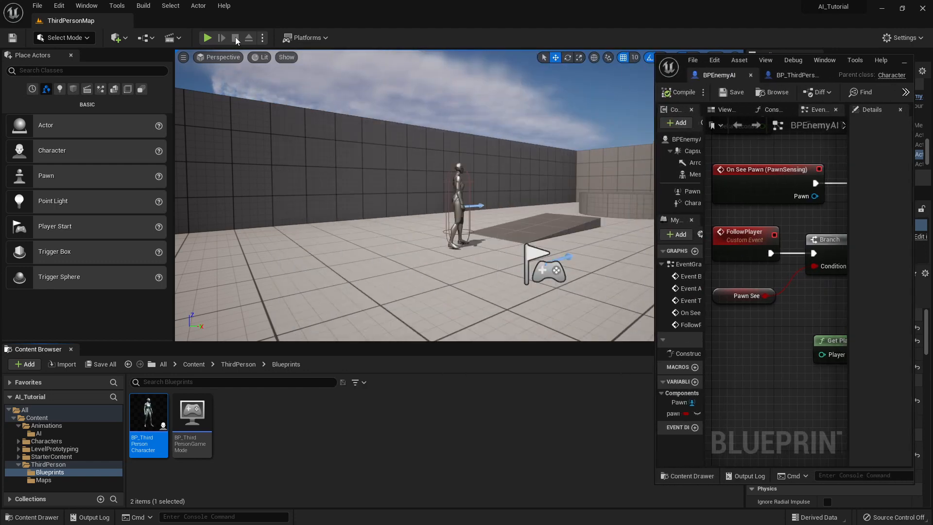
Play ThirdPersonMap to watch the enemy chase the faster player, then stop and return to the editor.
{"action": "left_click", "coordinate": [206, 38]}
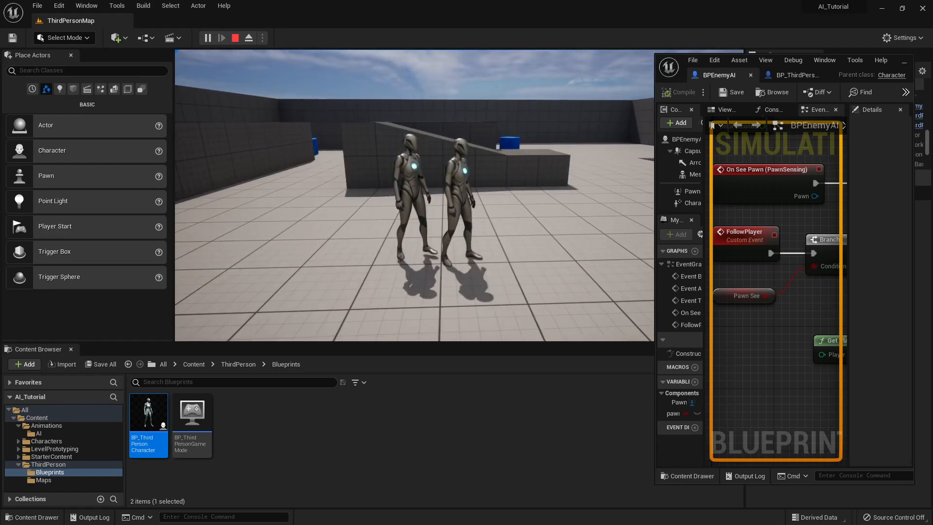
{"action": "left_click", "coordinate": [248, 38]}
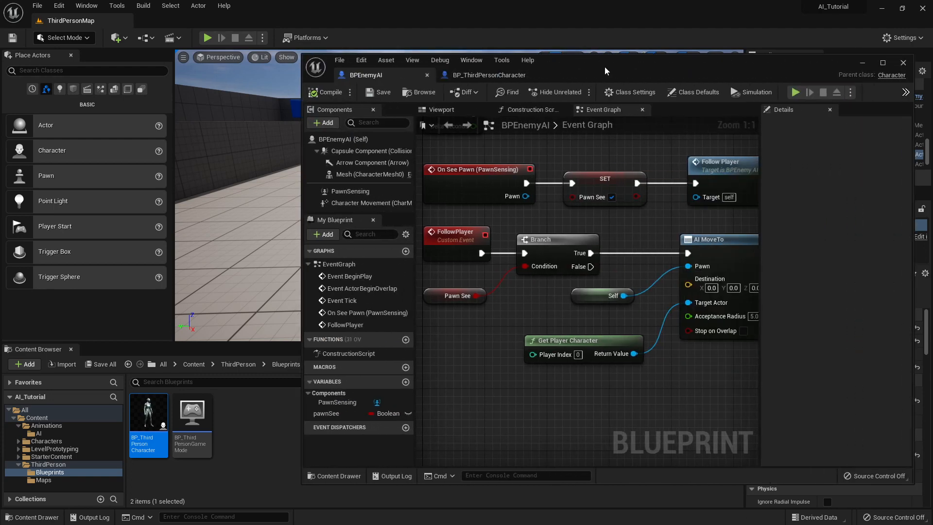
{"action": "left_click", "coordinate": [903, 61]}
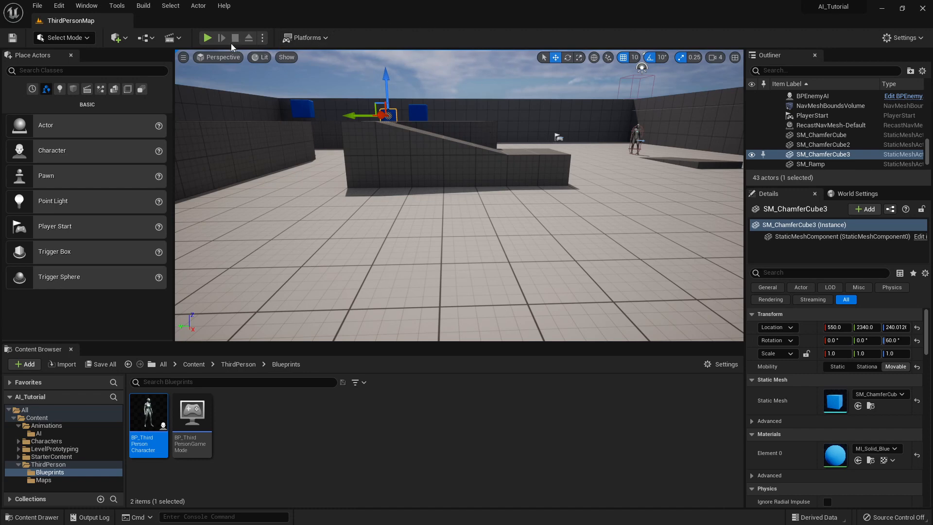
Run another ThirdPersonMap play session to observe the camera, then stop it.
{"action": "left_click", "coordinate": [207, 37]}
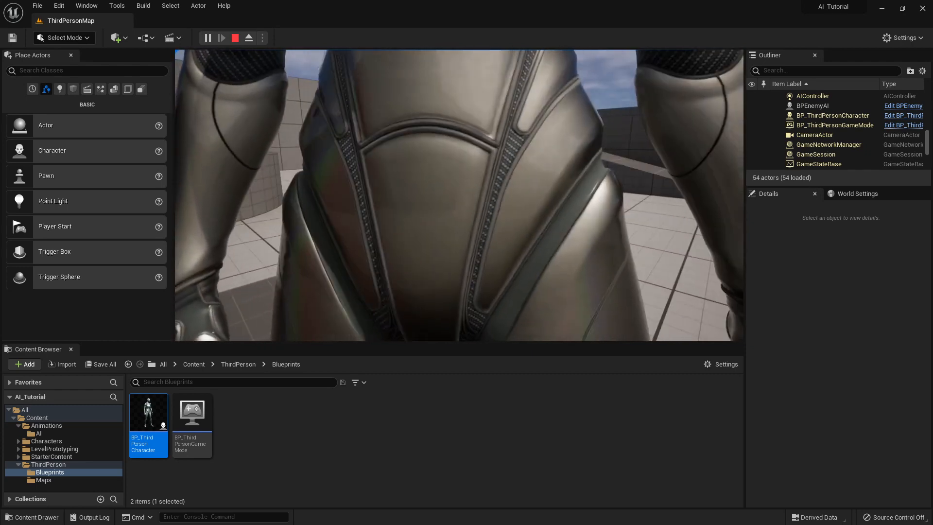
{"action": "left_click", "coordinate": [248, 37]}
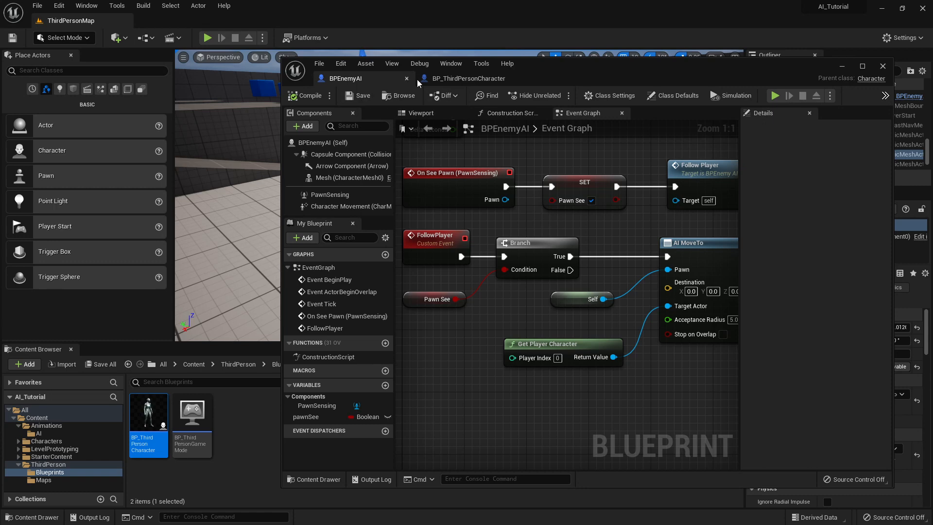
Select CameraBoom in BP_ThirdPersonCharacter and check its 78.49 height in the viewport.
{"action": "left_click", "coordinate": [467, 78]}
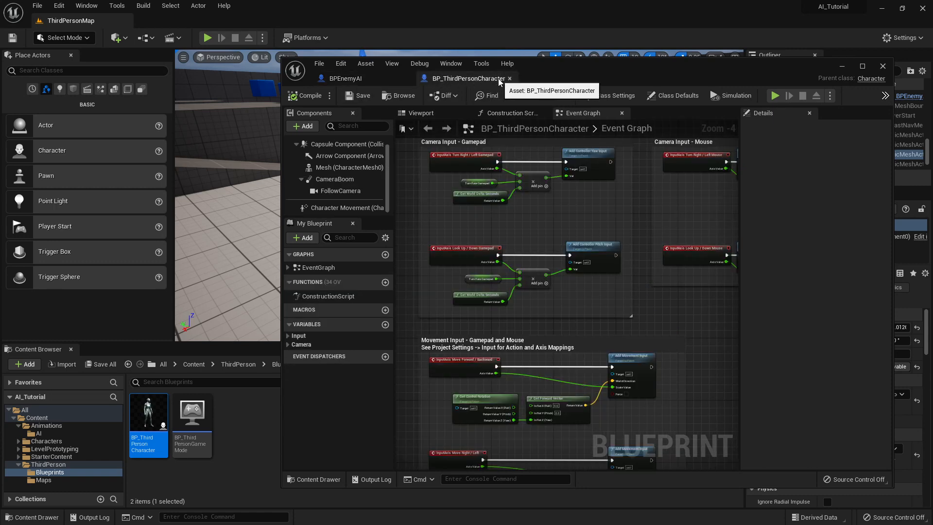
{"action": "mouse_move", "coordinate": [309, 181]}
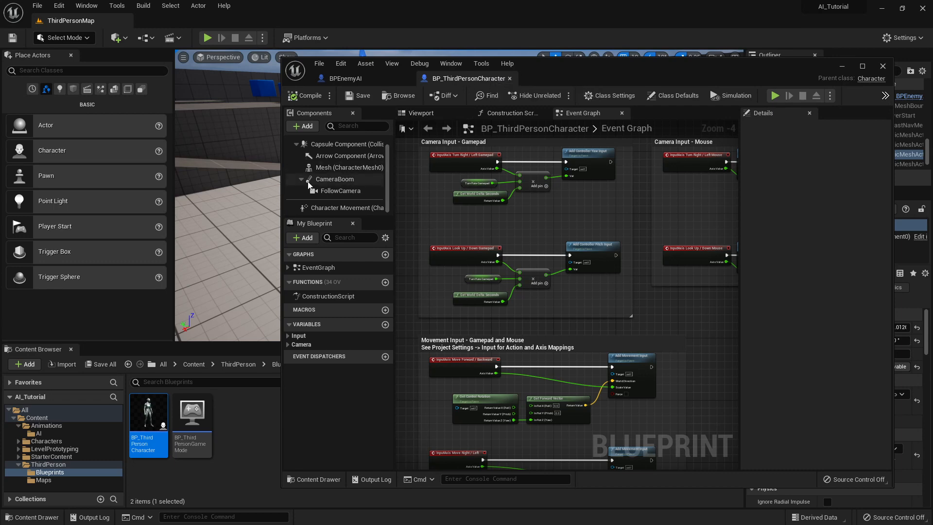
{"action": "left_click", "coordinate": [334, 179]}
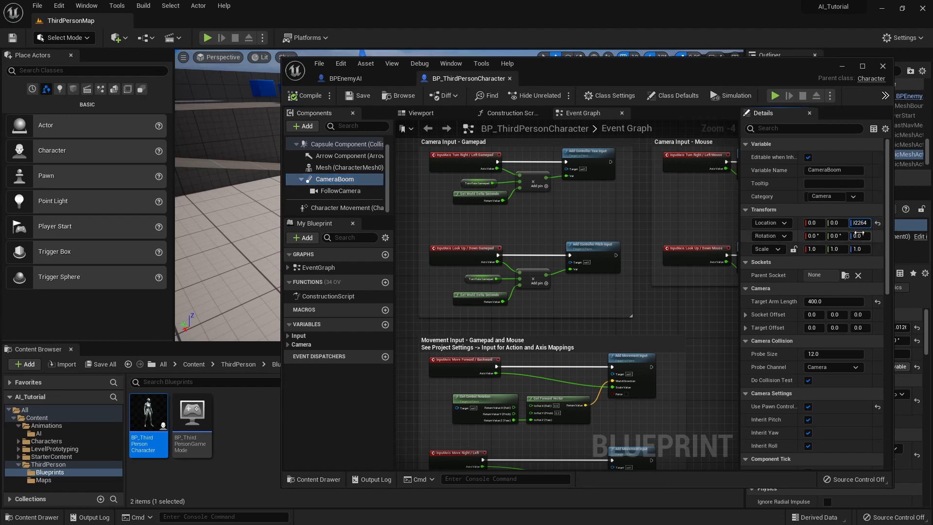
{"action": "mouse_move", "coordinate": [858, 235]}
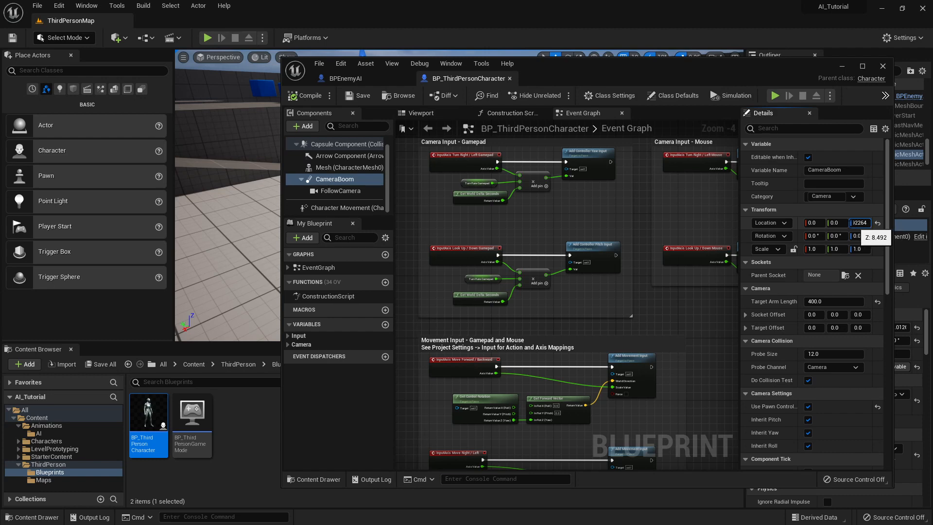
{"action": "left_click", "coordinate": [419, 113]}
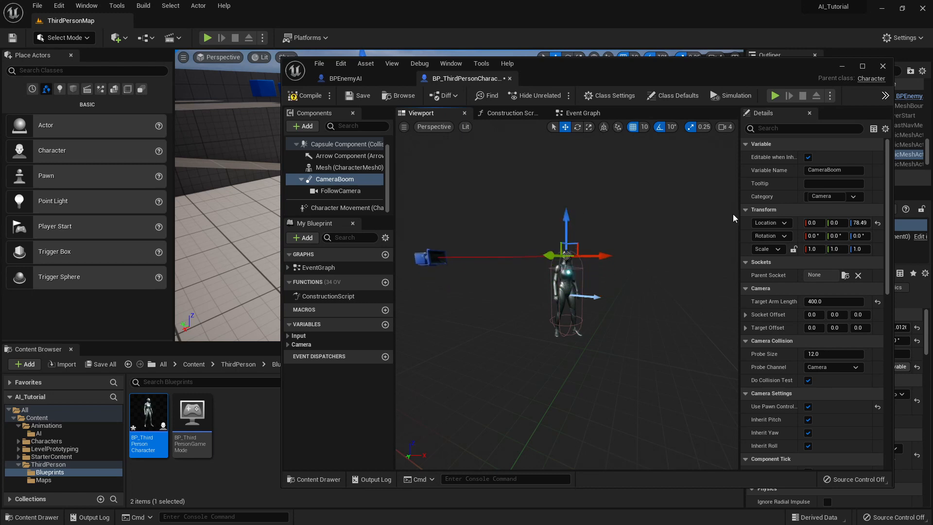
{"action": "mouse_move", "coordinate": [583, 255]}
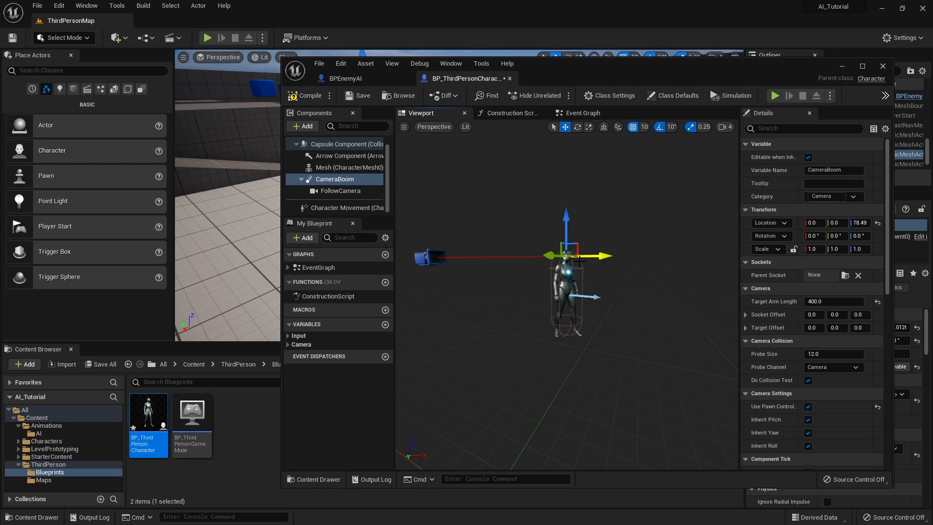
{"action": "mouse_move", "coordinate": [541, 268]}
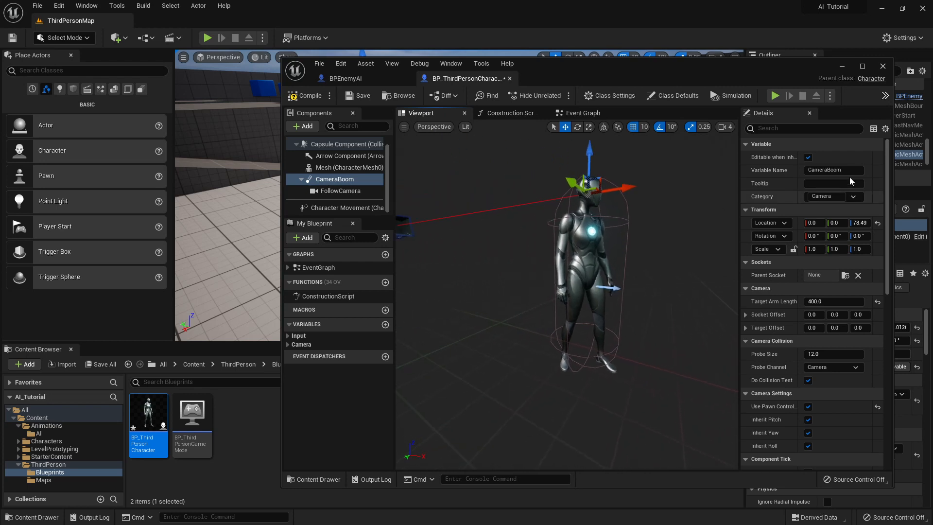
{"action": "mouse_move", "coordinate": [859, 222]}
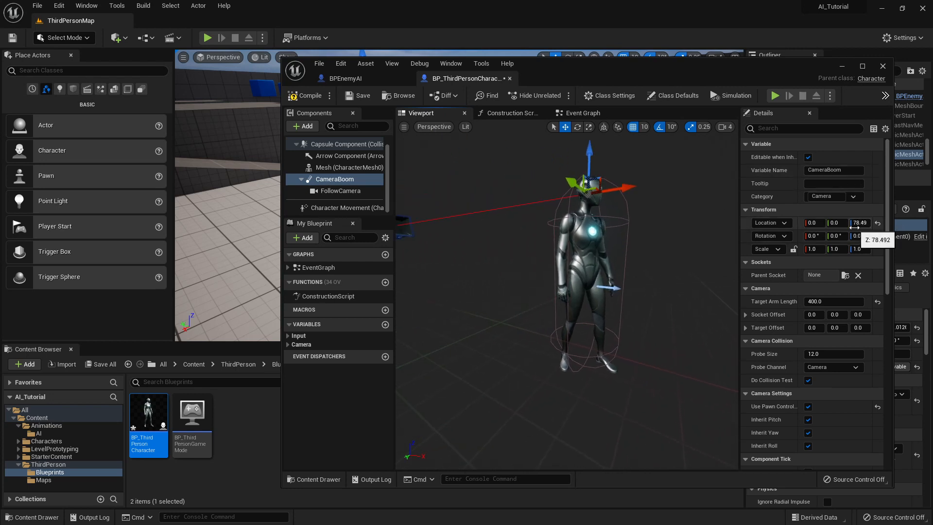
{"action": "mouse_move", "coordinate": [877, 228]}
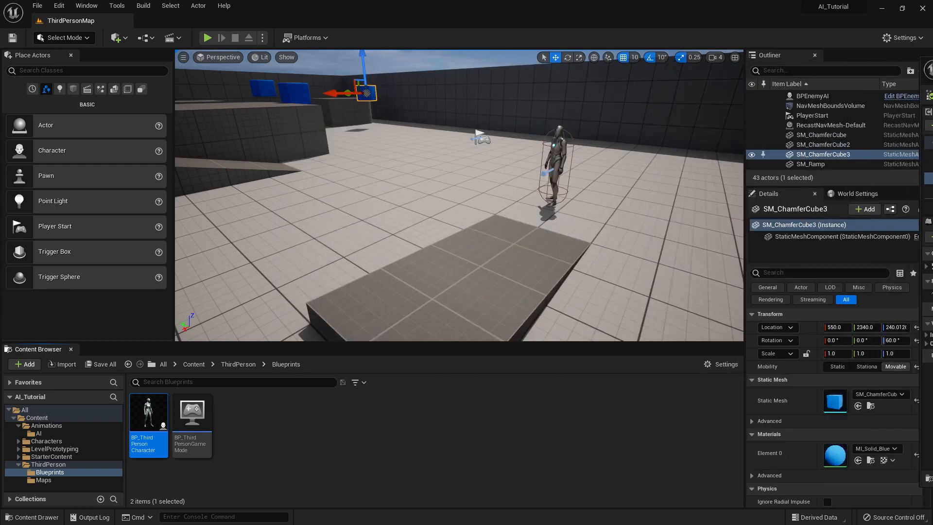
{"action": "mouse_move", "coordinate": [206, 37]}
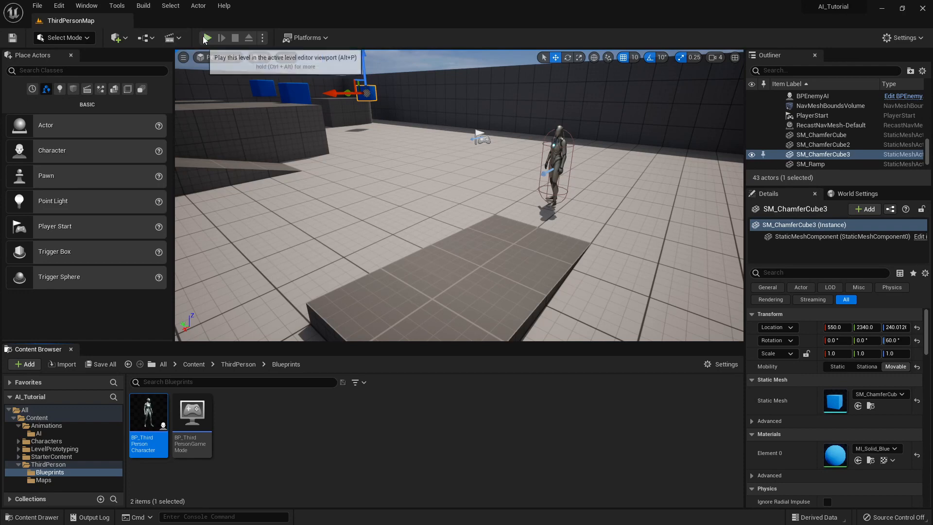
{"action": "left_click", "coordinate": [208, 38]}
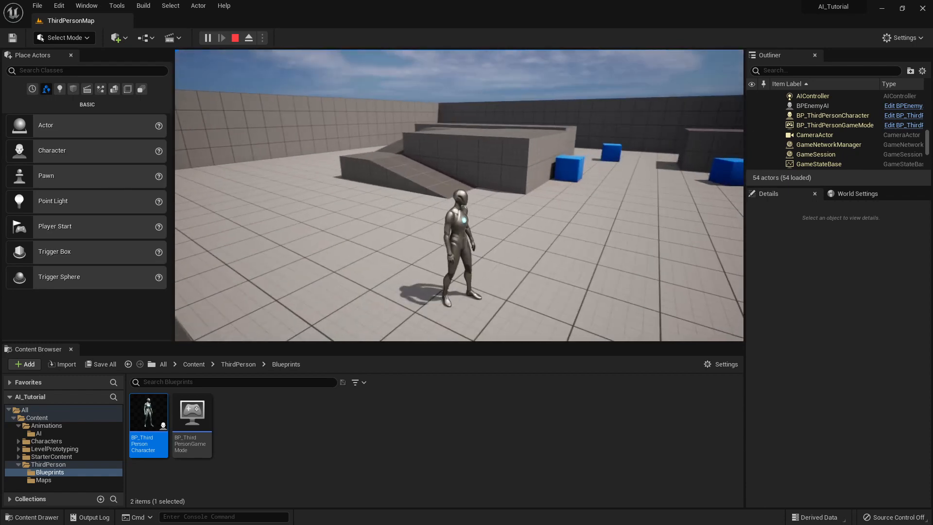
{"action": "left_click", "coordinate": [234, 38]}
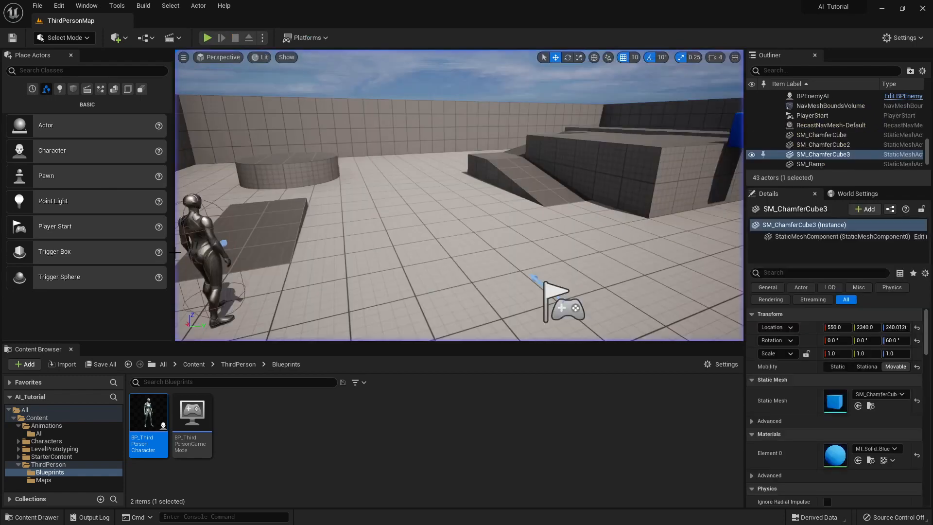